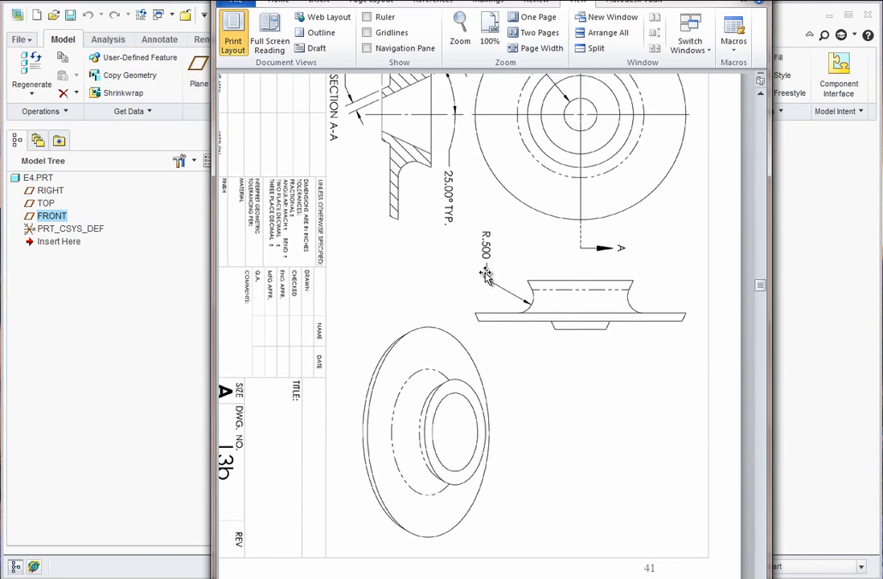
Step: Scroll through the tutorial to reach the E4 part setup with its default datums
scroll(down, 3)
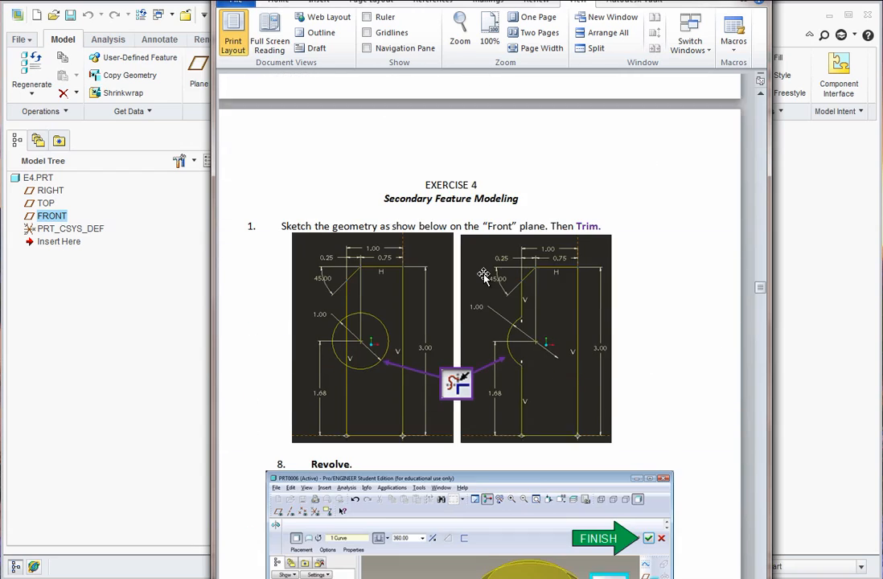
scroll(down, 3)
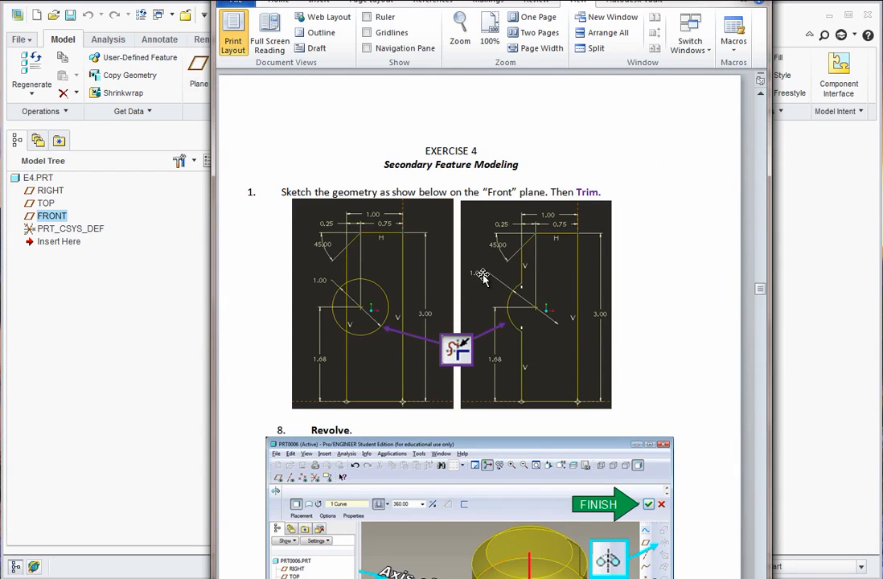
scroll(down, 3)
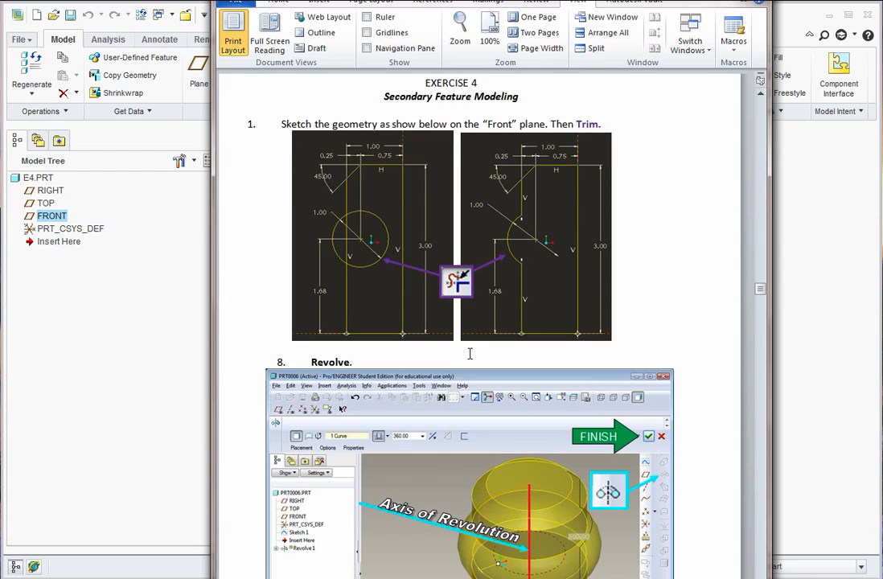
scroll(down, 3)
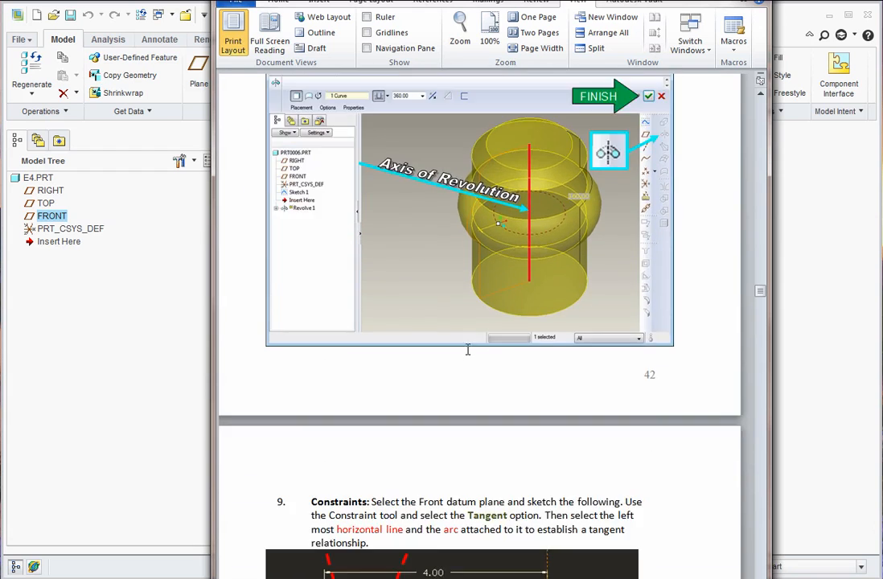
scroll(down, 3)
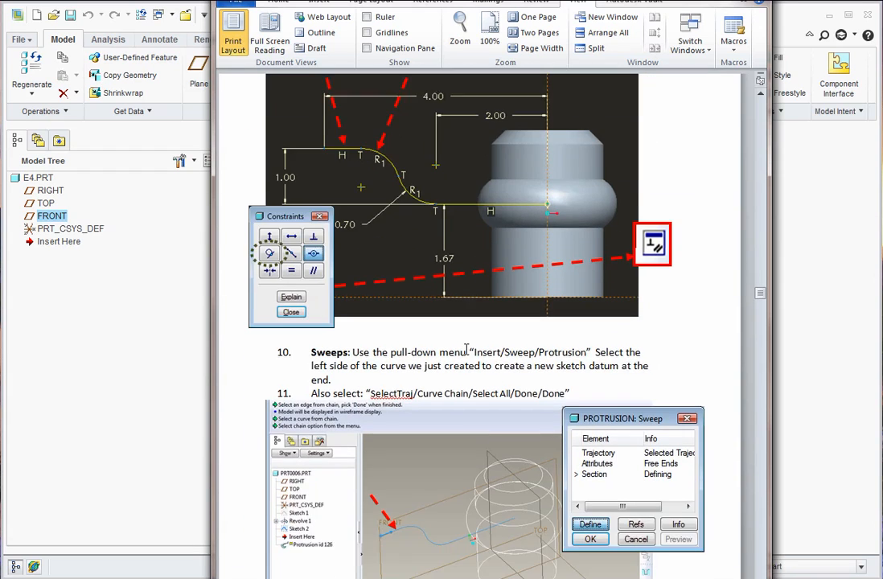
scroll(down, 3)
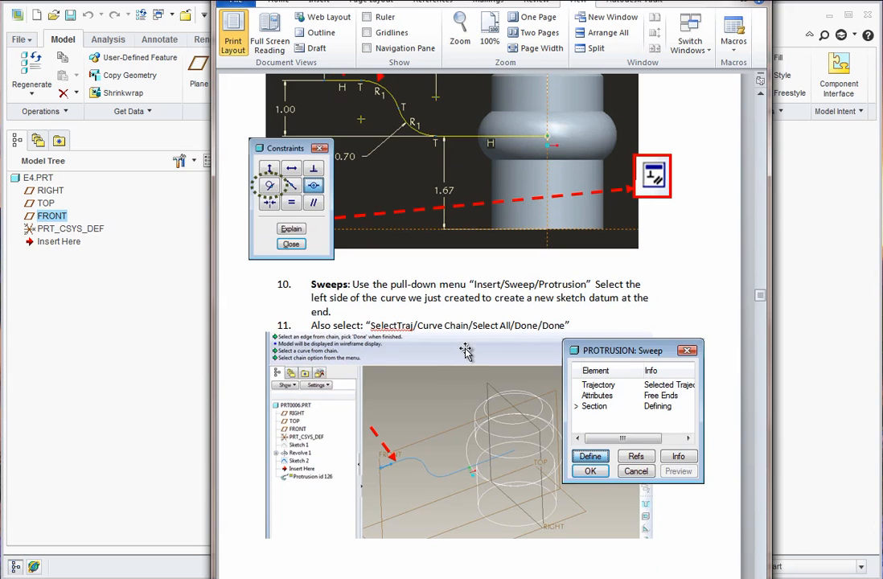
scroll(down, 3)
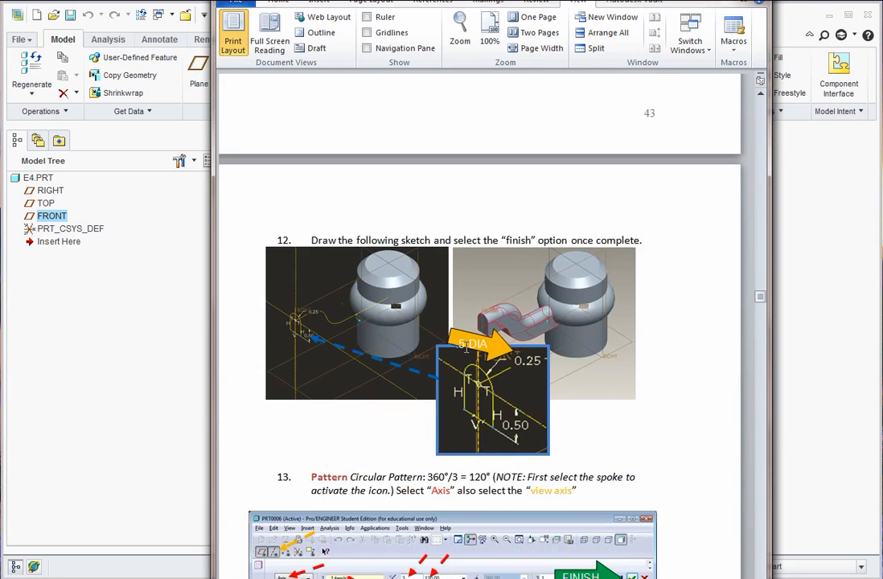
scroll(down, 3)
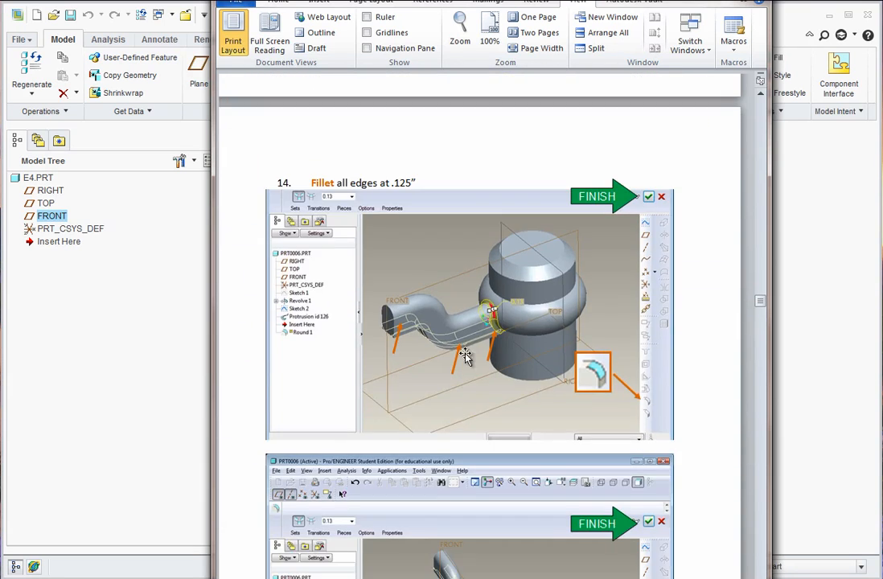
scroll(down, 3)
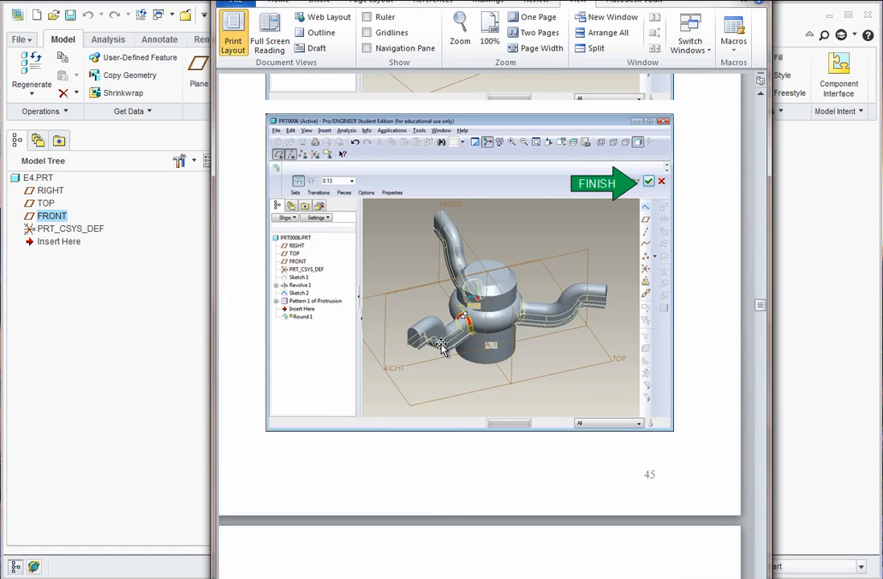
scroll(down, 3)
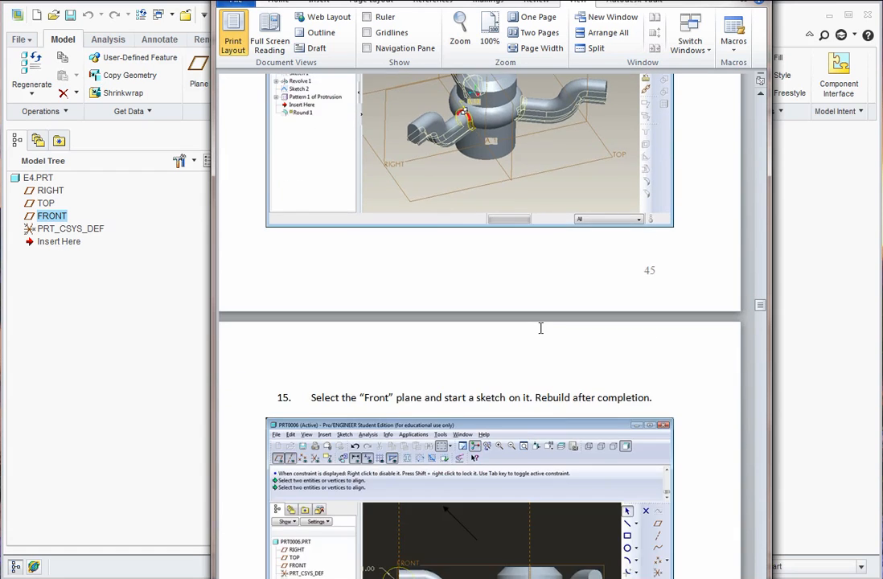
scroll(down, 3)
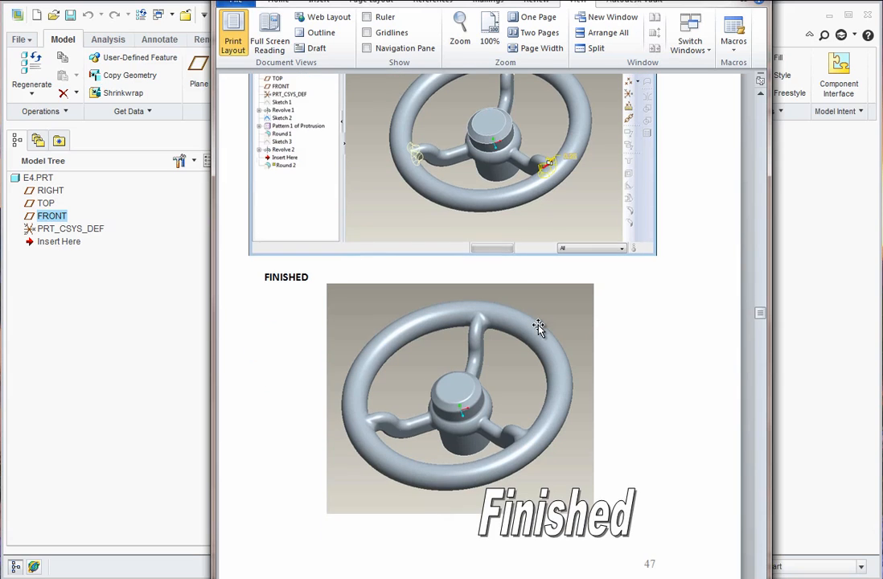
mouse_move(531, 430)
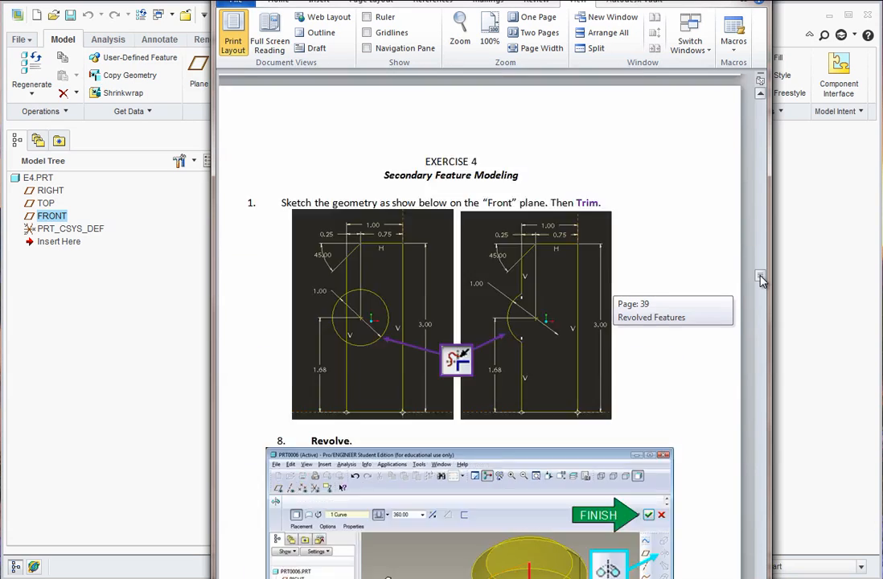
scroll(down, 3)
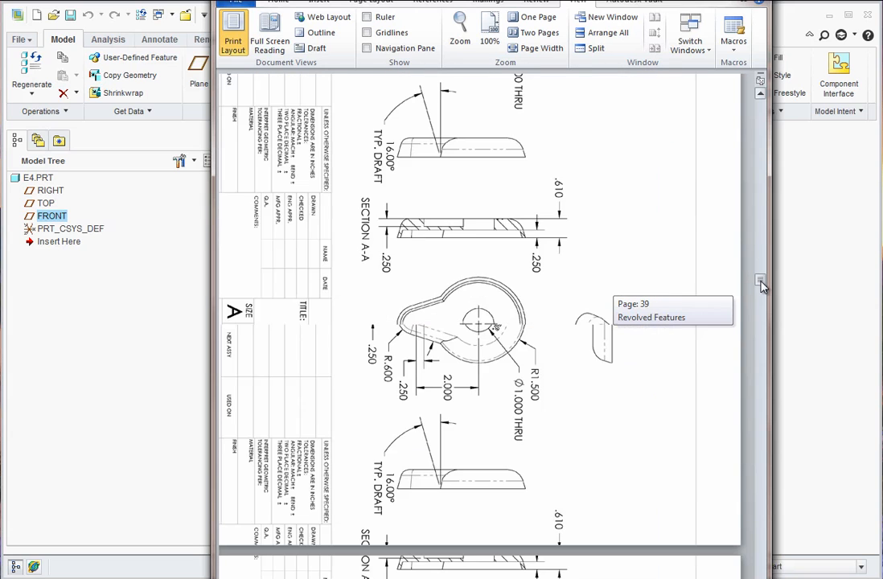
scroll(down, 3)
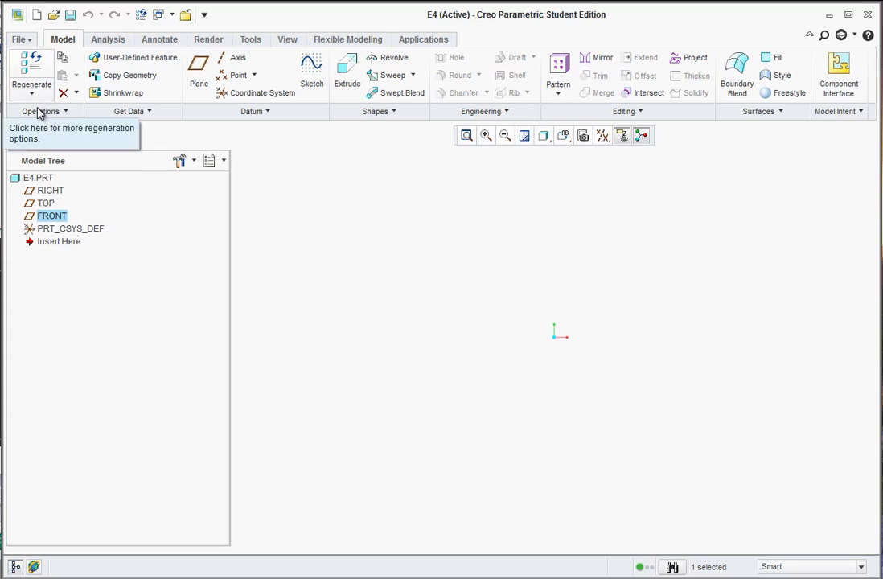
mouse_move(59, 139)
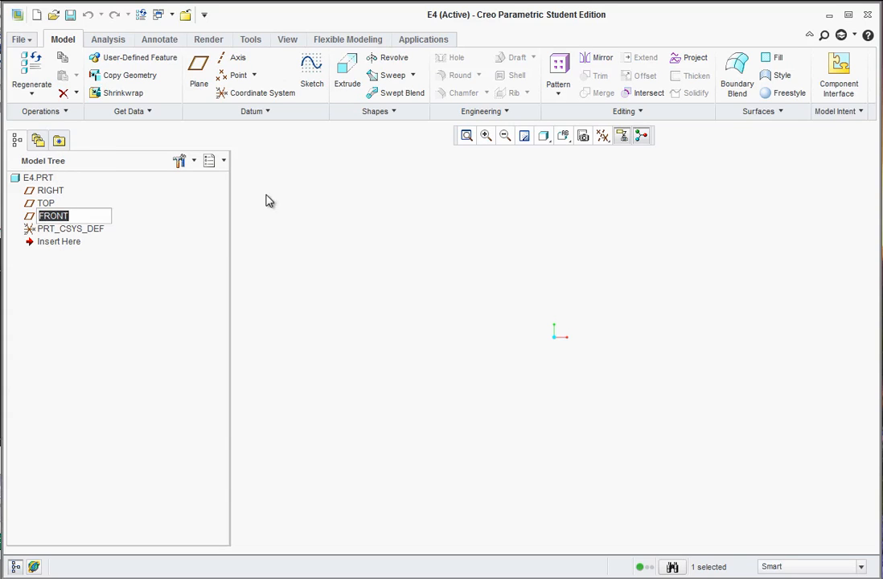
mouse_move(312, 67)
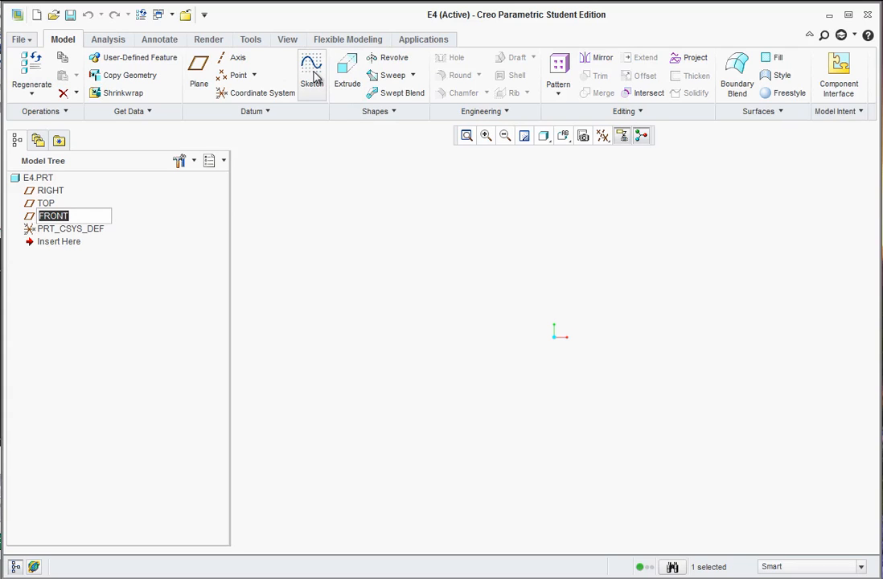
Step: Sketch on the FRONT plane a tall rectangle from the origin, roughly 371.55 by 181.53
click(50, 215)
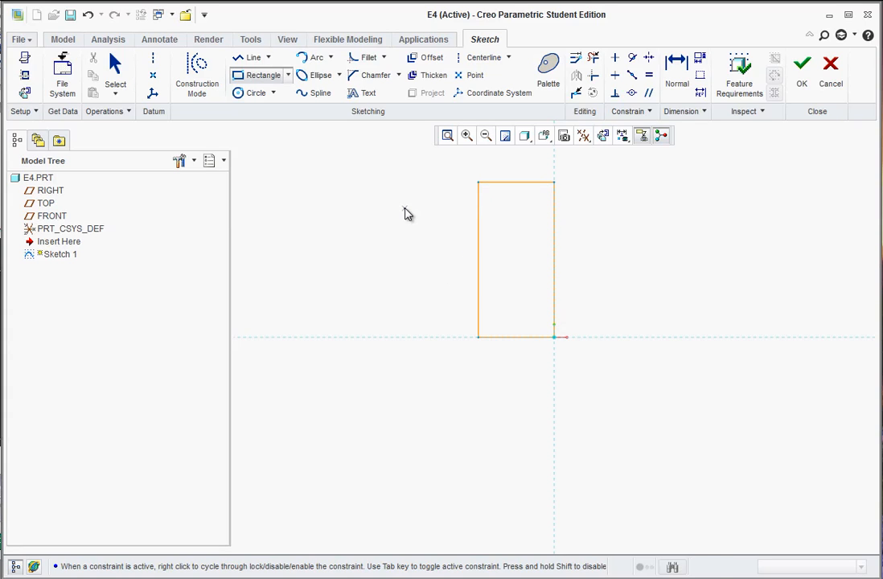
click(514, 249)
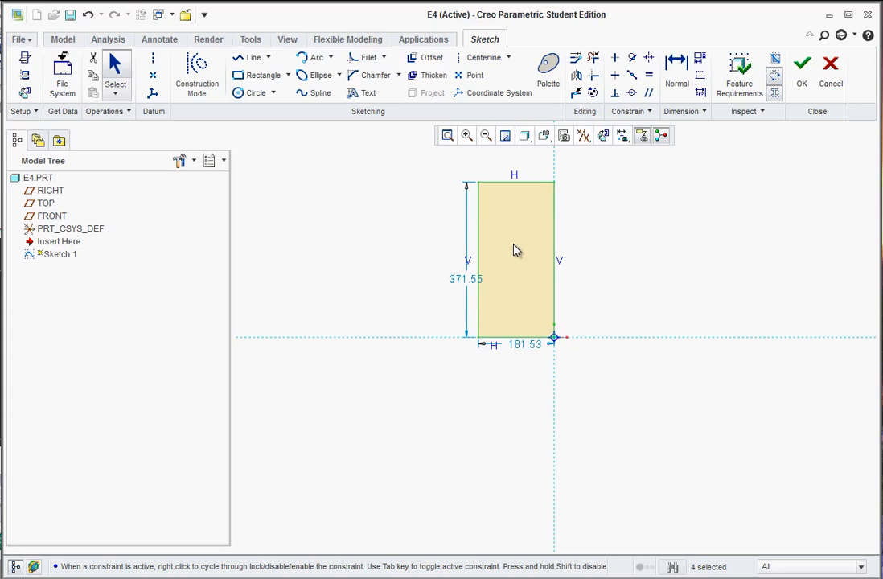
mouse_move(544, 258)
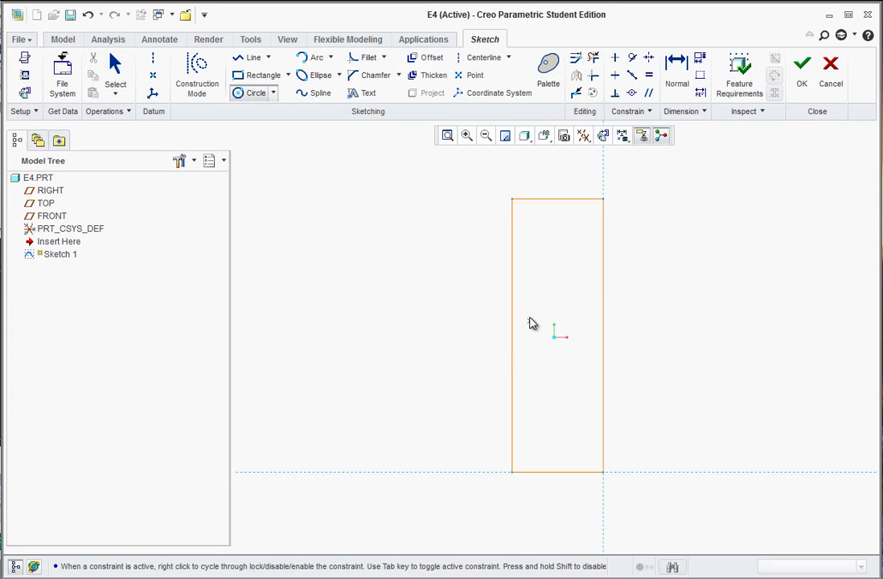
mouse_move(536, 320)
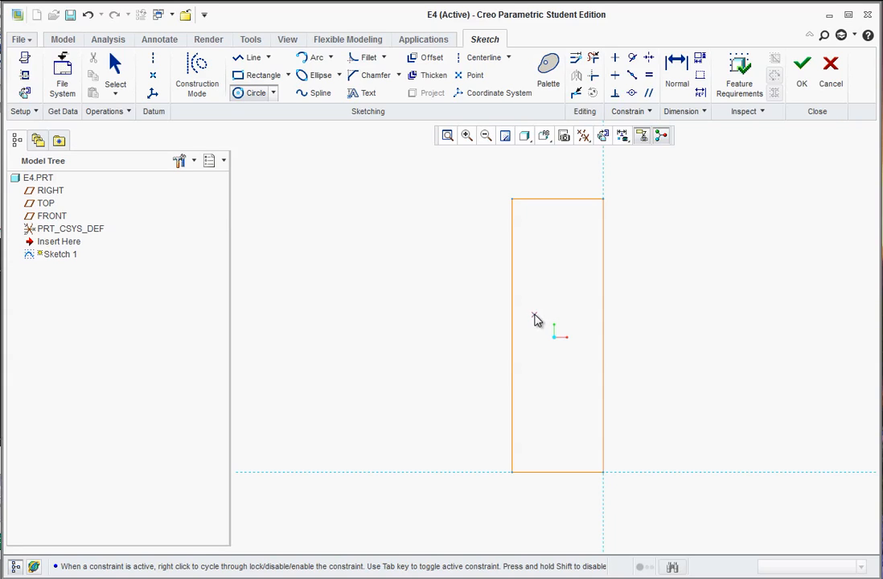
mouse_move(534, 320)
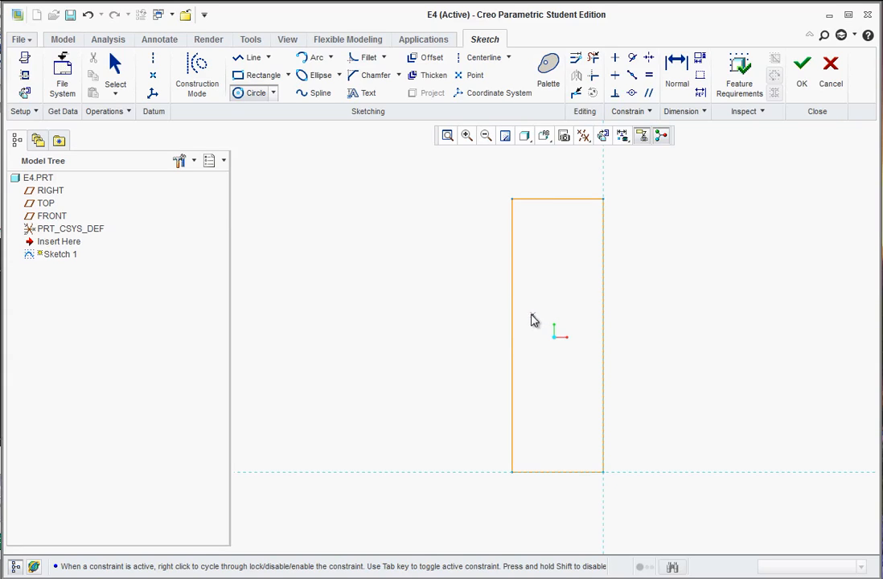
Step: Draw a circle centred on the left vertical edge of the 1.00 by 3.00 rectangle
drag(532, 314, 587, 313)
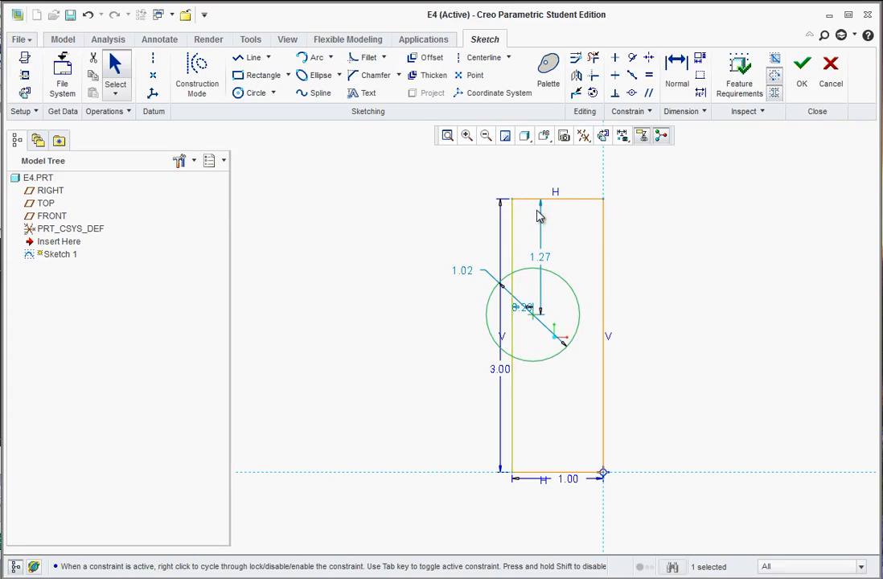
mouse_move(592, 61)
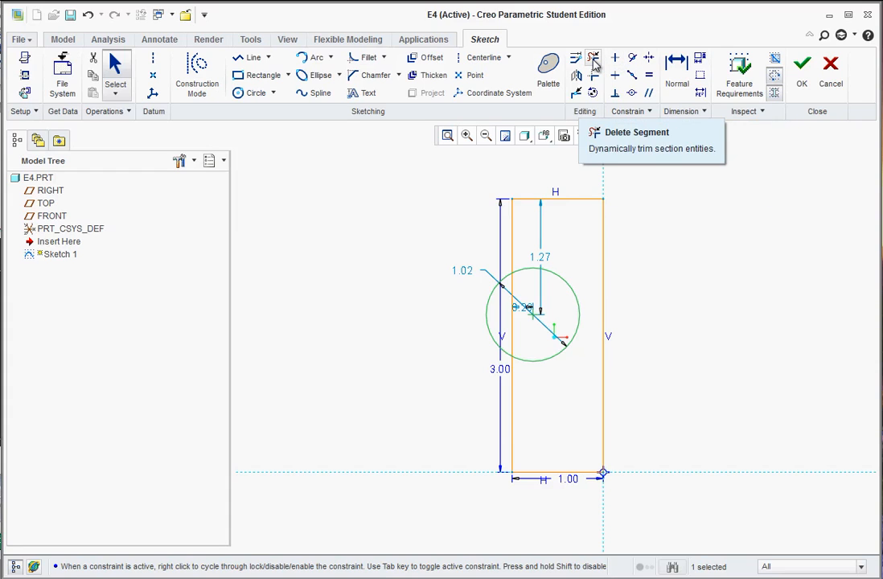
Step: Trim the circle into a 0.50-radius notch in the left edge with a 1.68 height dimension
click(595, 58)
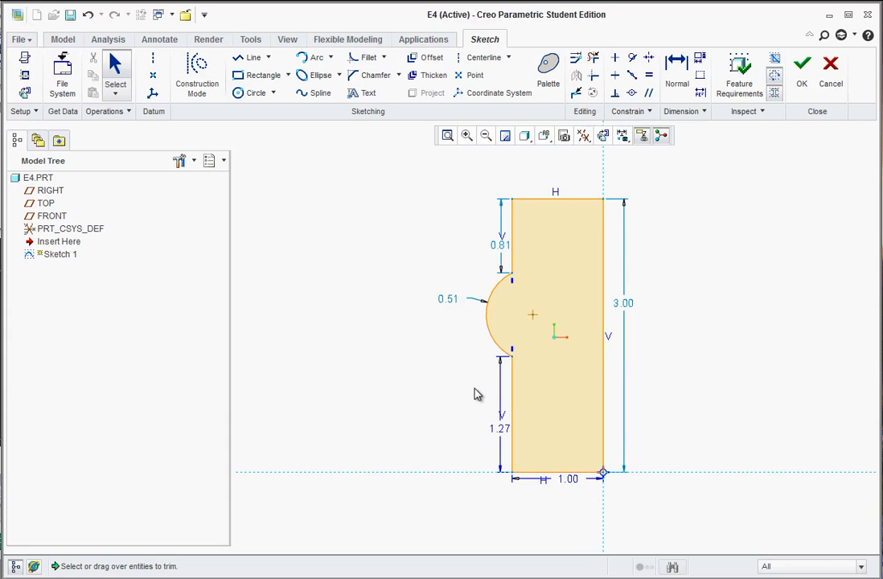
mouse_move(672, 68)
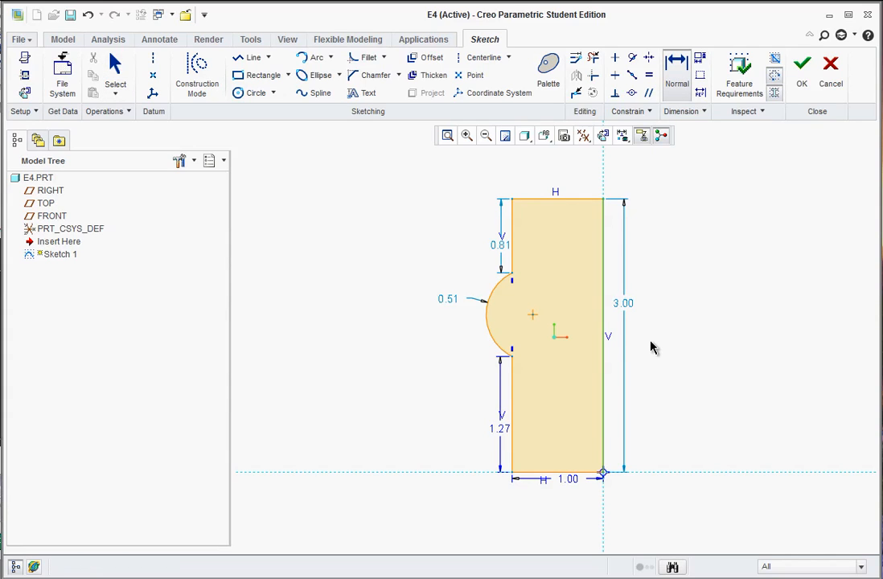
double_click(623, 302)
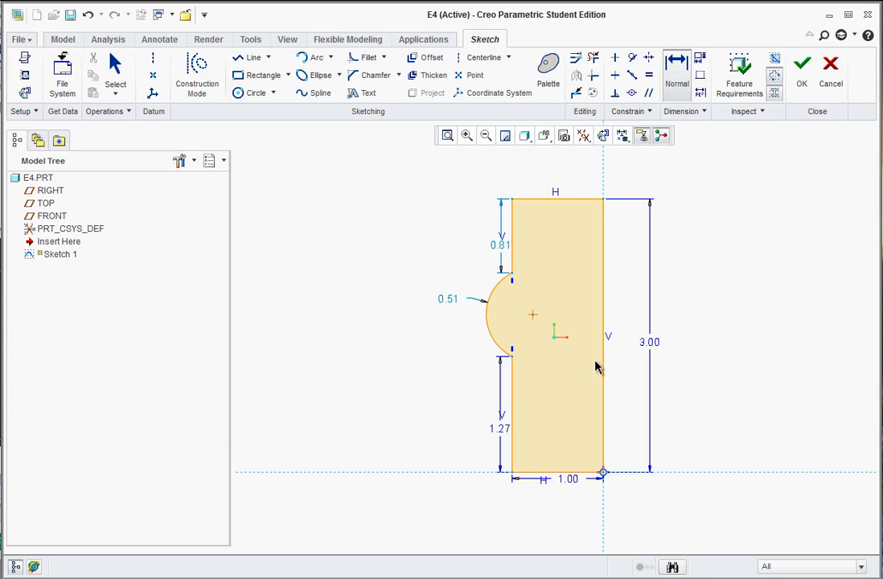
mouse_move(489, 328)
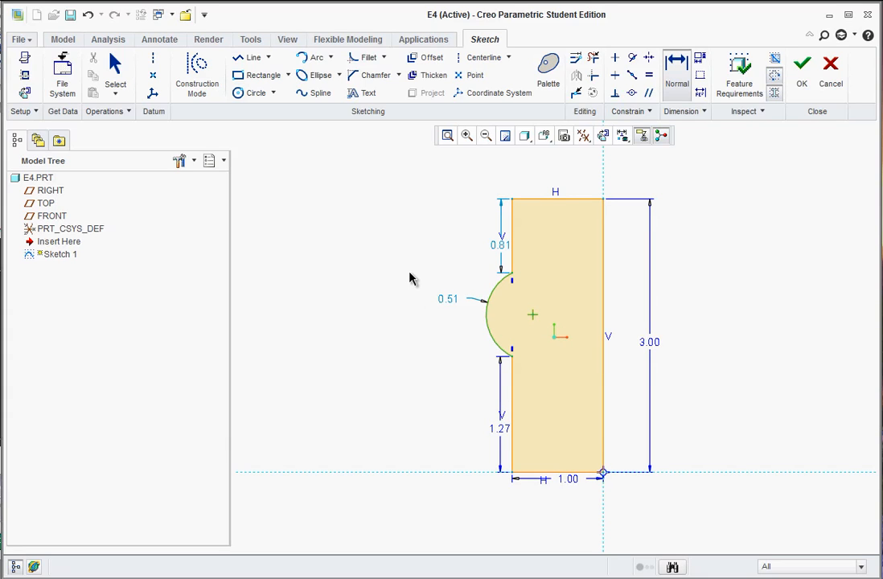
double_click(447, 297)
text(0.5)
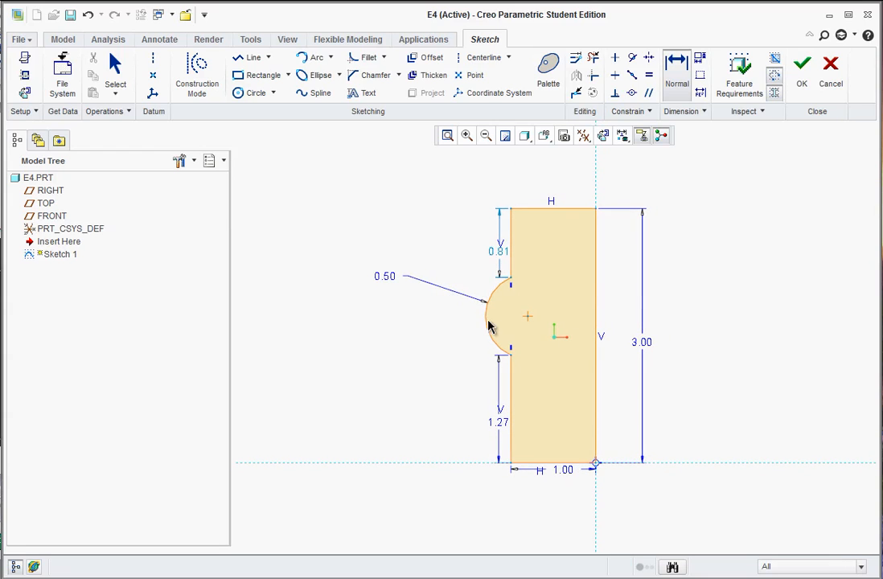
mouse_move(529, 318)
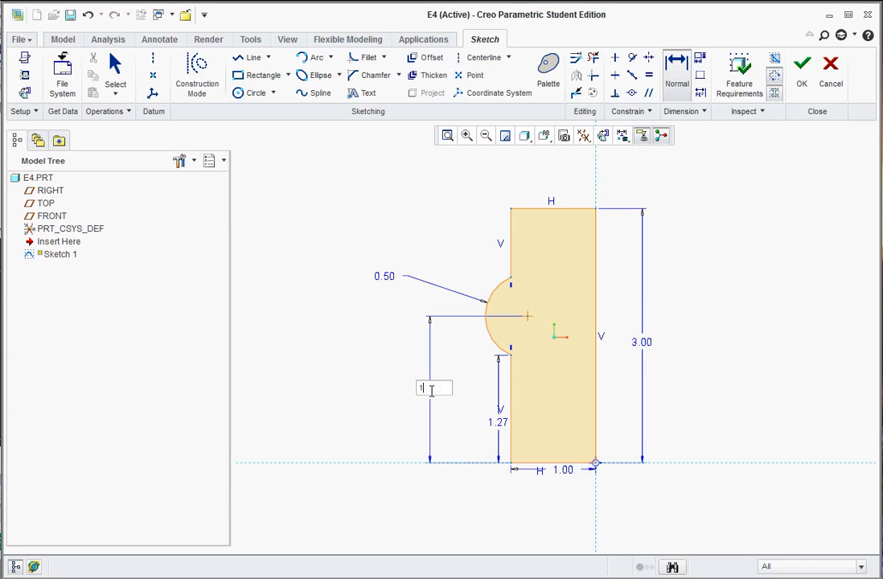
text(1.68)
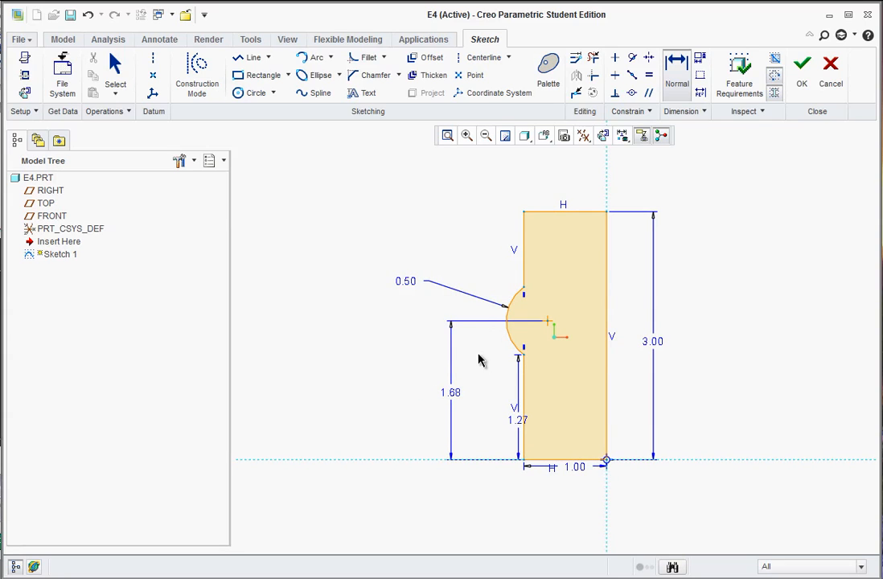
mouse_move(473, 323)
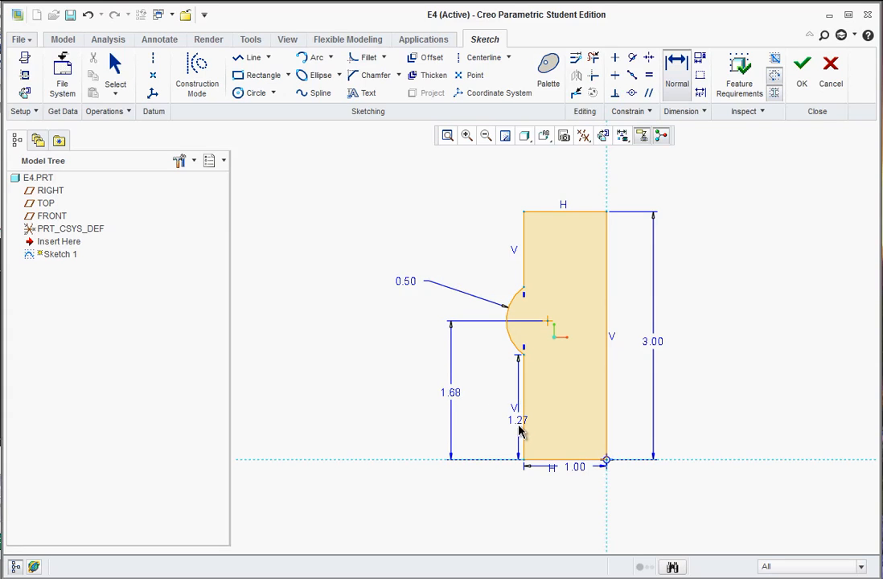
mouse_move(540, 267)
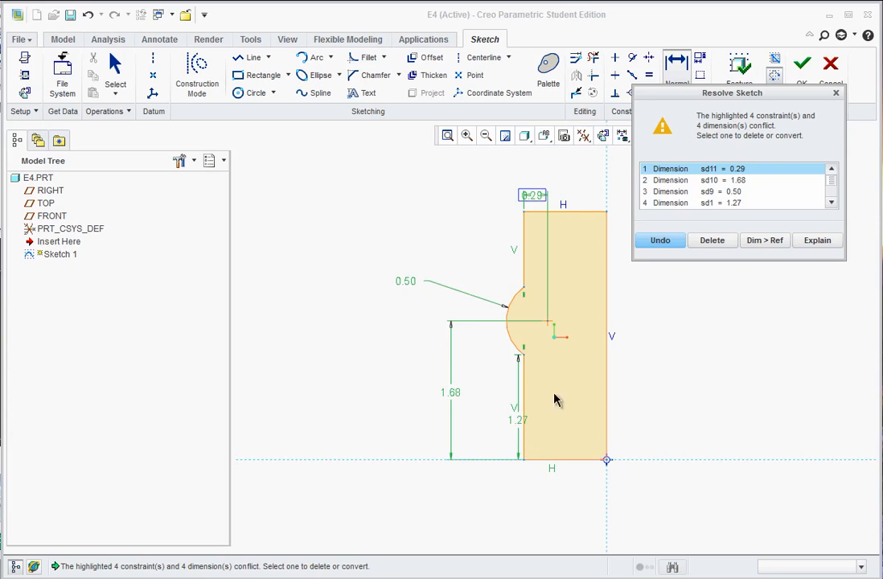
mouse_move(694, 206)
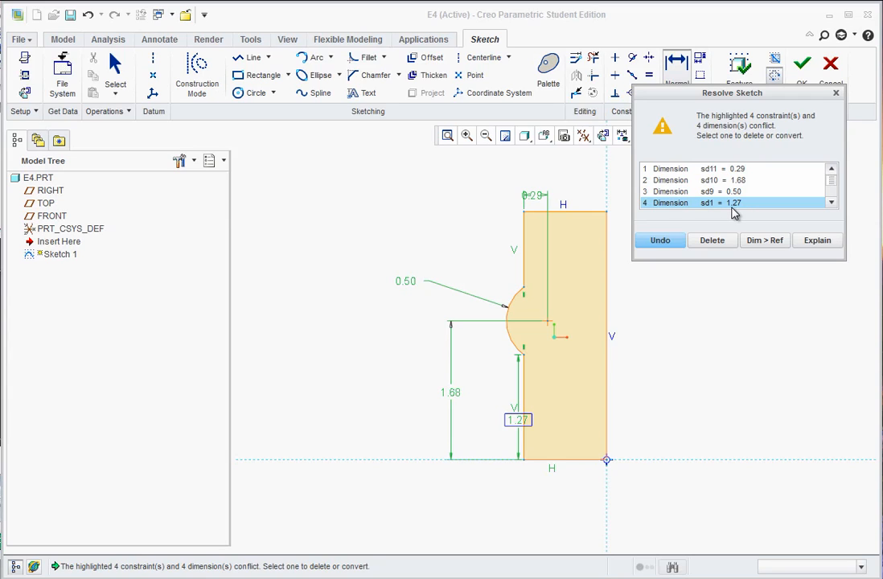
mouse_move(527, 424)
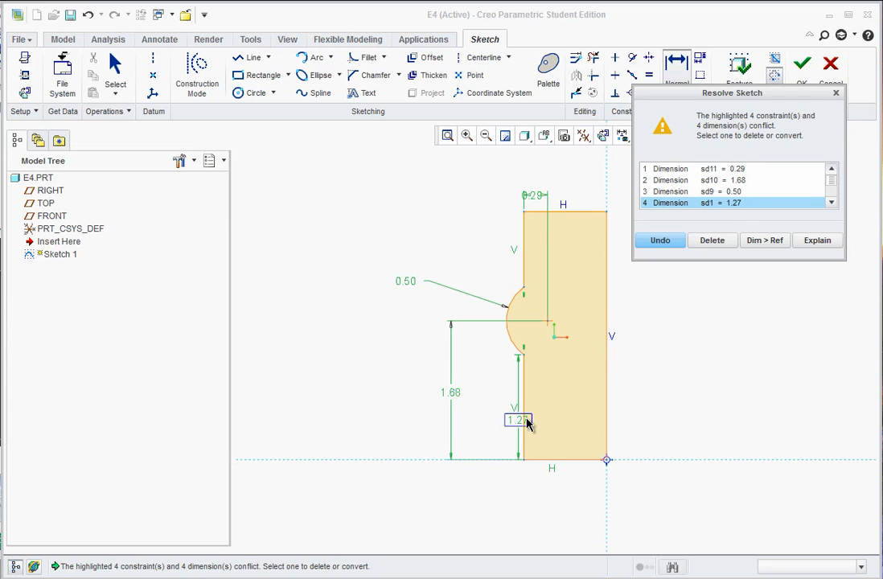
mouse_move(530, 405)
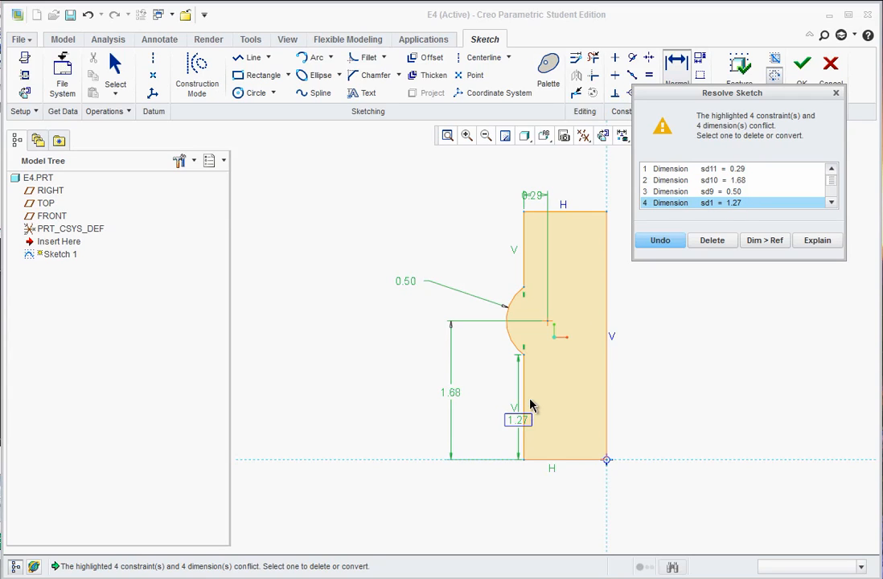
mouse_move(518, 422)
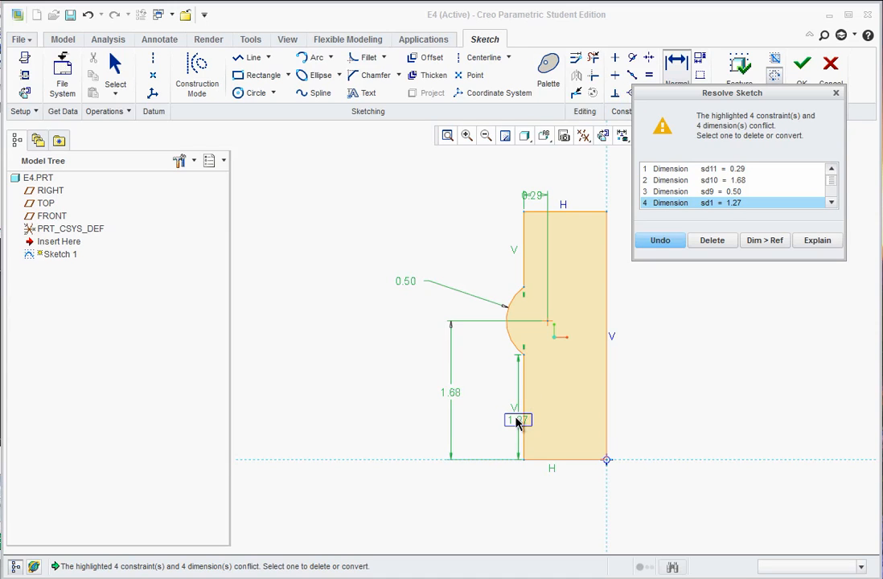
Step: Delete the conflicting sd1 = 1.27 dimension in the Resolve Sketch dialog
click(711, 239)
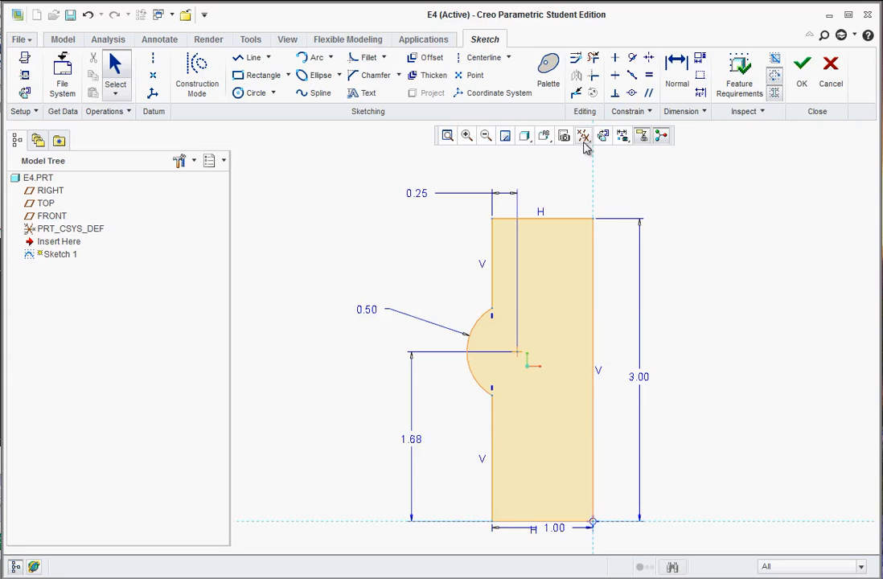
click(582, 135)
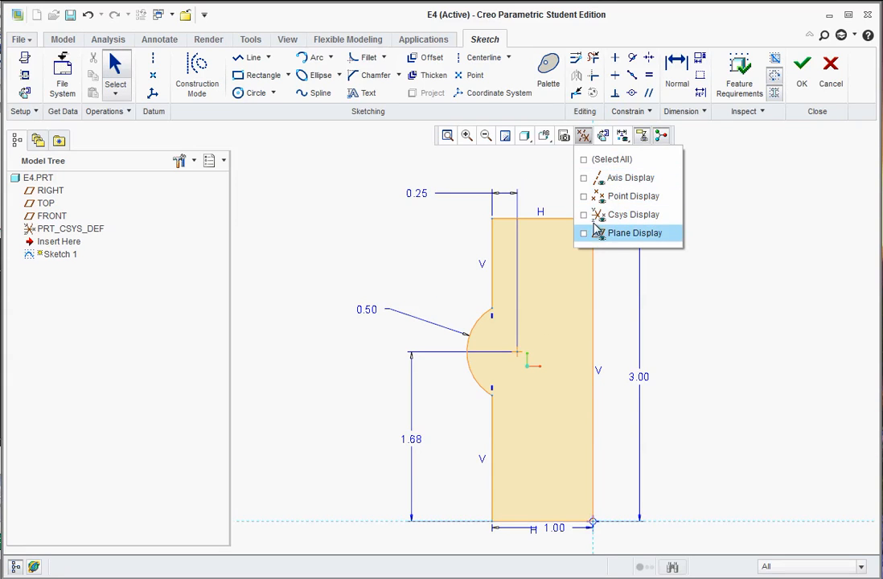
click(633, 231)
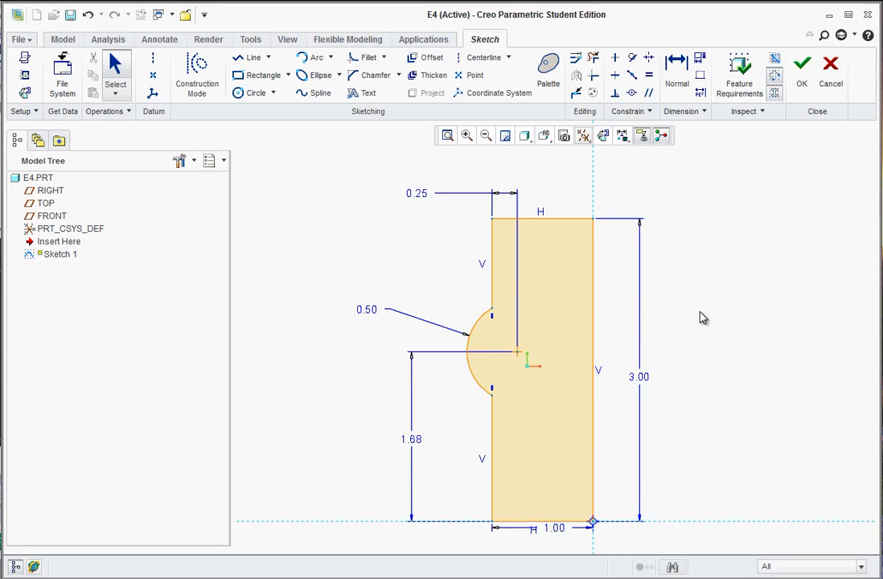
mouse_move(296, 180)
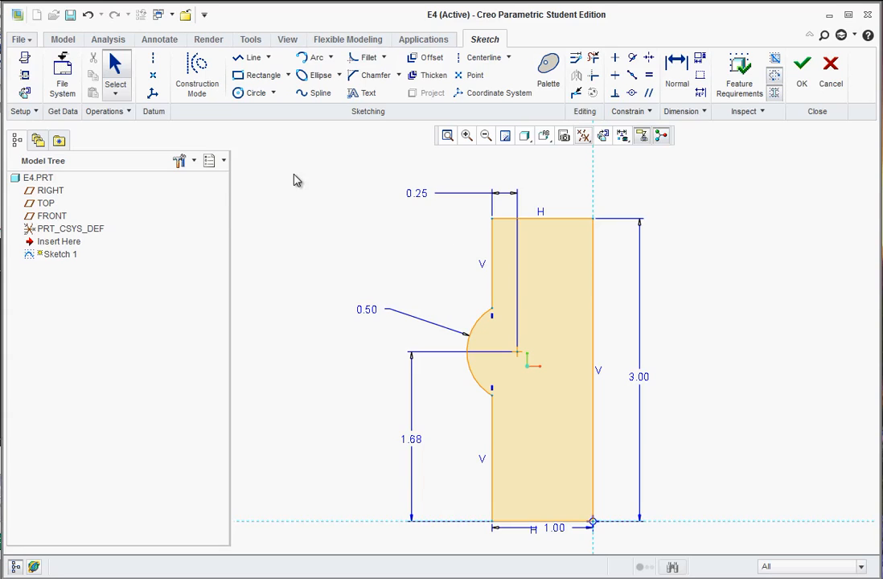
mouse_move(312, 203)
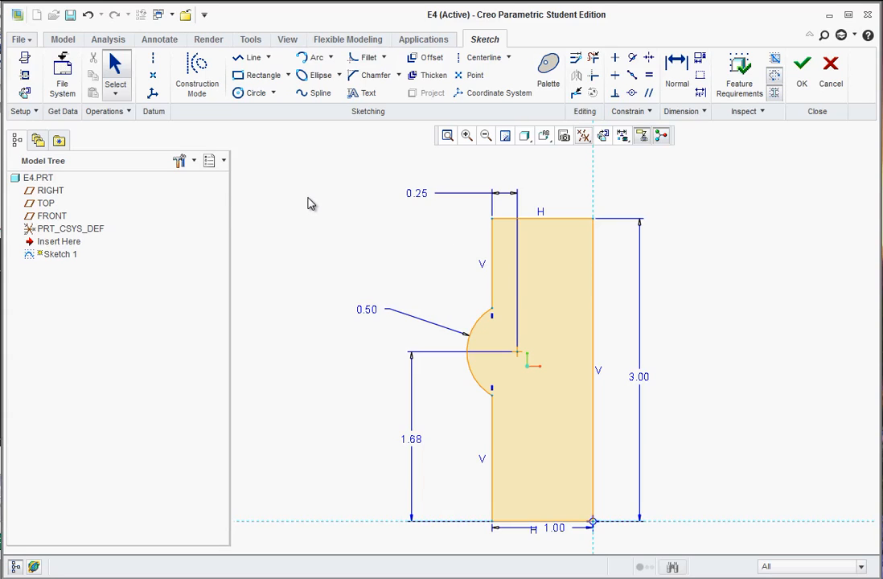
mouse_move(324, 186)
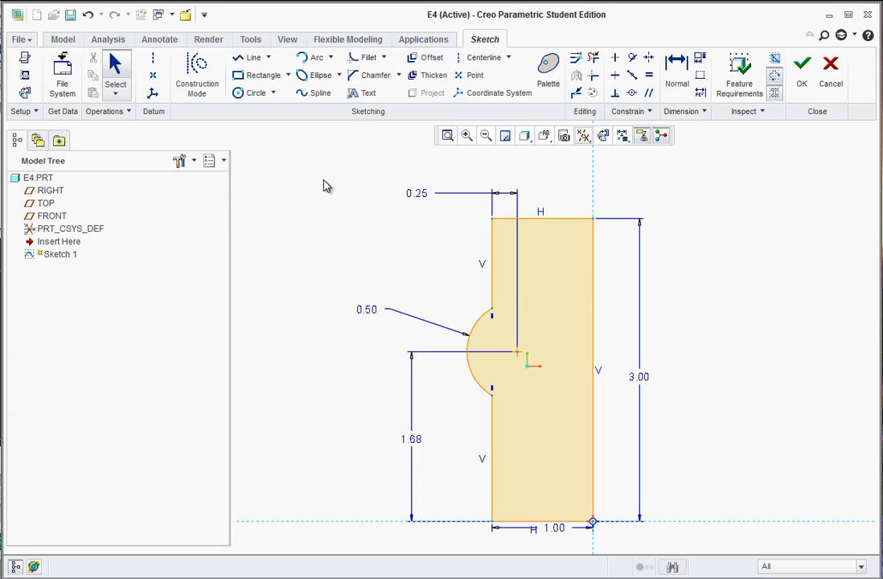
Step: Switch to Chamfer Trim for the profile's top-left corner
click(395, 76)
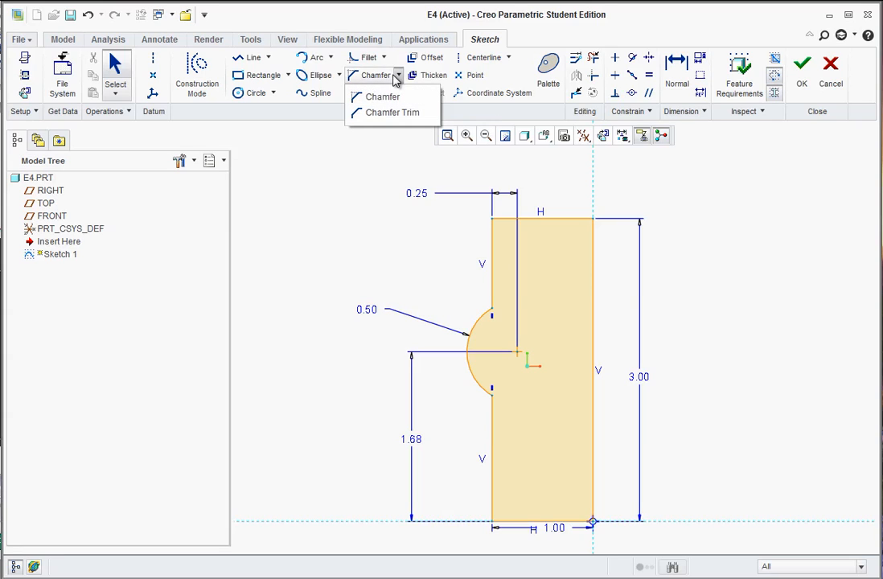
mouse_move(383, 96)
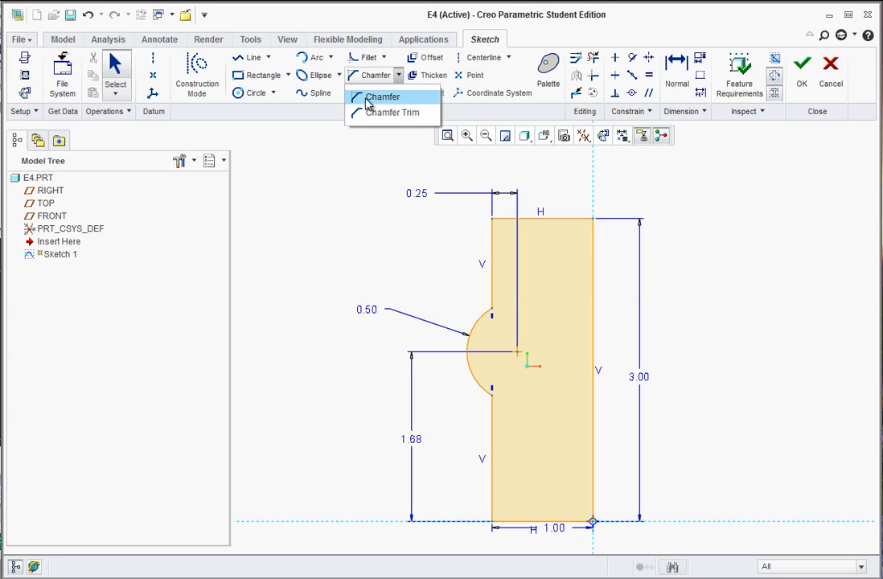
mouse_move(392, 112)
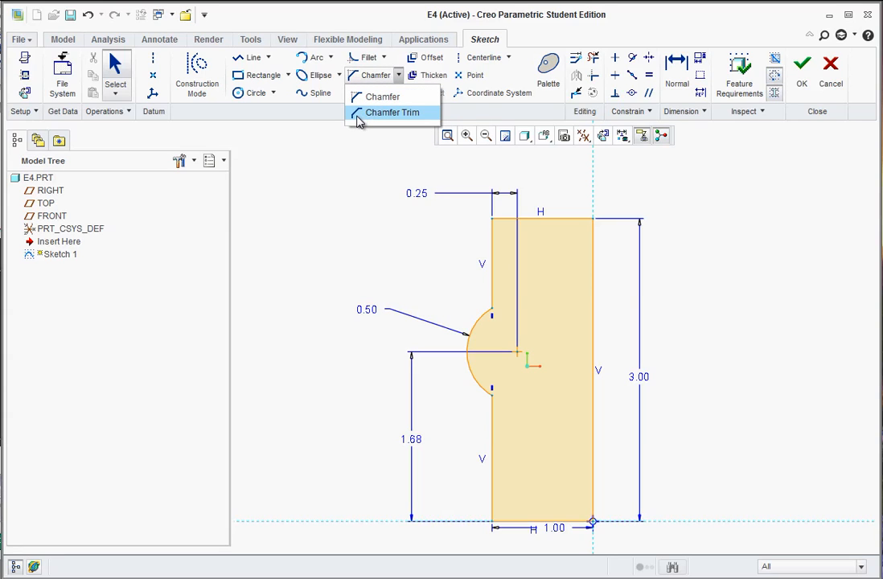
click(392, 113)
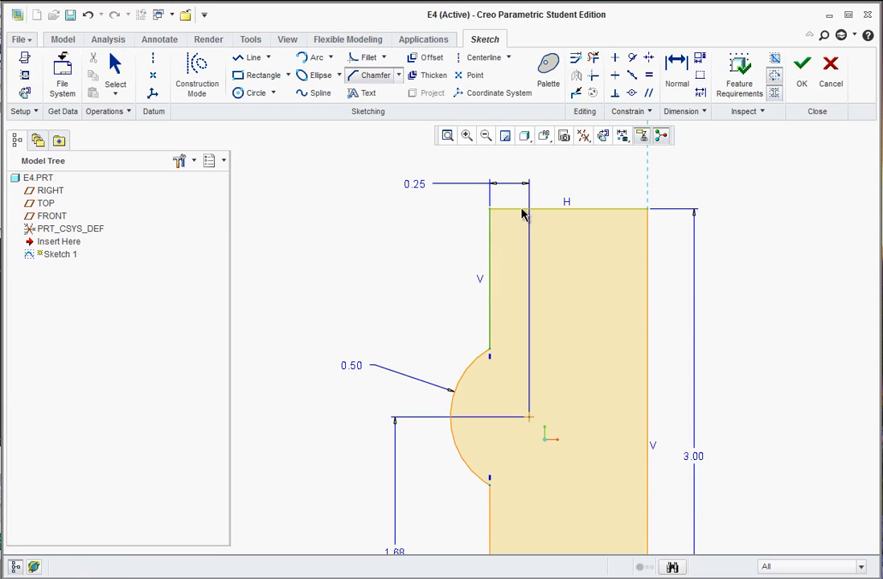
mouse_move(524, 213)
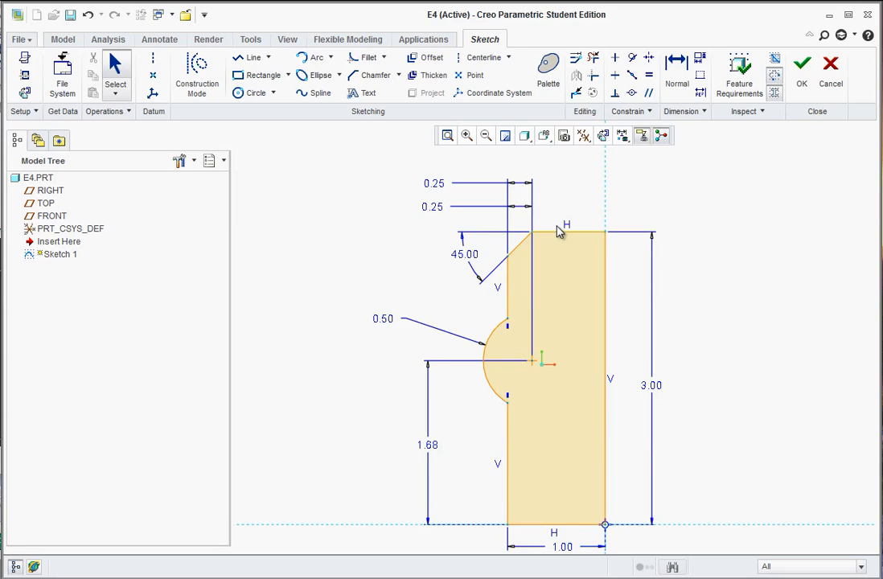
mouse_move(29, 41)
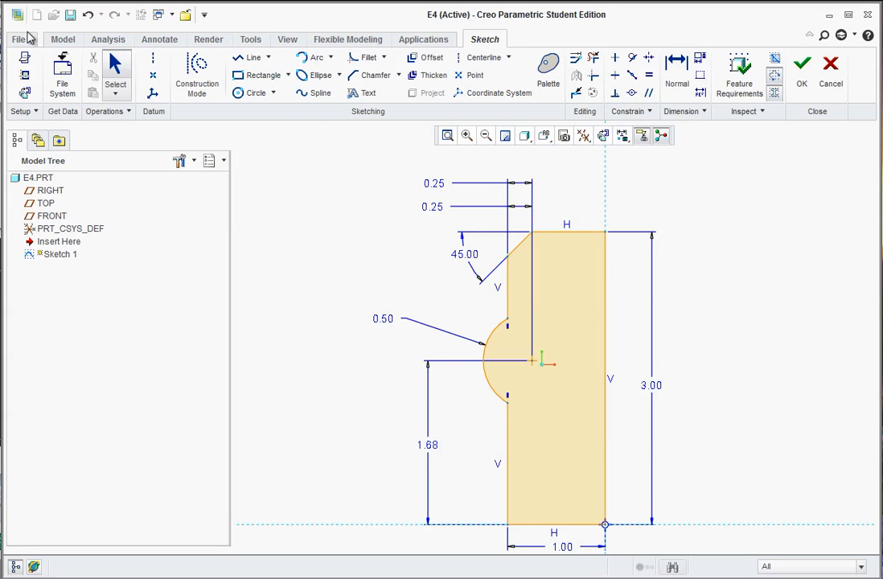
Step: Accept Sketch 1 and revolve it 360 degrees into the solid hub Revolve 1
click(55, 38)
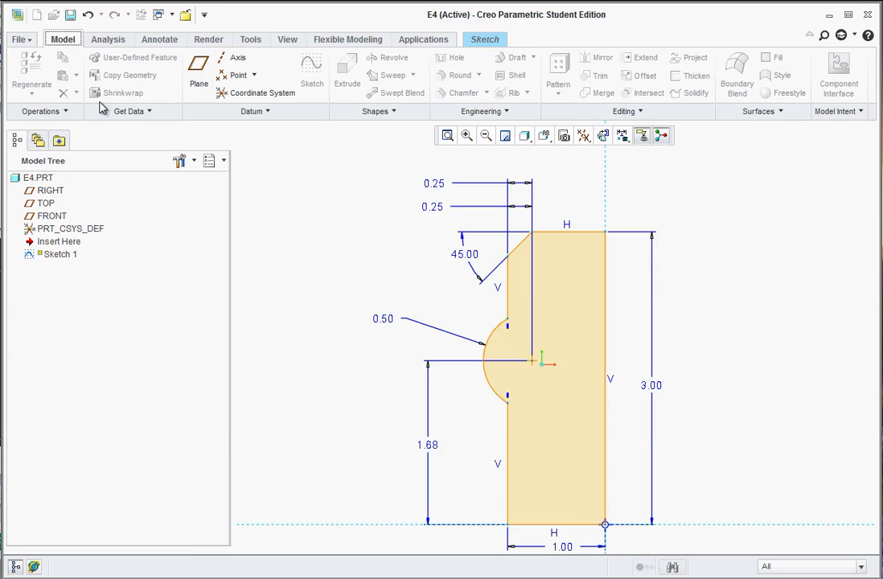
click(483, 39)
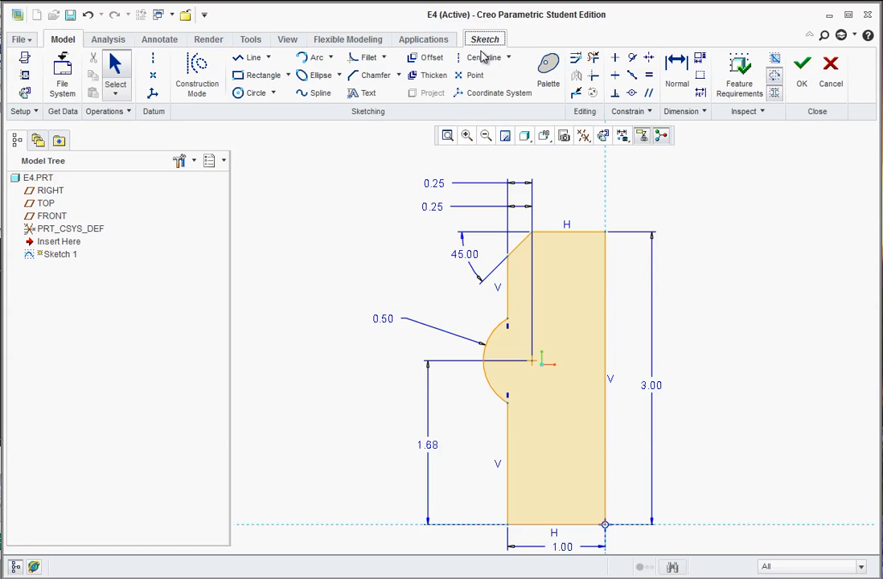
click(797, 65)
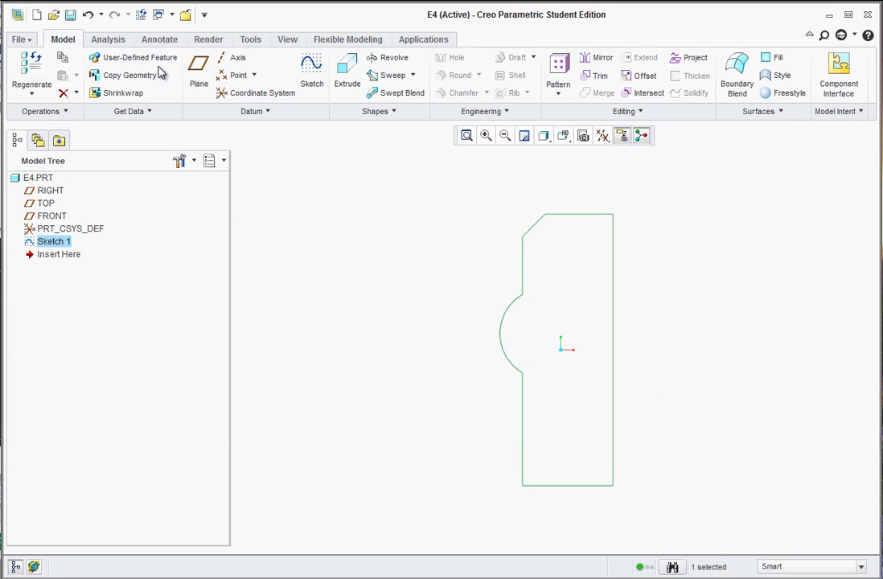
mouse_move(386, 58)
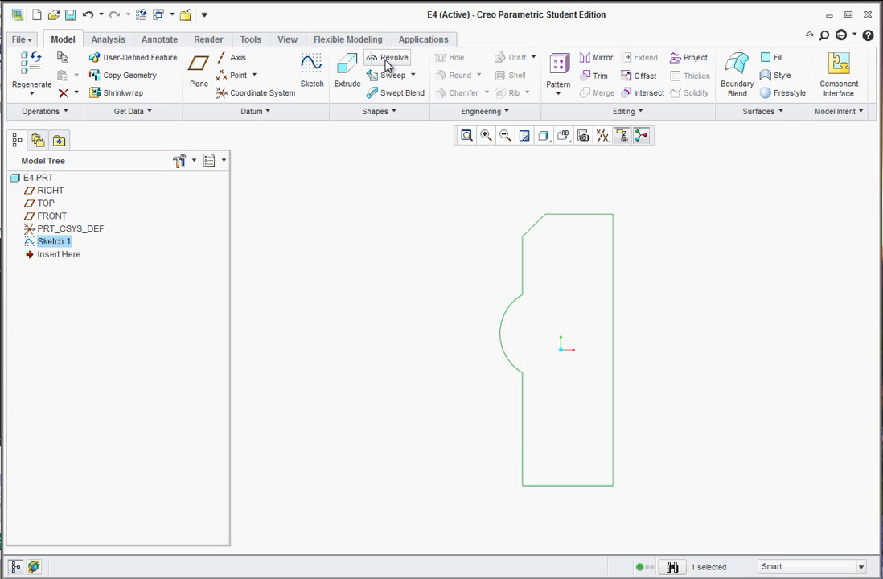
click(380, 57)
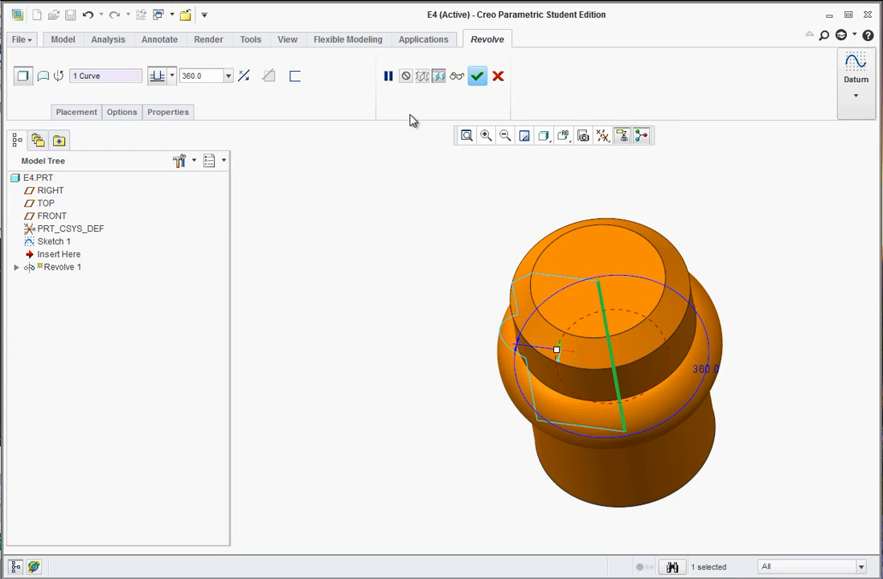
click(479, 75)
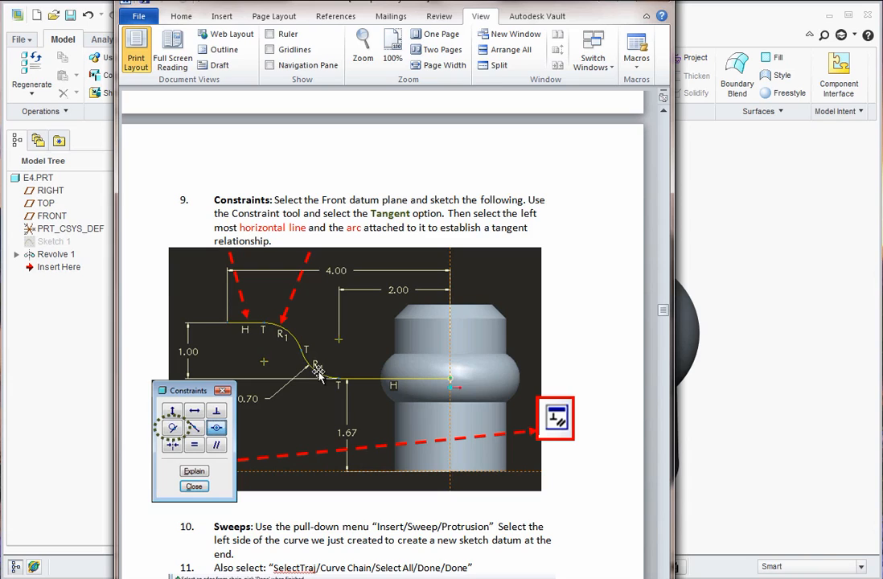
mouse_move(306, 385)
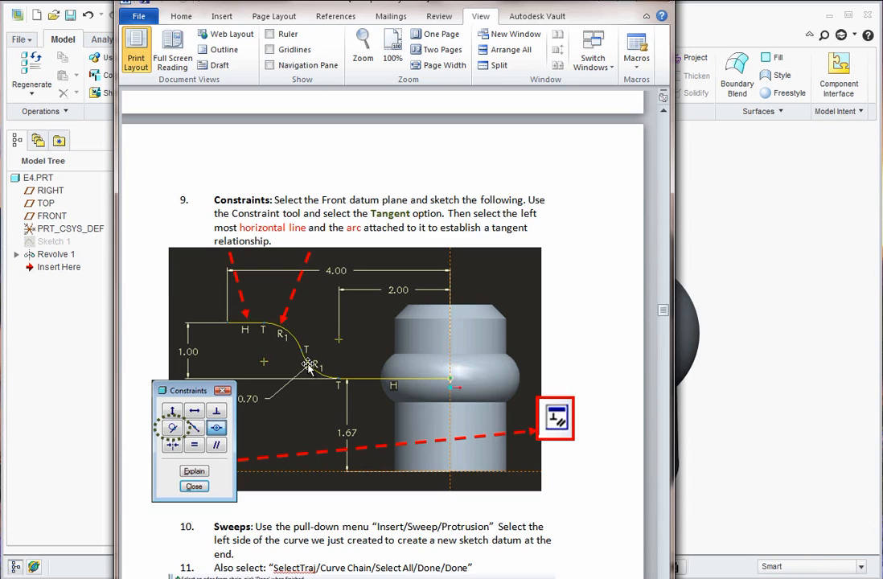
mouse_move(283, 336)
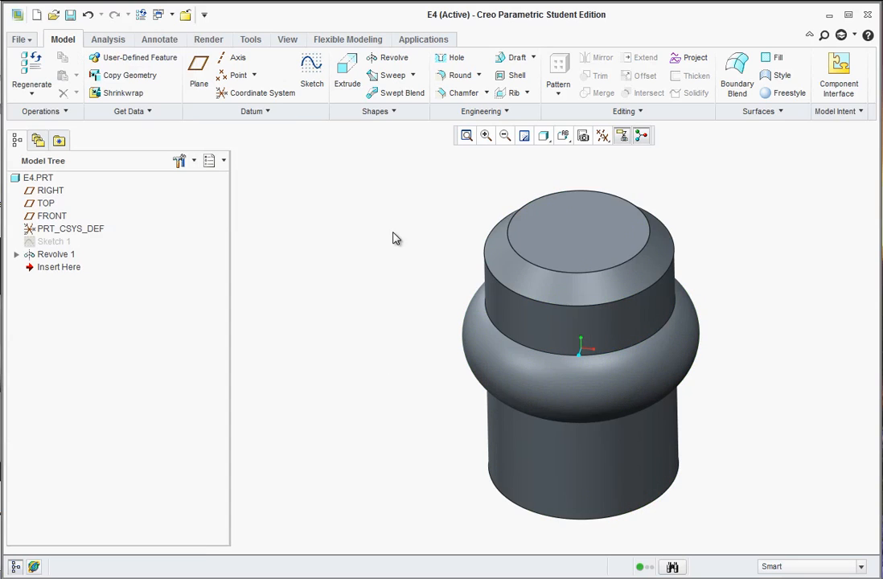
Step: In Sketch 2 on FRONT, draw a 2.00 horizontal line from the origin at height 1.67
click(51, 216)
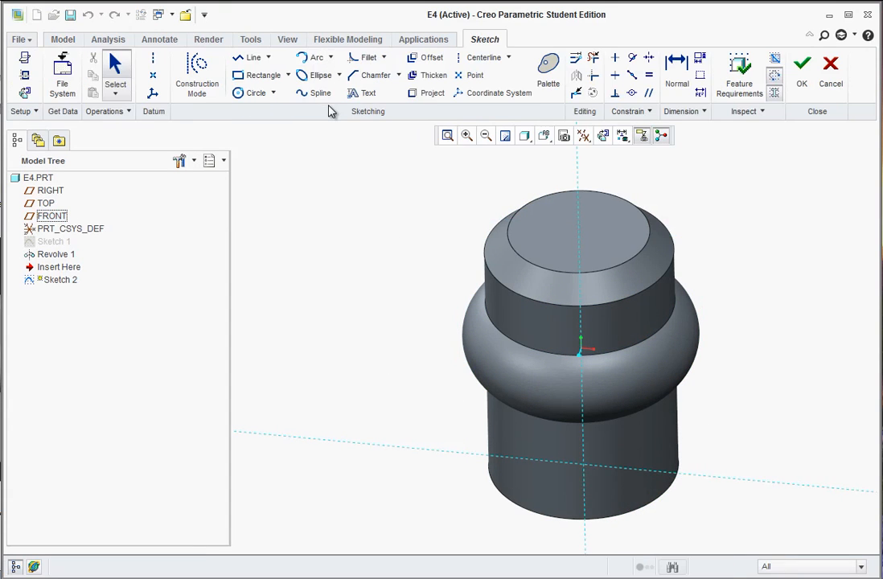
click(545, 136)
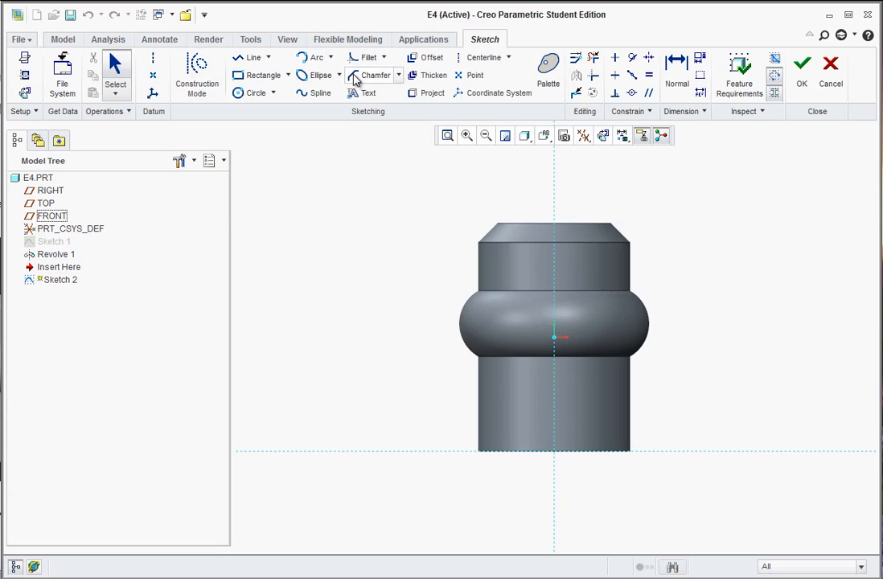
click(252, 58)
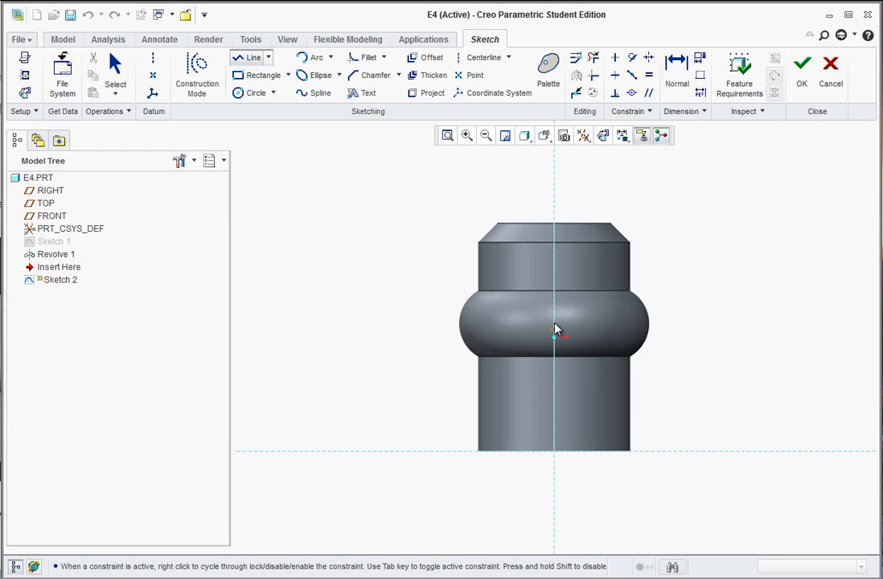
mouse_move(556, 328)
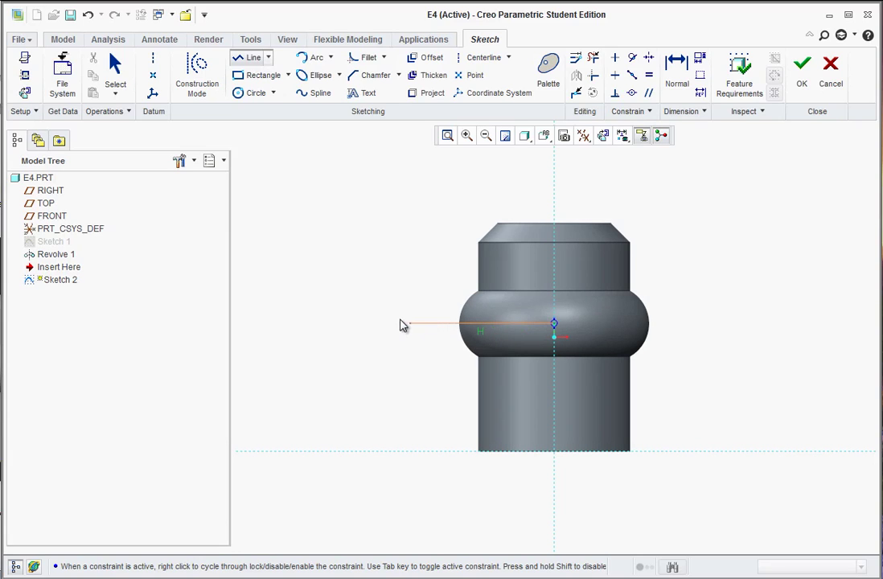
click(373, 322)
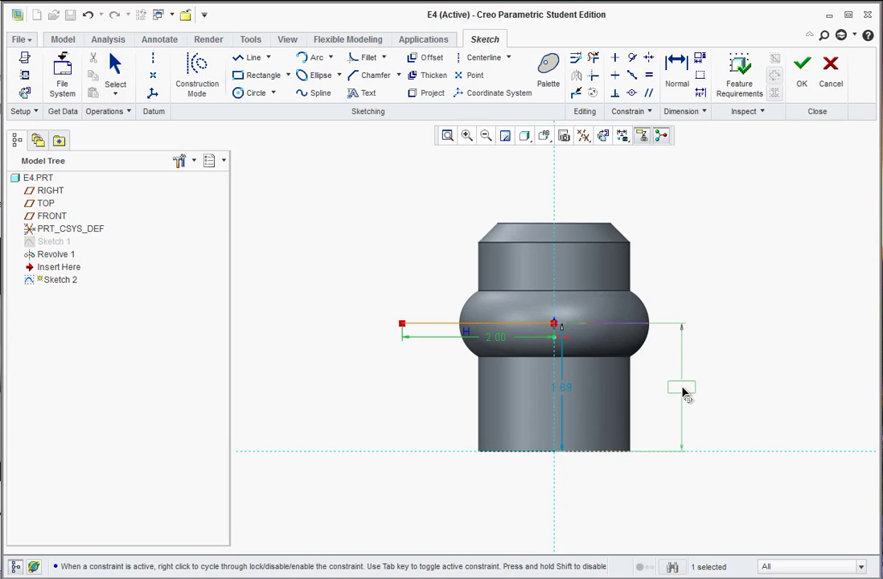
double_click(680, 387)
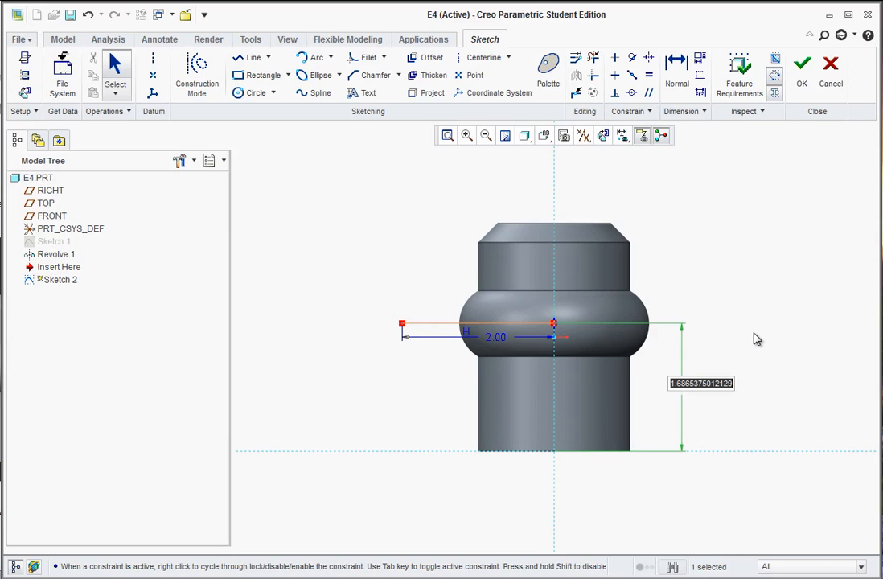
text(1.67)
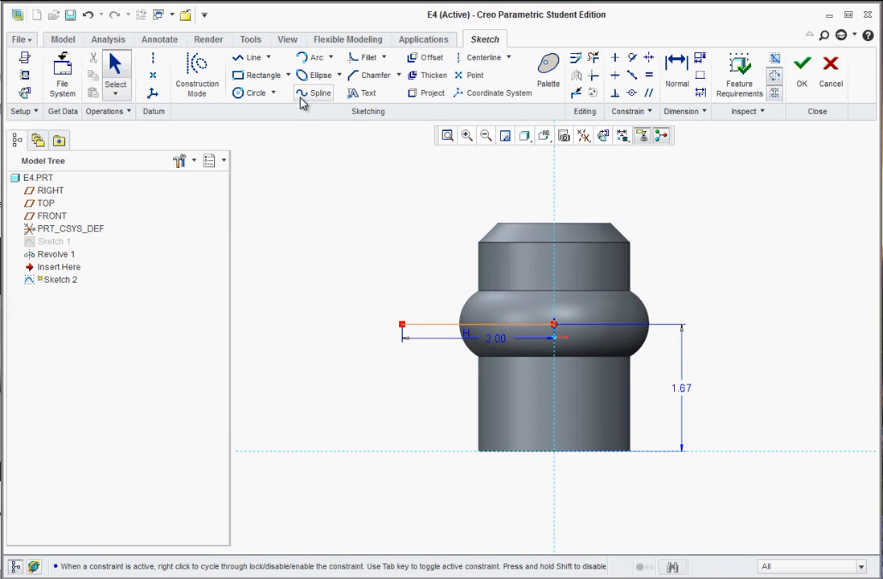
Step: Draw two tangent 3-point arcs continuing the spoke and make their radii equal (R1)
click(331, 58)
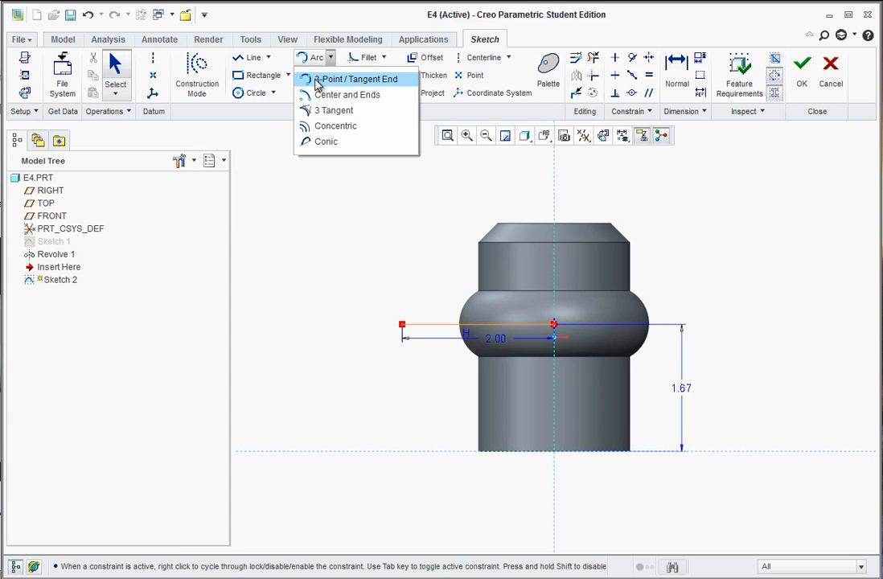
mouse_move(318, 80)
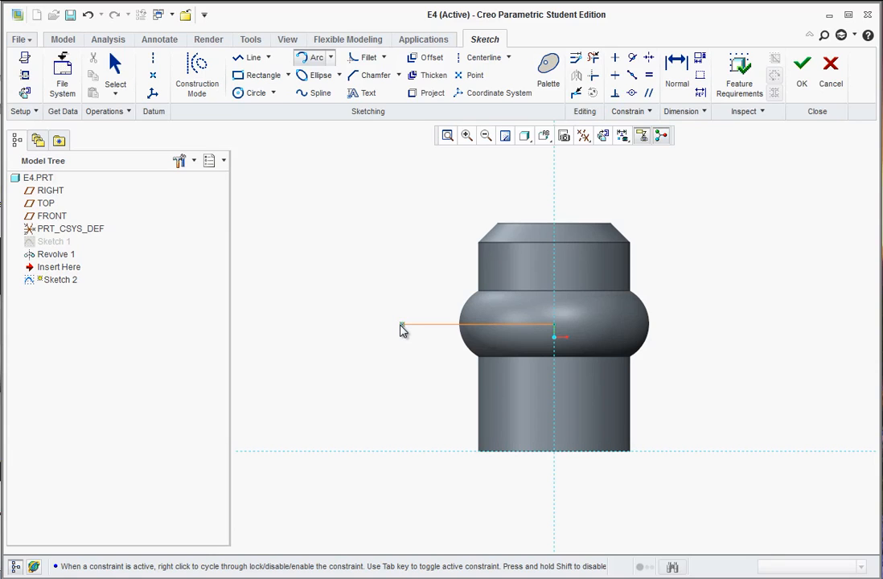
mouse_move(394, 325)
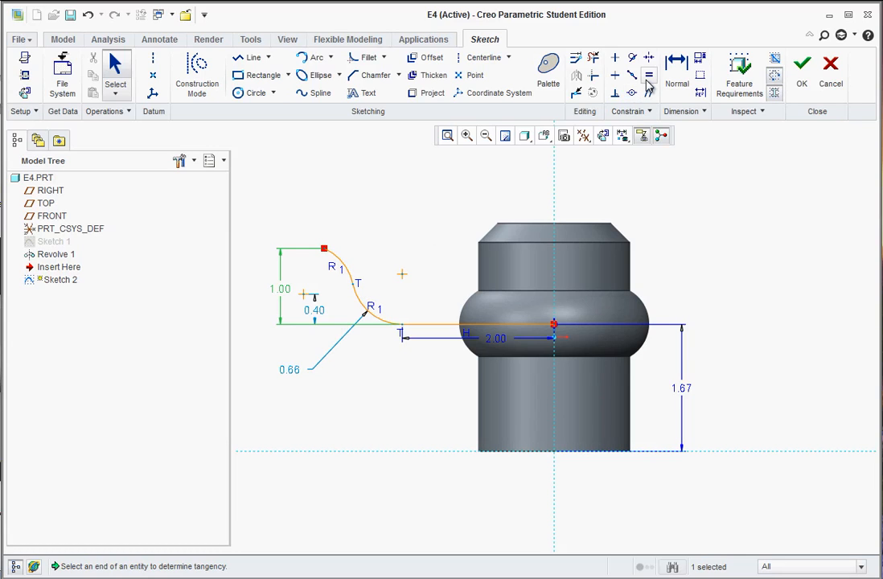
mouse_move(648, 76)
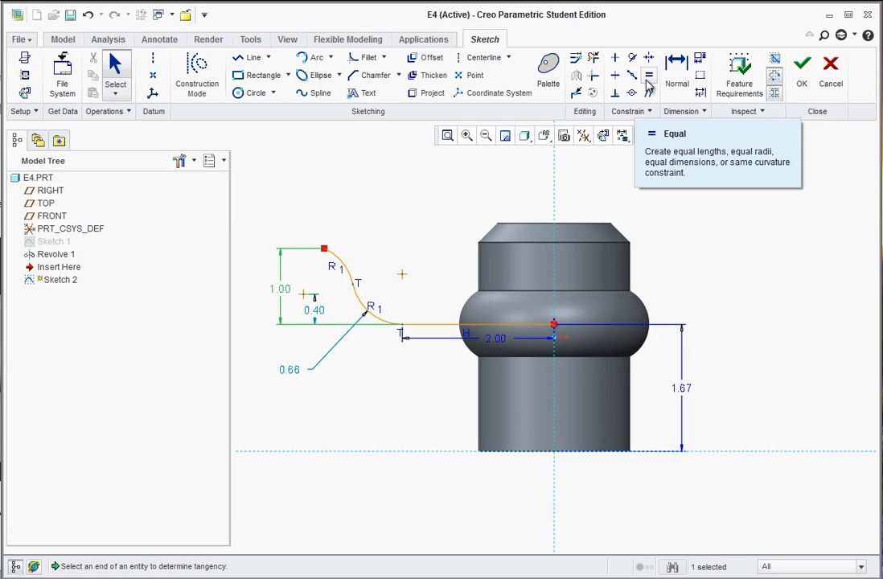
click(656, 75)
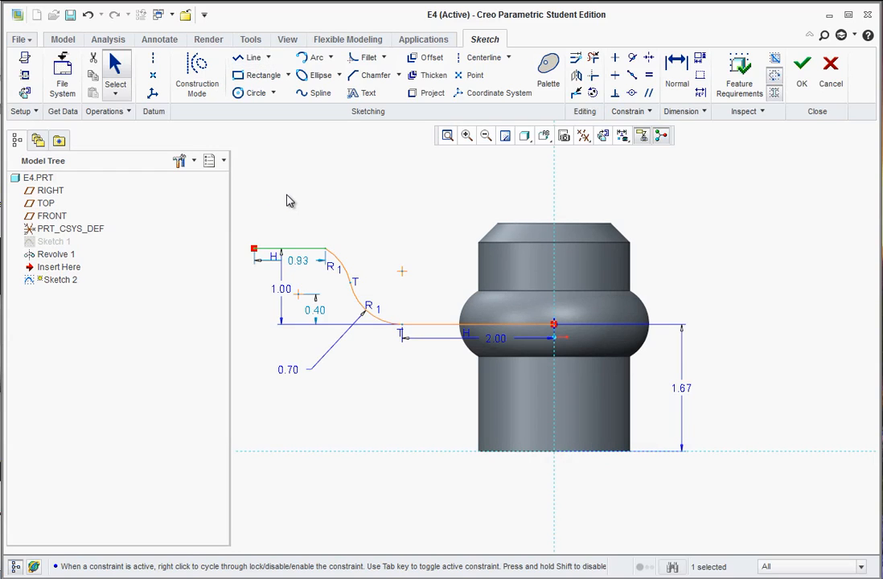
mouse_move(337, 232)
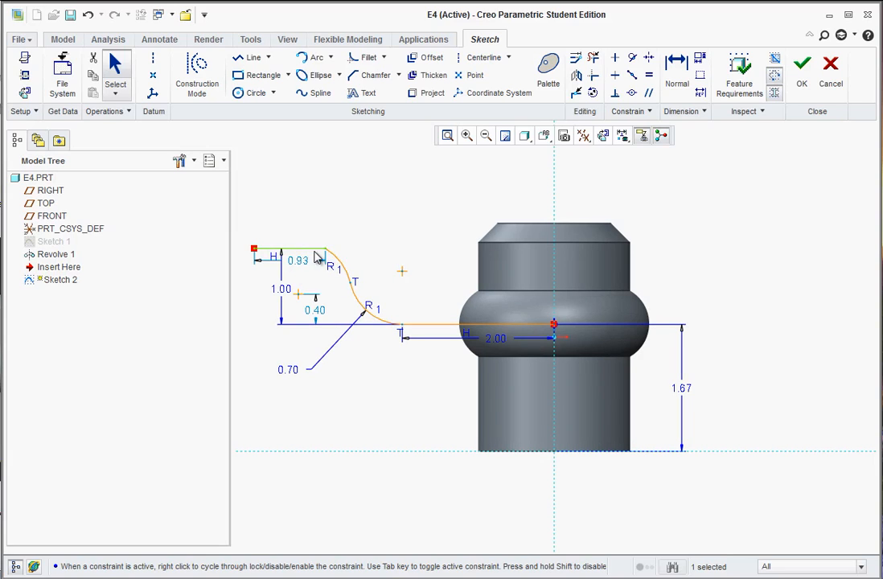
mouse_move(329, 264)
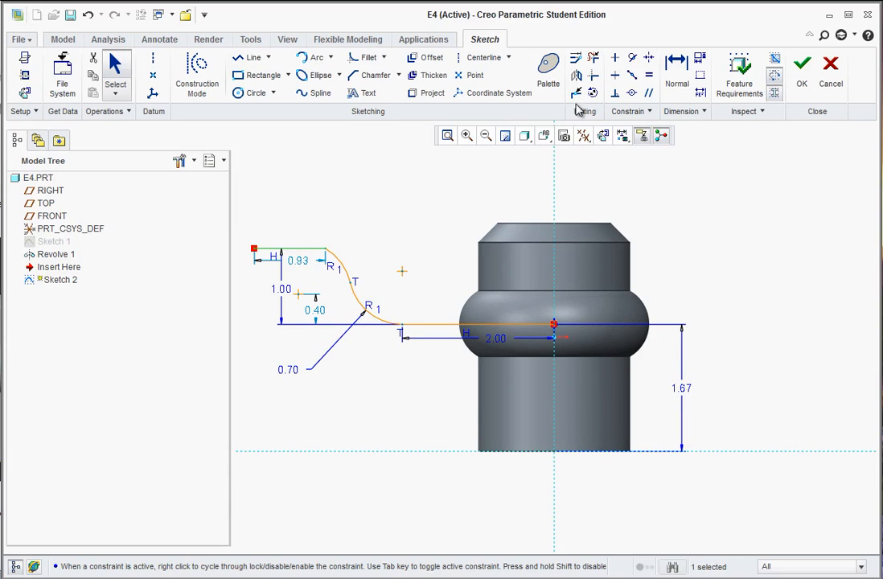
mouse_move(595, 91)
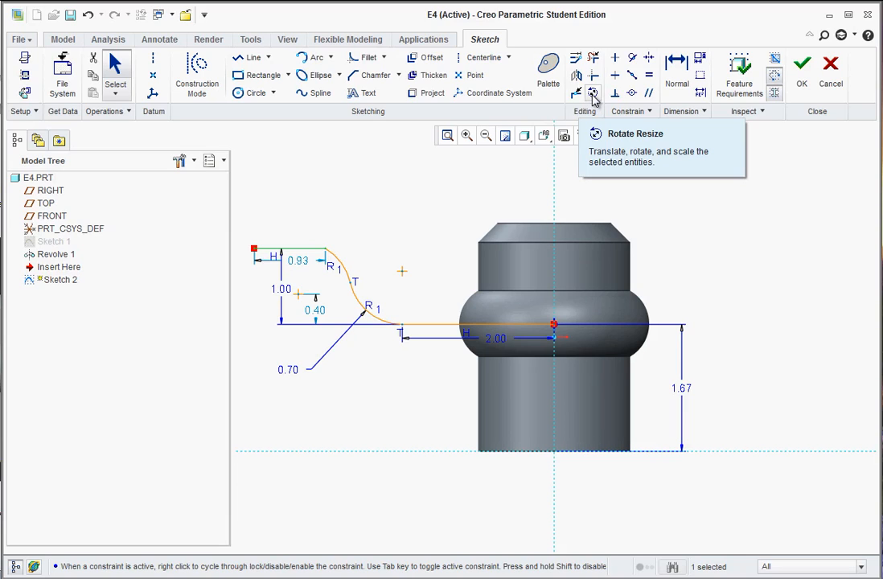
mouse_move(633, 57)
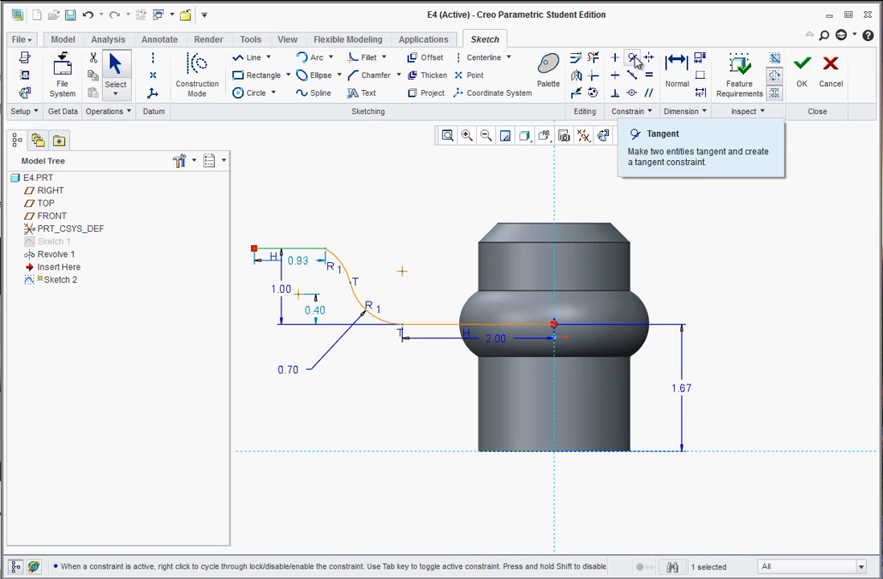
Step: Make the top line tangent to the arc and set the overall spoke reach to 4.00
click(634, 58)
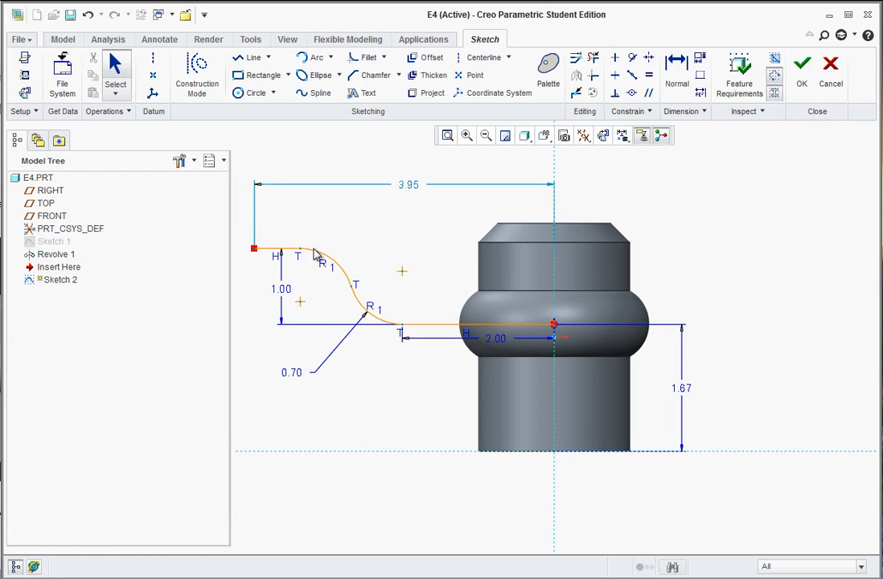
mouse_move(267, 244)
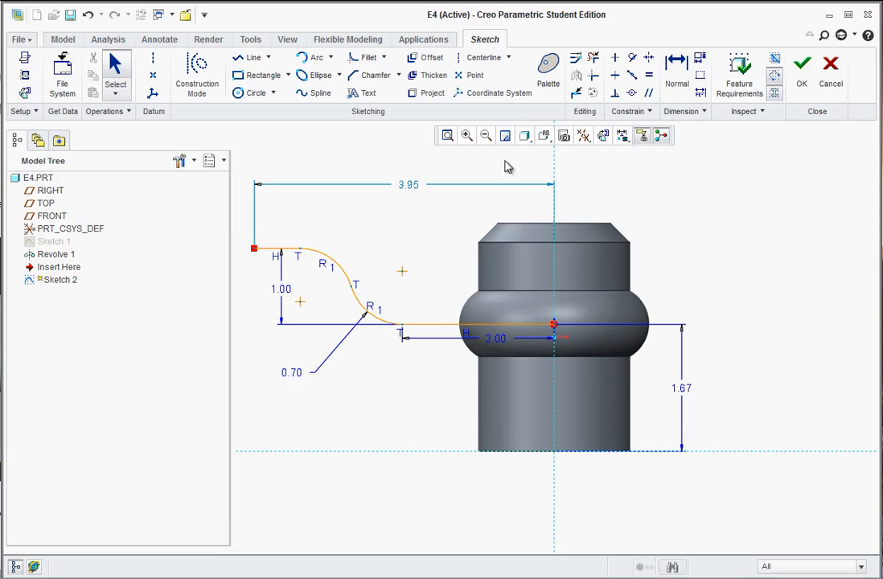
mouse_move(428, 199)
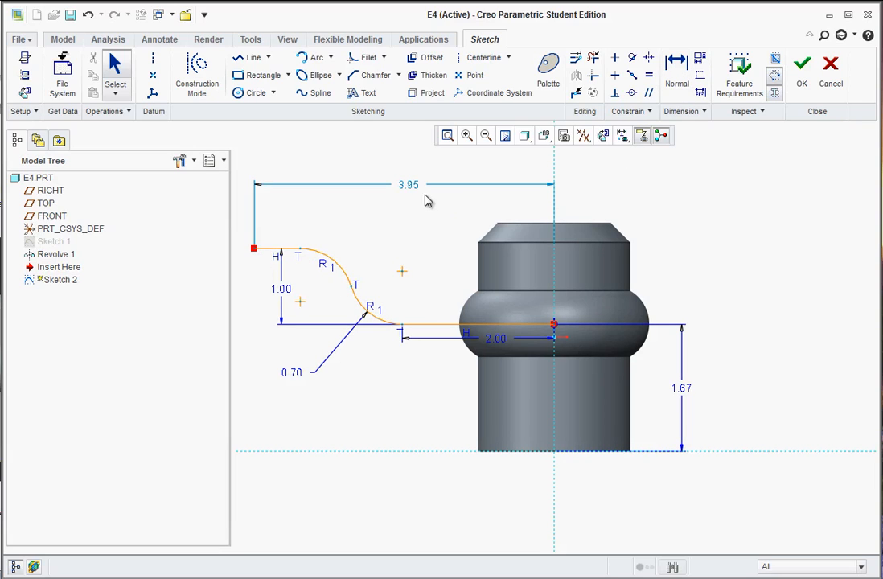
double_click(405, 183)
text(4)
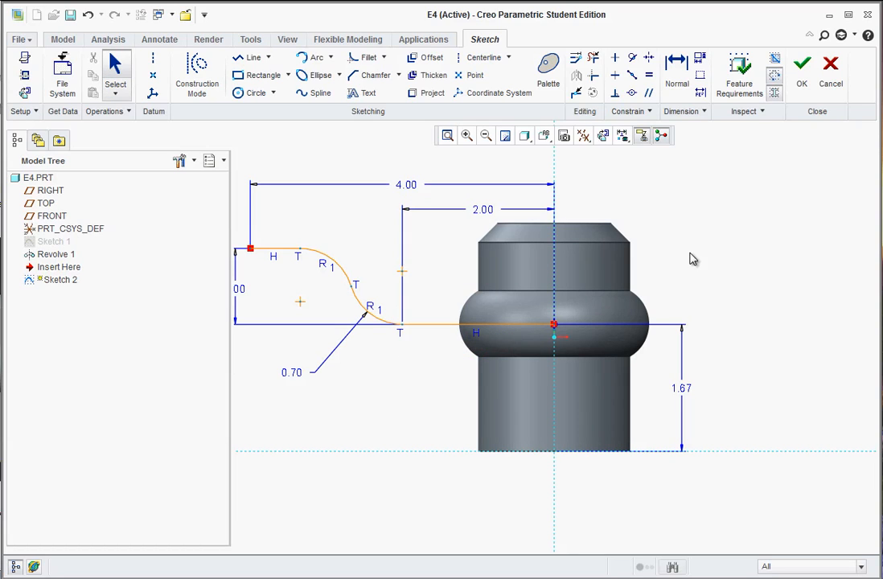
mouse_move(476, 344)
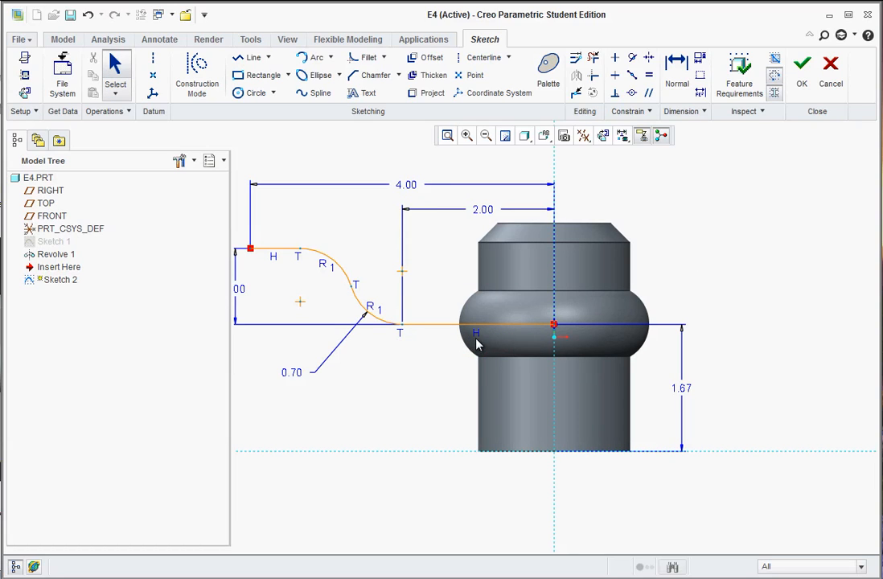
mouse_move(360, 282)
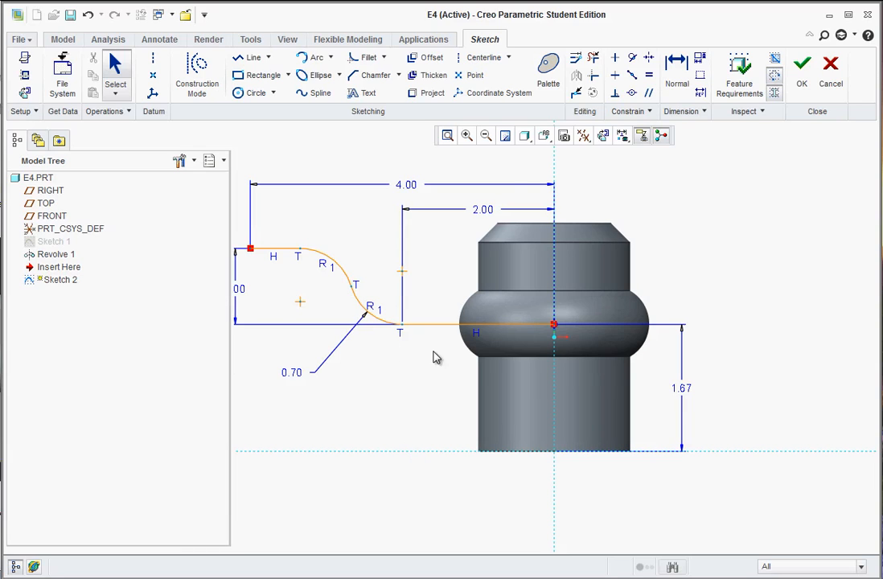
mouse_move(803, 83)
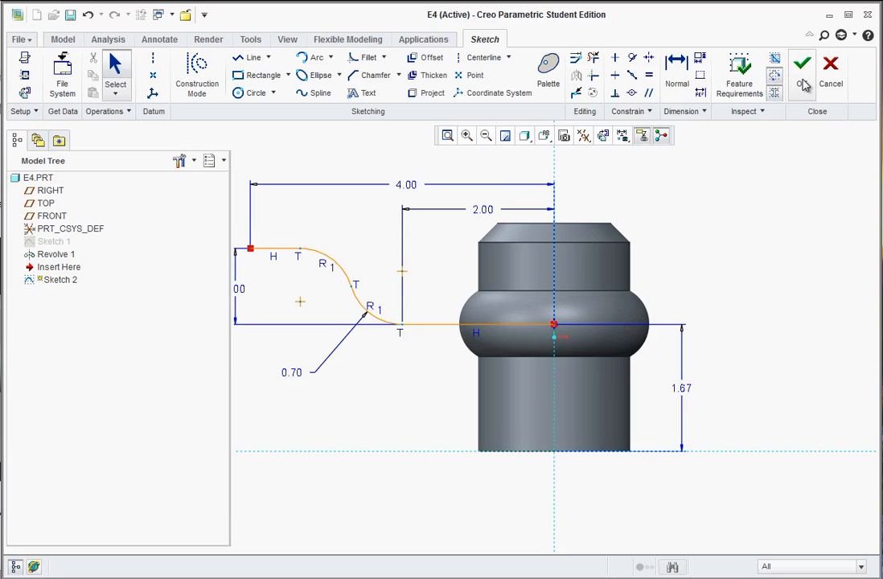
Step: Accept the spoke sketch and start Sweep 1 with the spoke curve as its trajectory
click(797, 64)
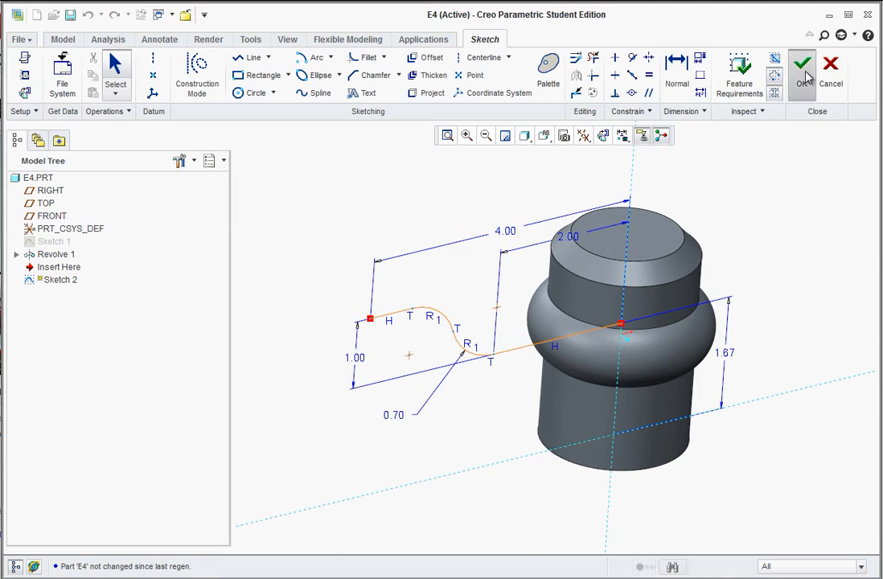
click(803, 66)
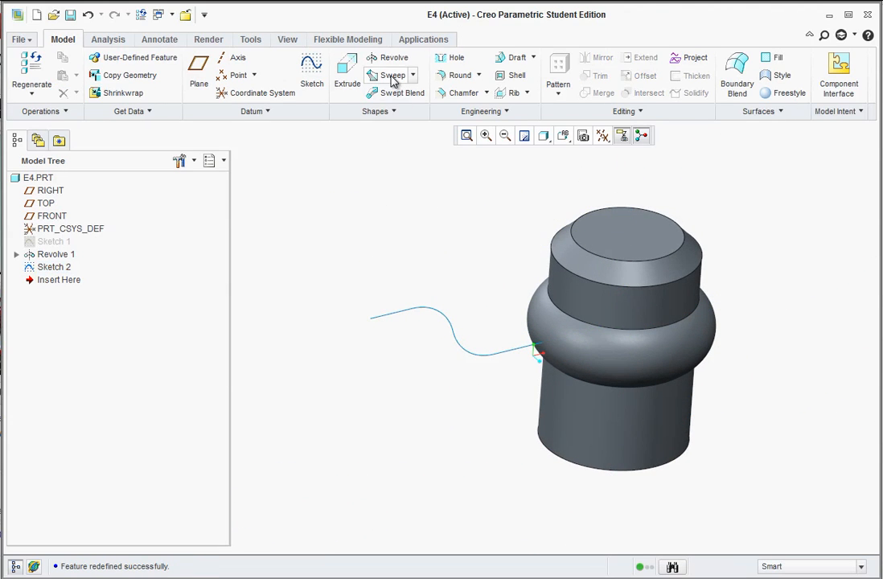
click(389, 75)
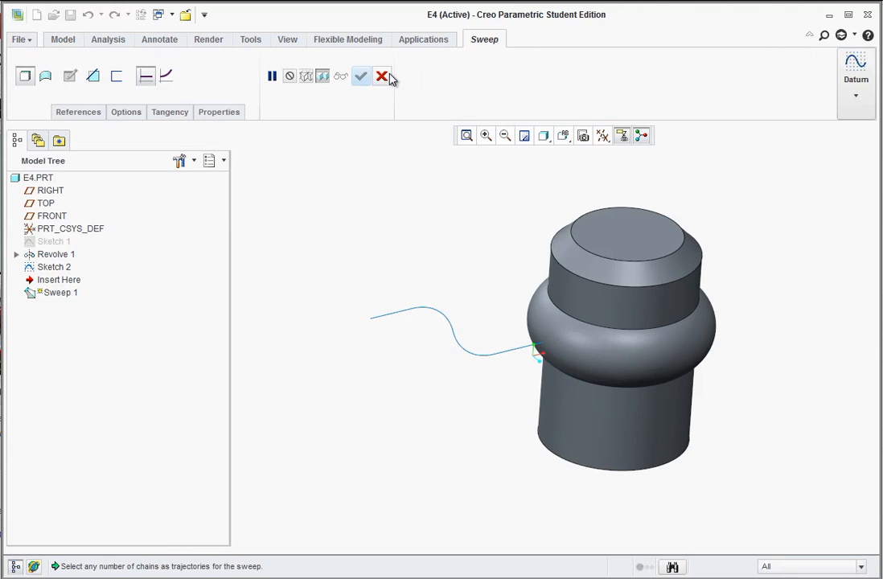
mouse_move(338, 280)
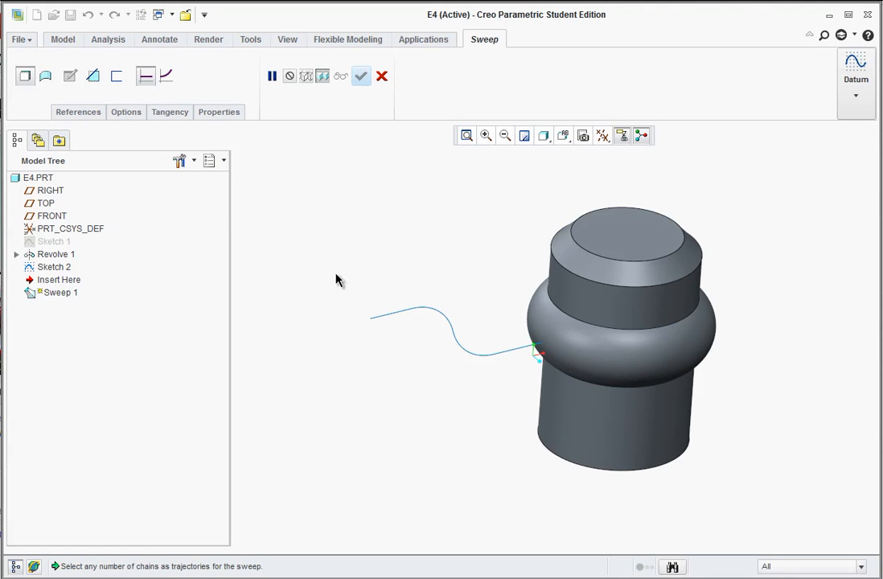
click(418, 322)
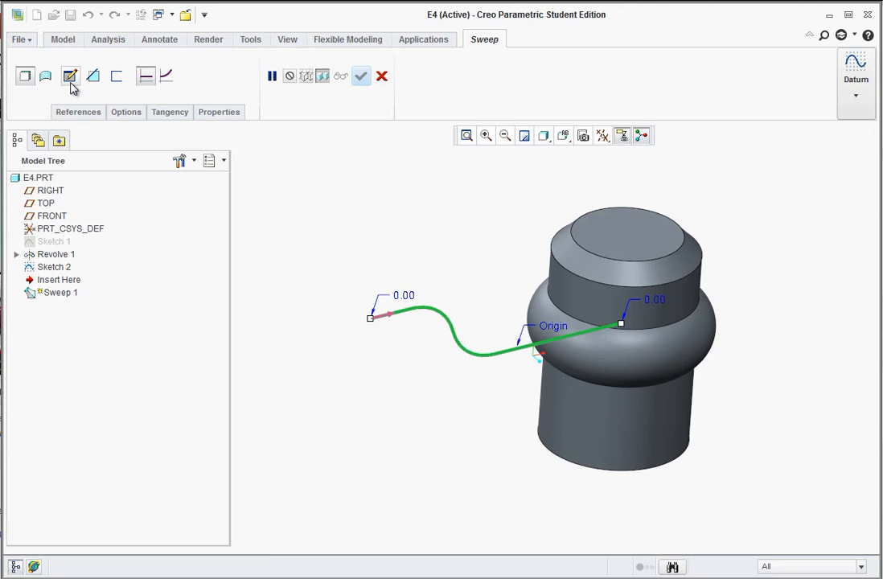
mouse_move(71, 74)
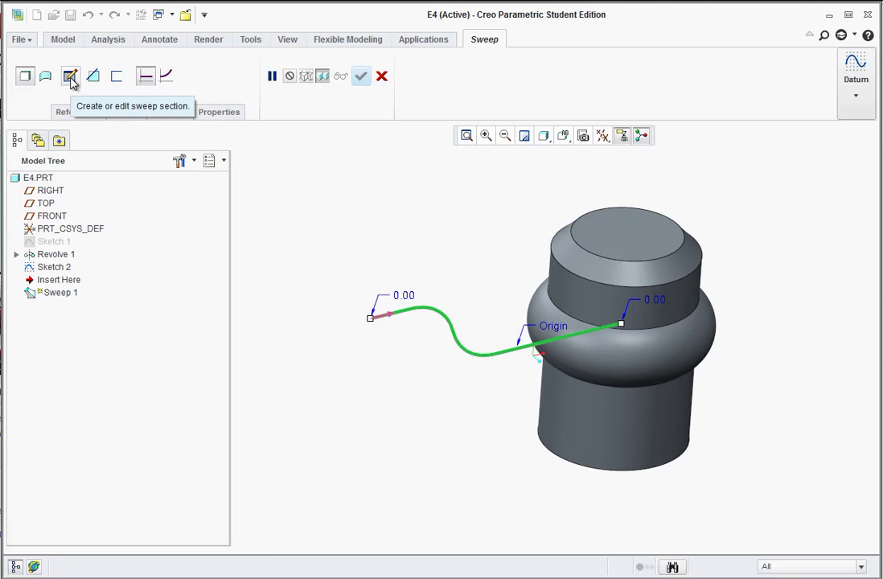
Step: Sketch the sweep cross-section with a center-and-endpoints arc and accept it
click(71, 75)
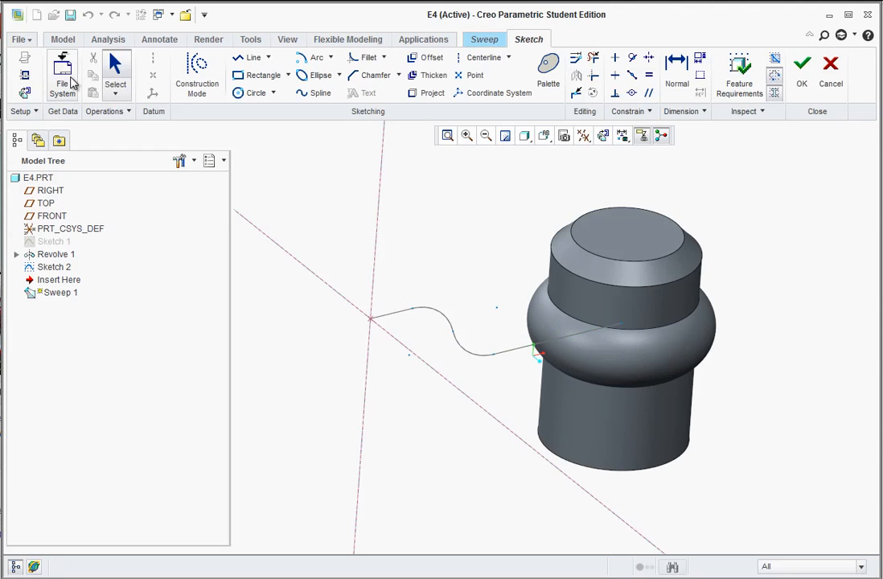
mouse_move(378, 337)
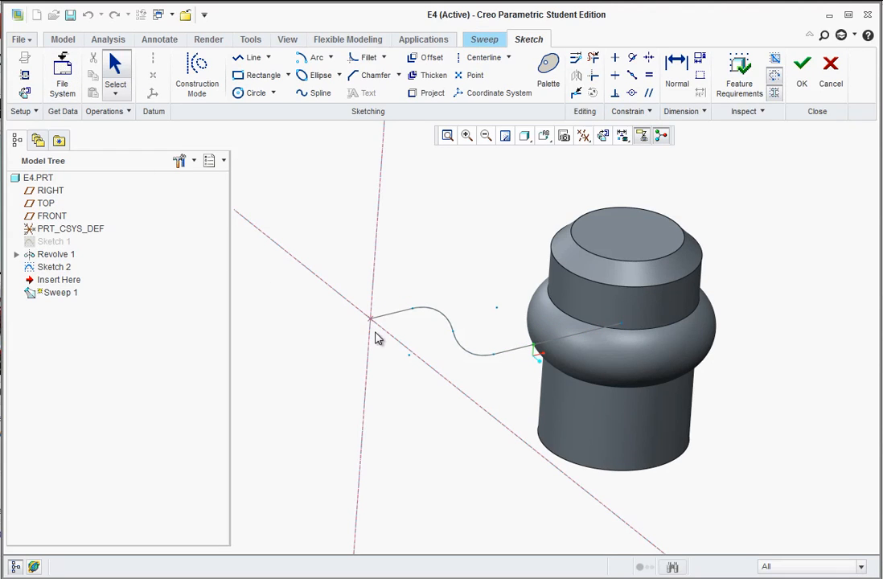
mouse_move(288, 184)
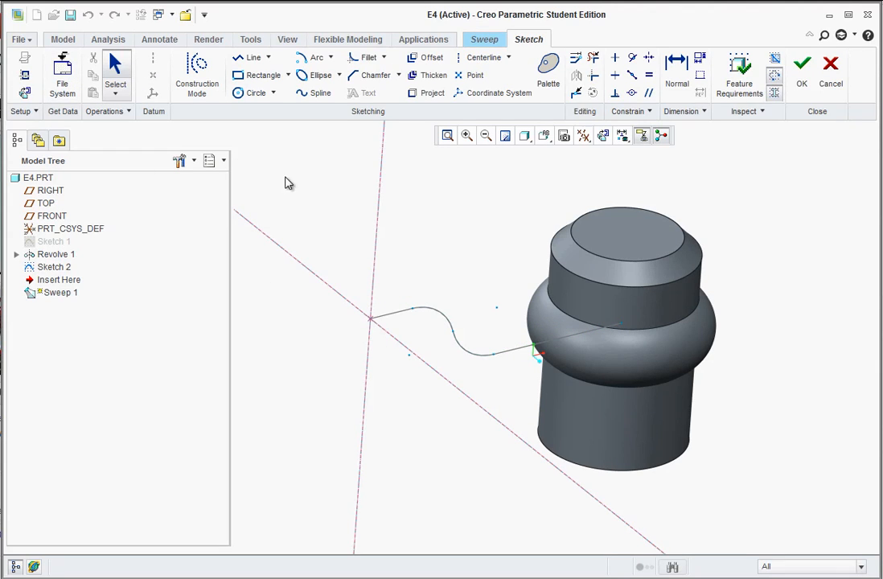
click(328, 57)
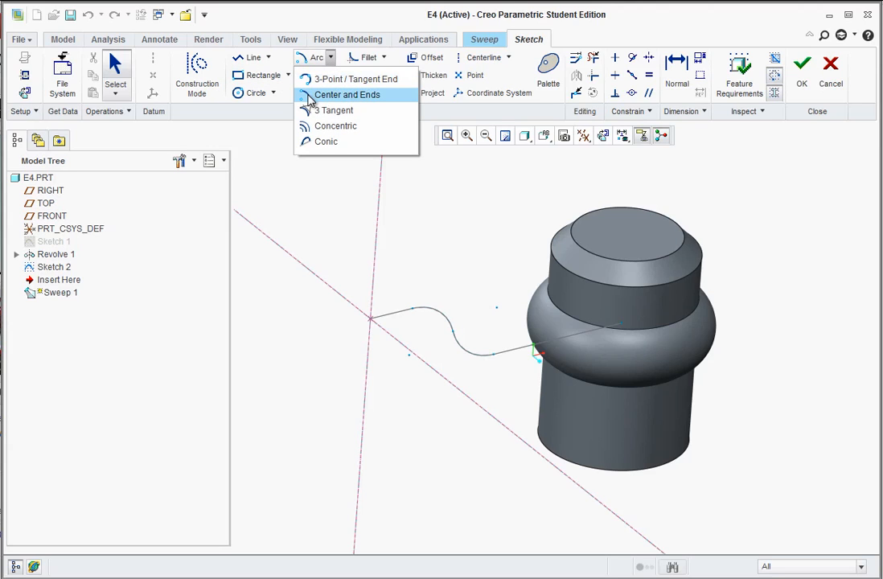
click(346, 93)
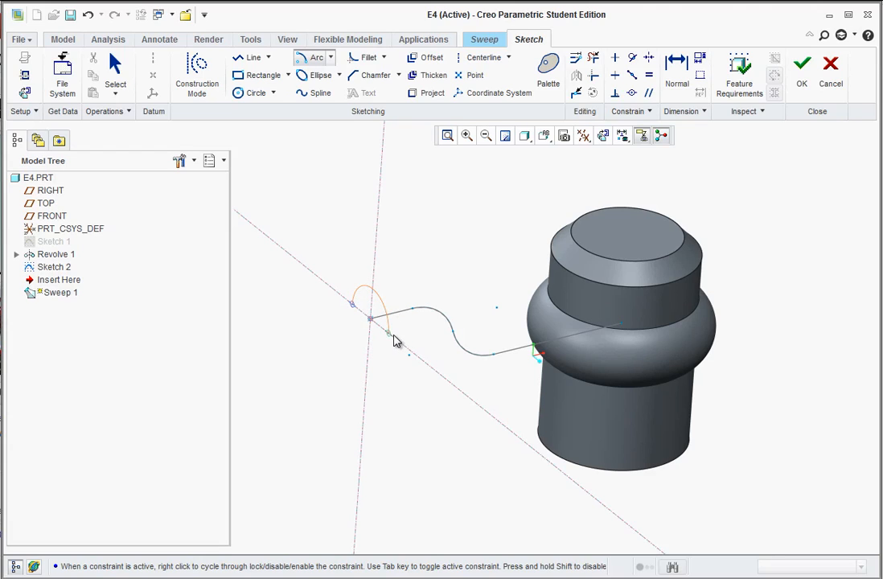
mouse_move(393, 344)
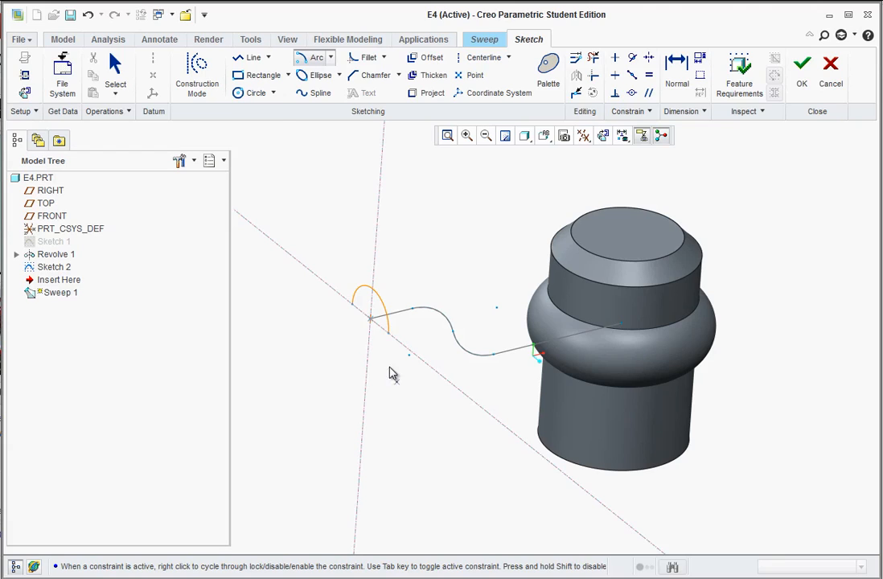
click(251, 58)
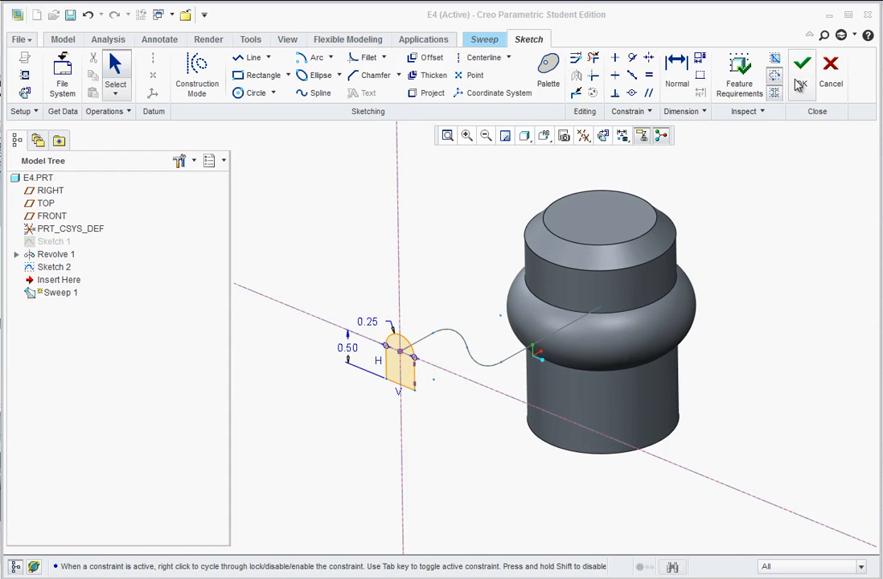
click(798, 63)
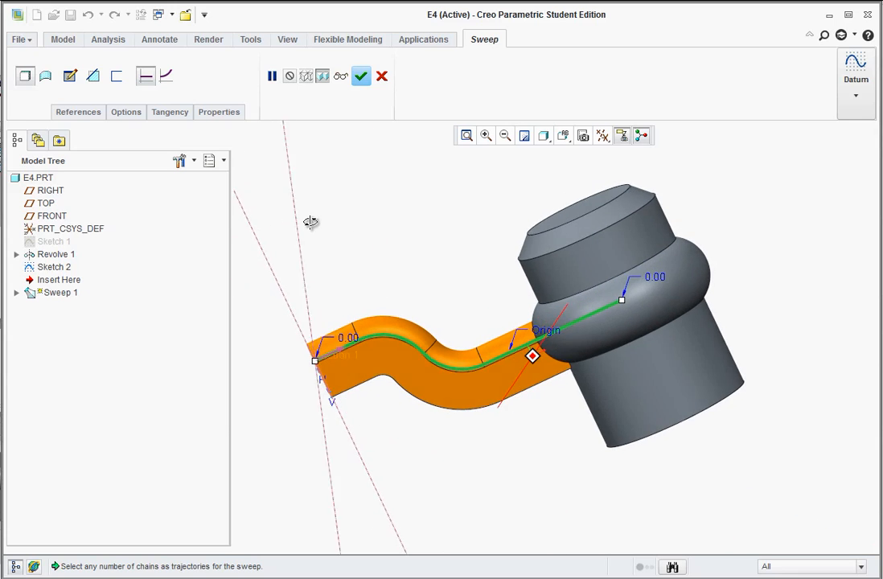
Step: Check the swept spoke preview and complete Sweep 1 as a solid joined to the hub
drag(309, 222, 434, 314)
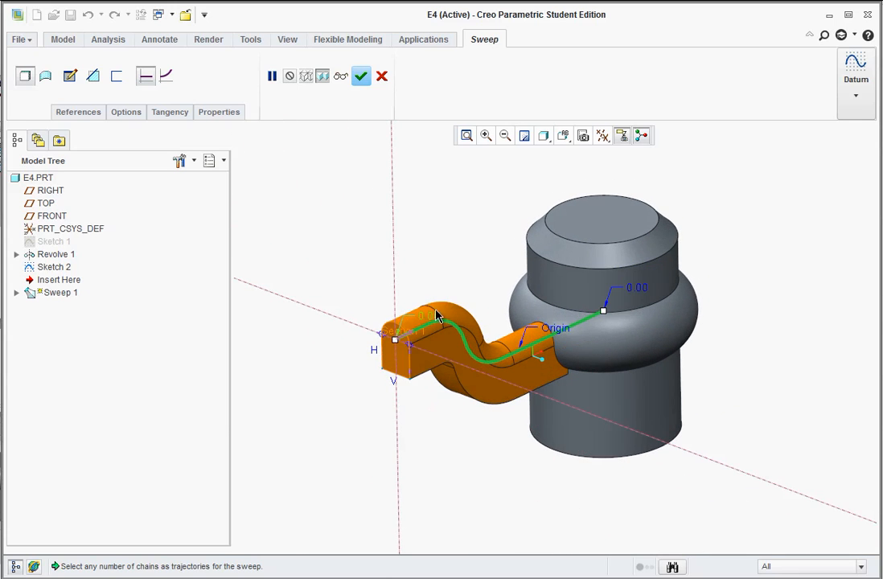
click(360, 76)
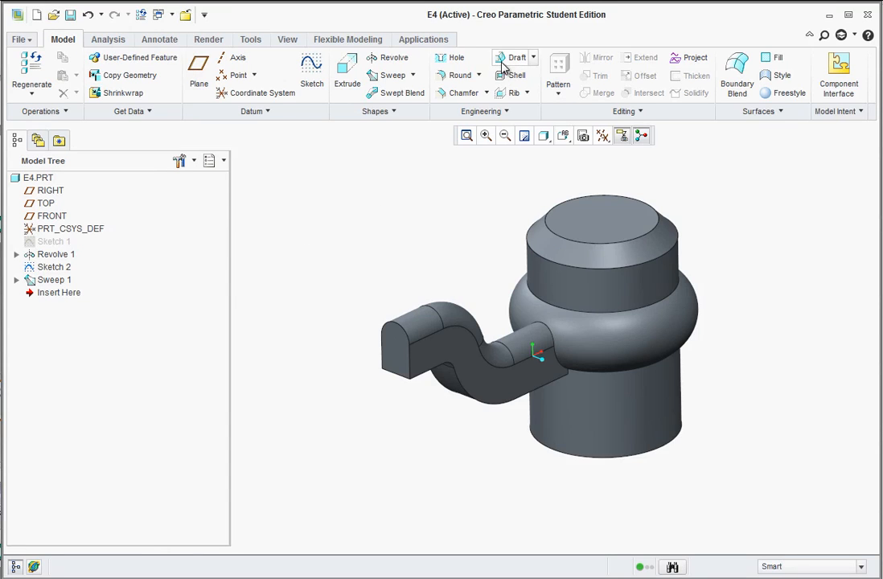
Step: Round the spoke's edges as Round 1
click(453, 76)
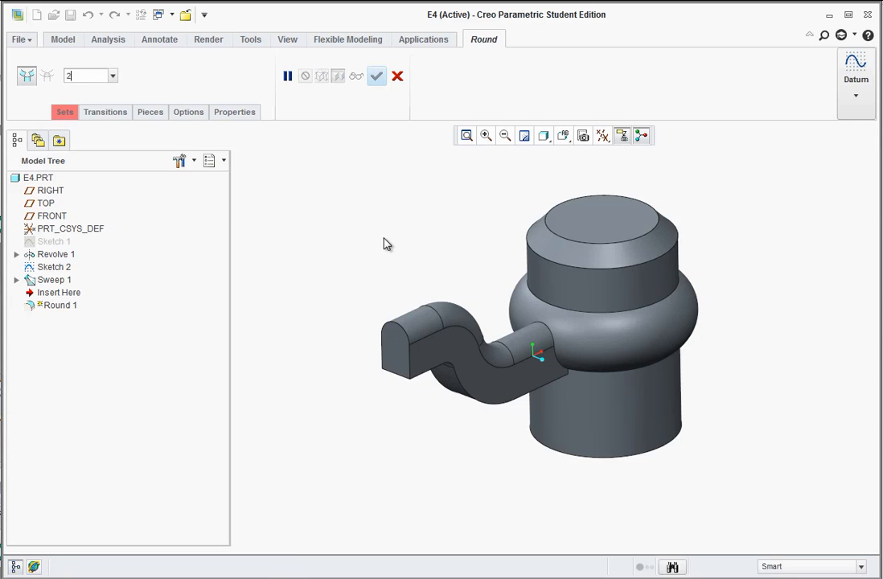
click(93, 75)
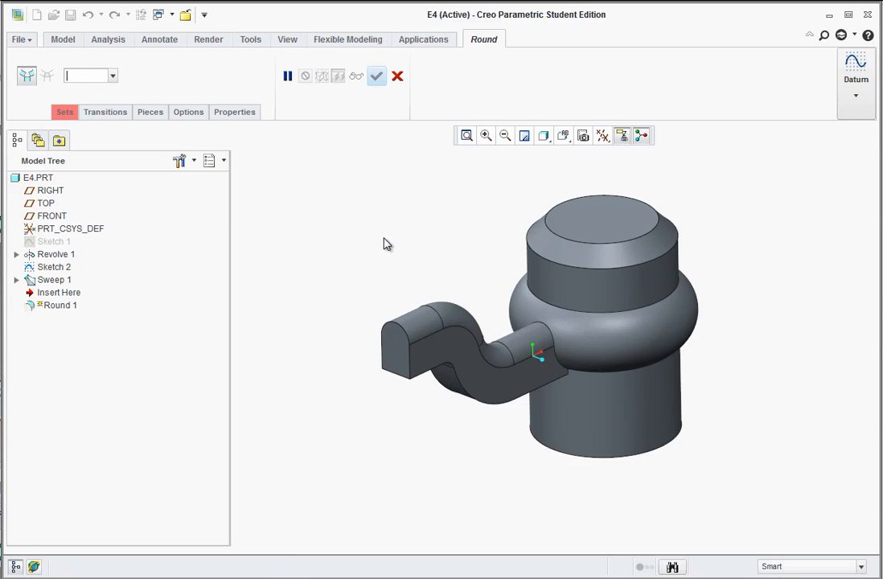
text(12)
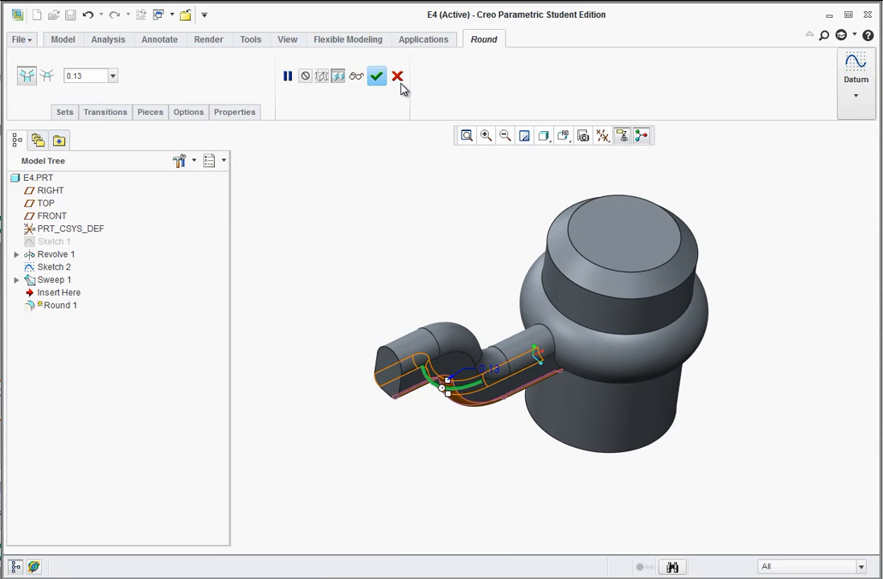
click(378, 76)
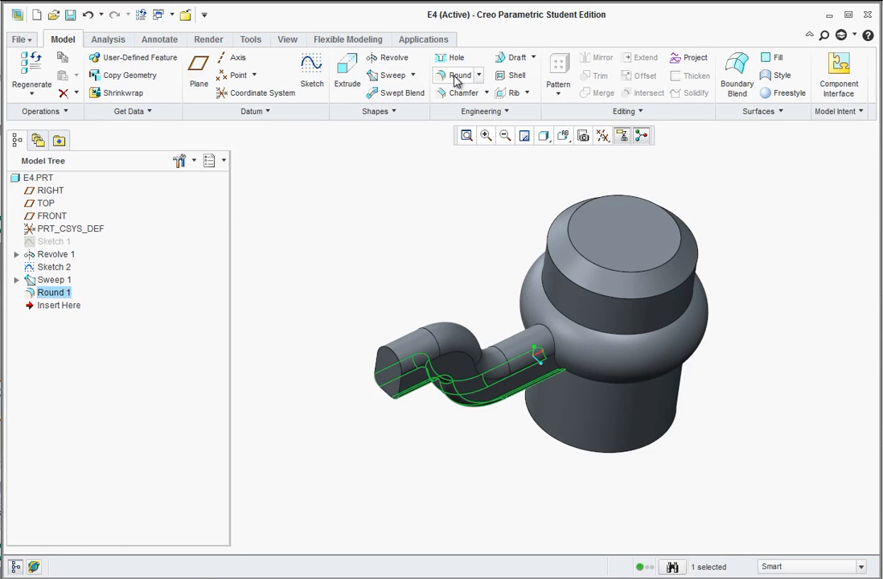
Step: Fillet the spoke-to-hub junction as Round 2
click(457, 75)
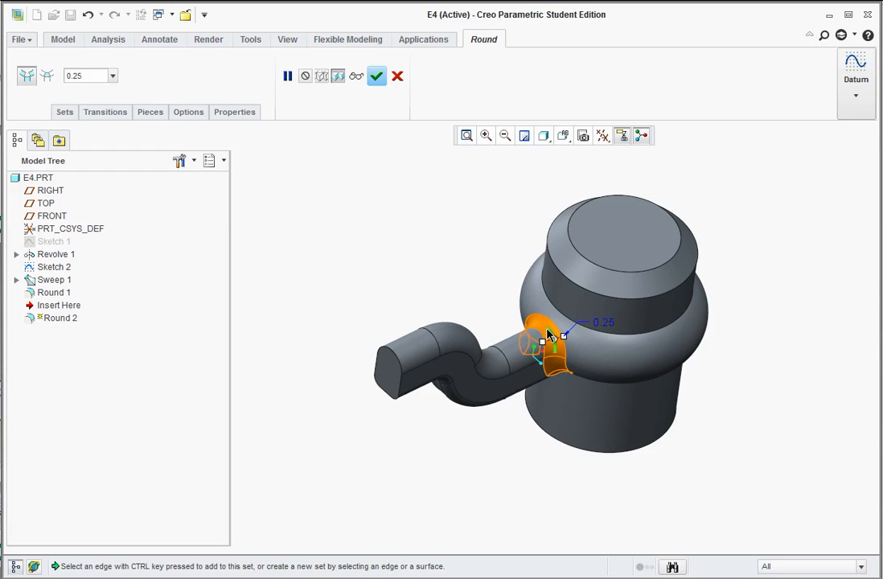
click(377, 75)
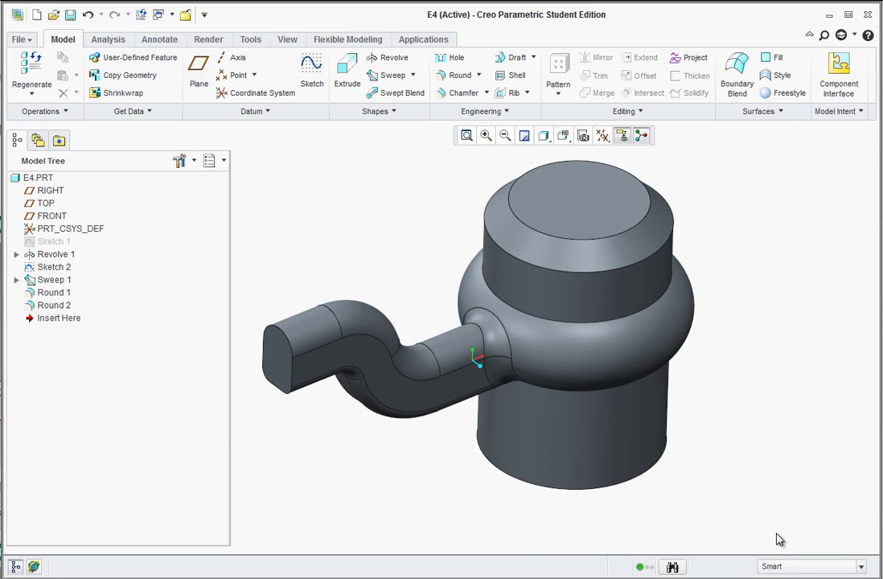
mouse_move(635, 164)
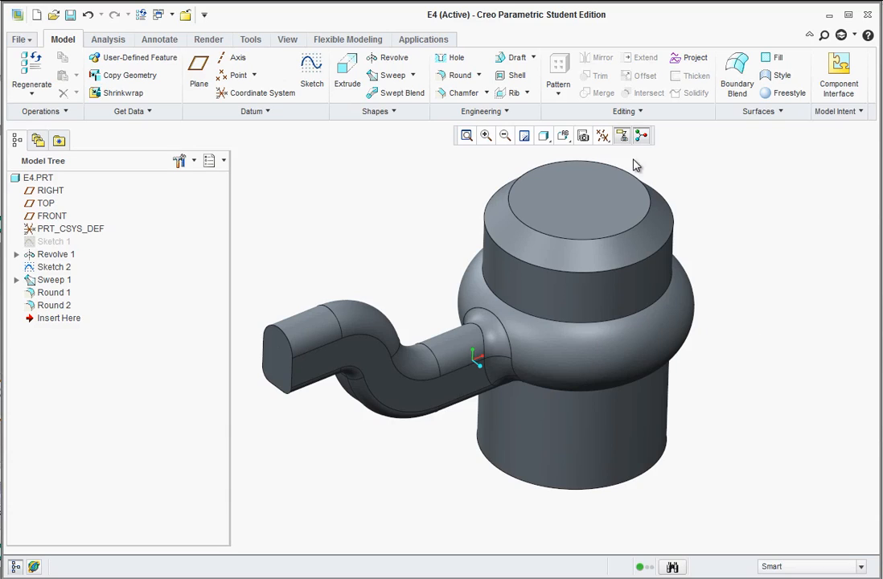
Step: Turn on datum axis display to show the hub's central axis
click(611, 135)
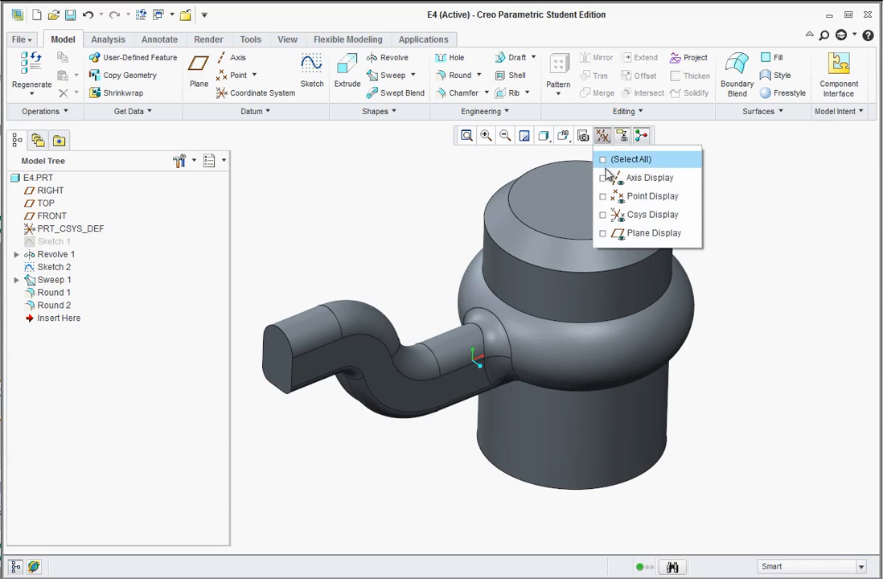
click(603, 177)
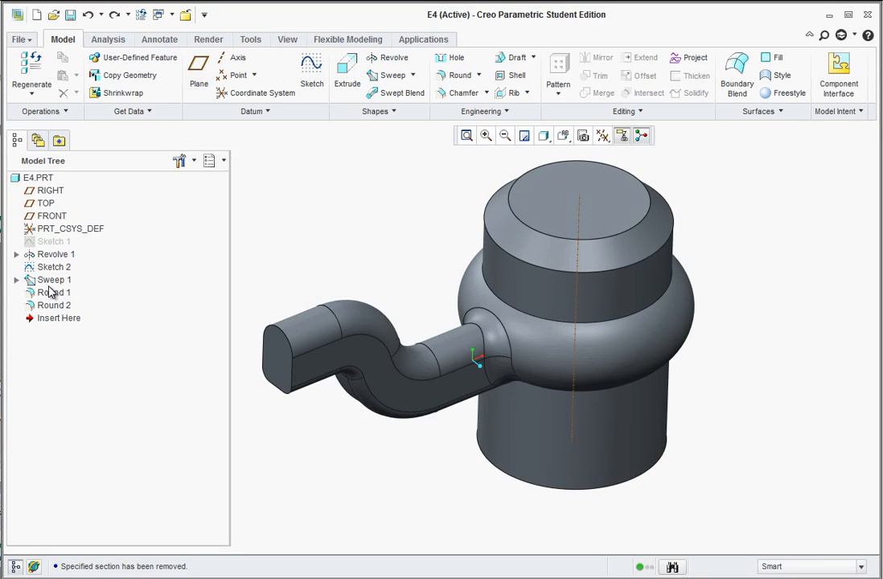
mouse_move(273, 261)
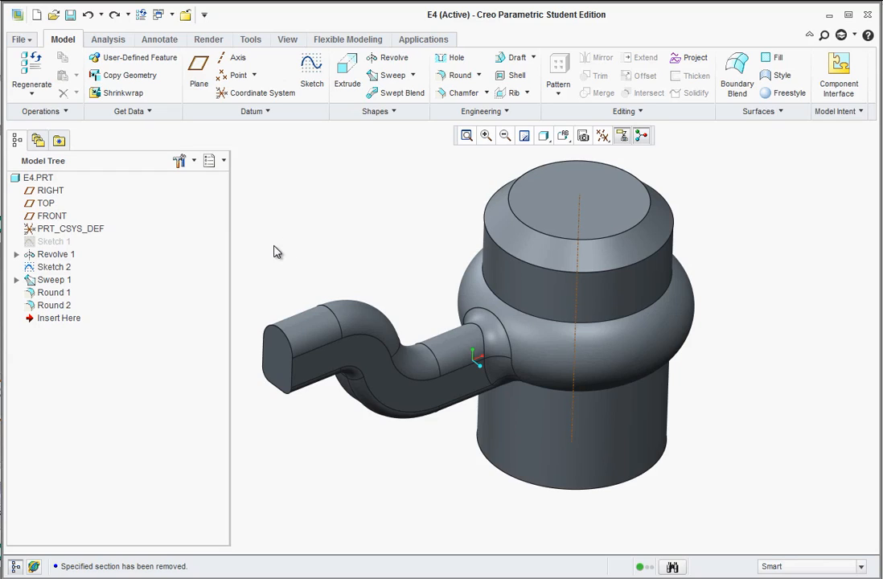
mouse_move(280, 247)
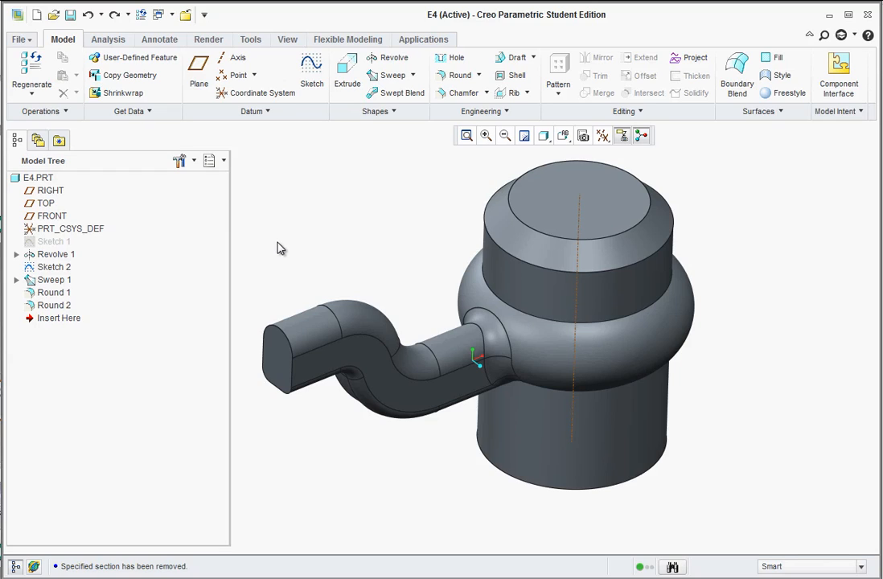
Step: Group Sweep 1, Round 1 and Round 2 into one local group and select it
click(53, 280)
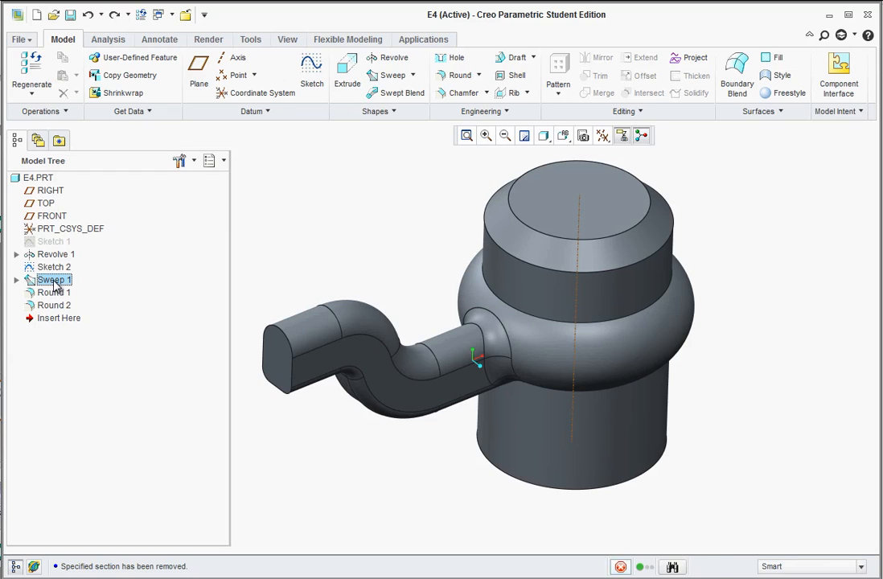
click(55, 292)
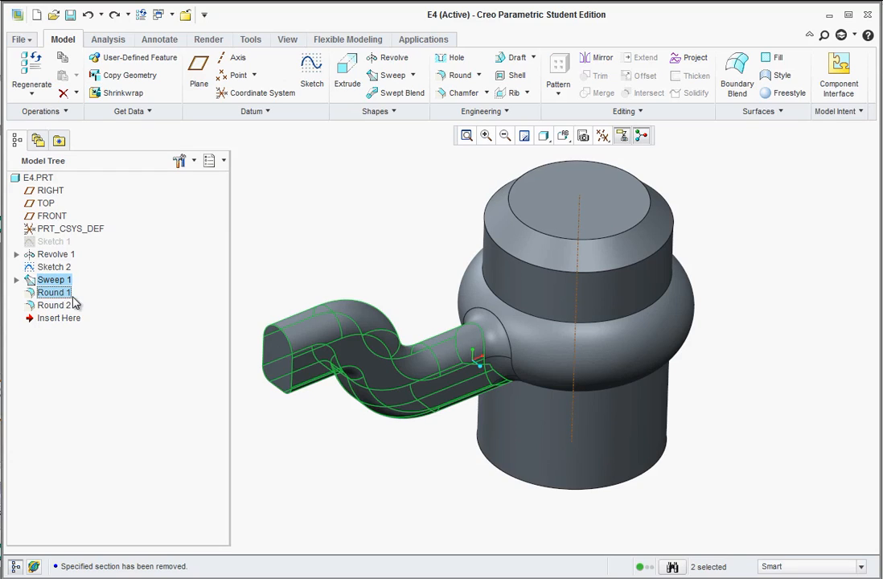
click(52, 306)
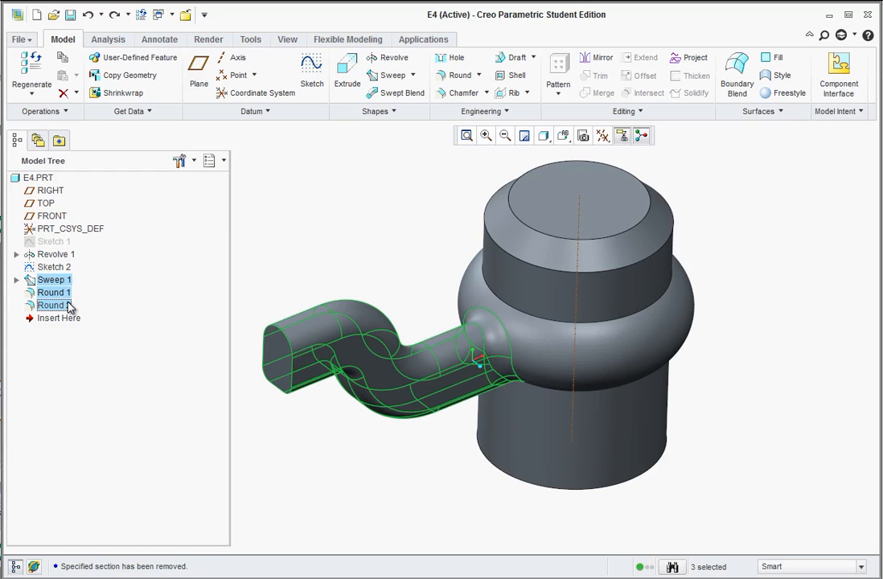
click(51, 305)
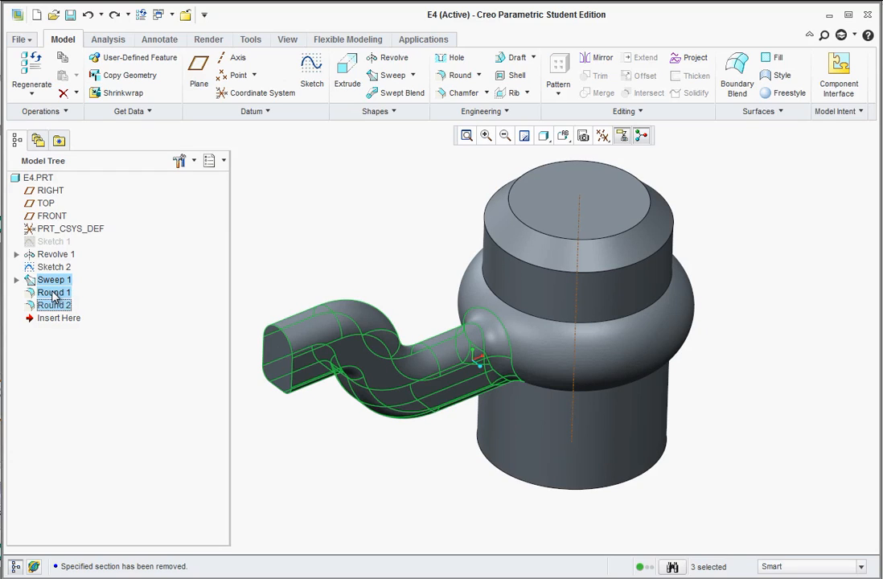
right_click(53, 293)
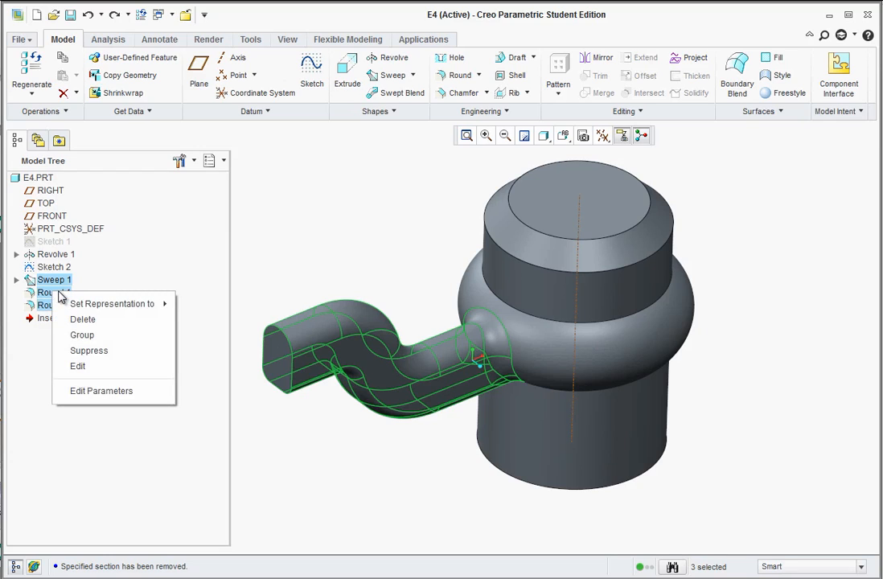
click(80, 335)
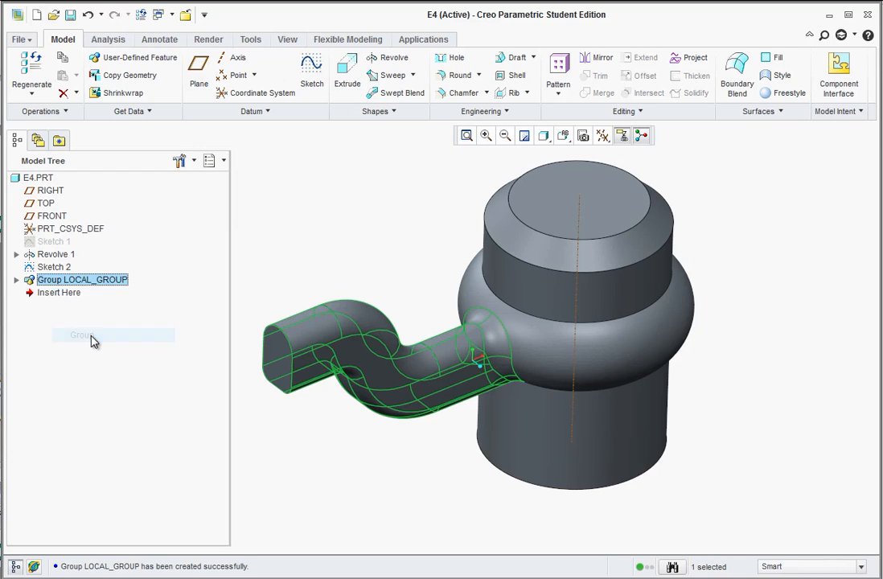
click(281, 265)
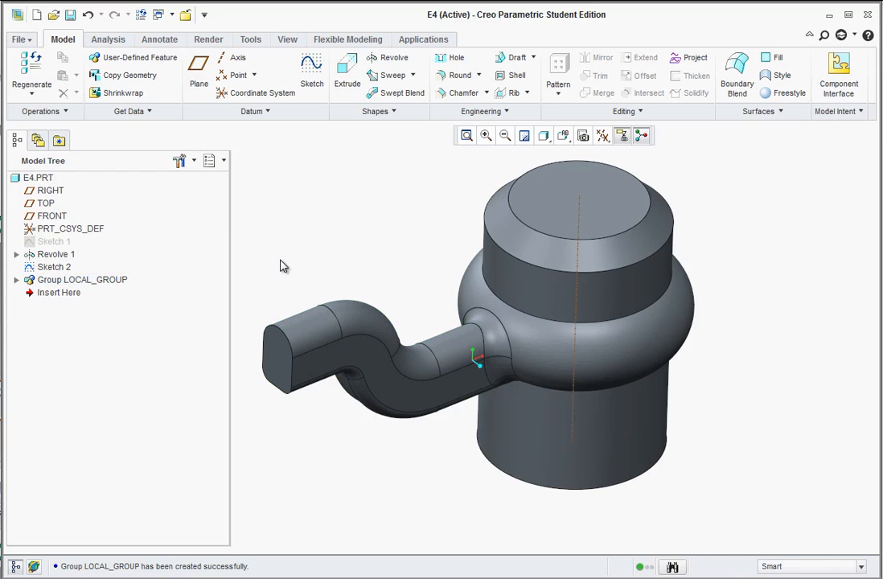
mouse_move(136, 270)
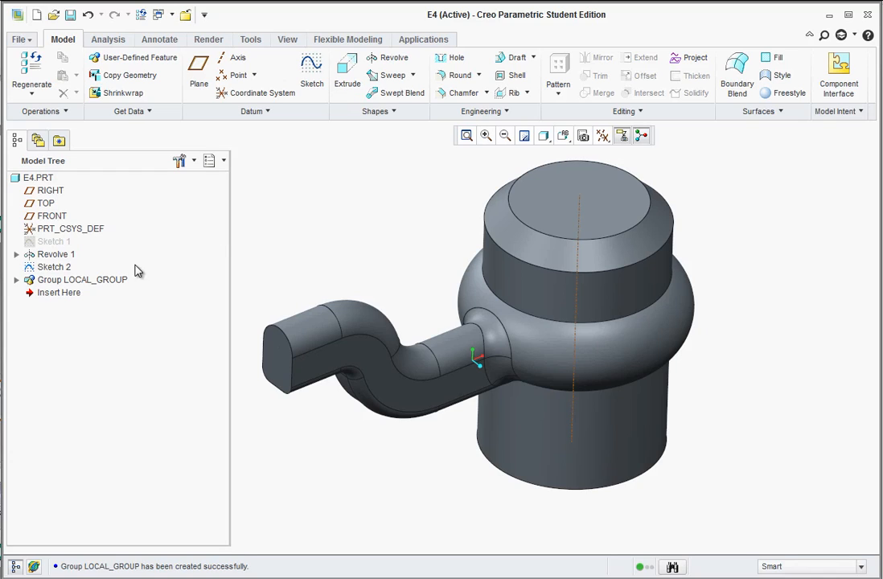
click(80, 280)
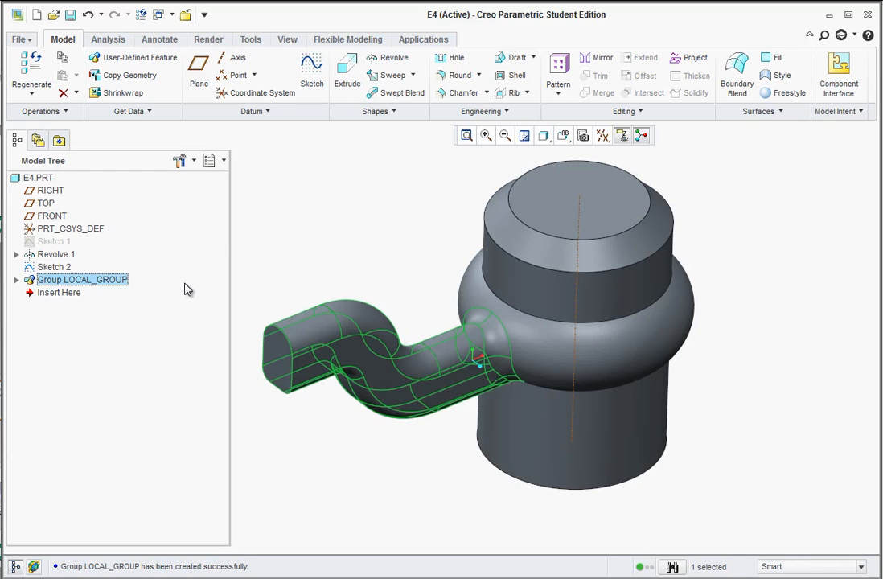
mouse_move(276, 241)
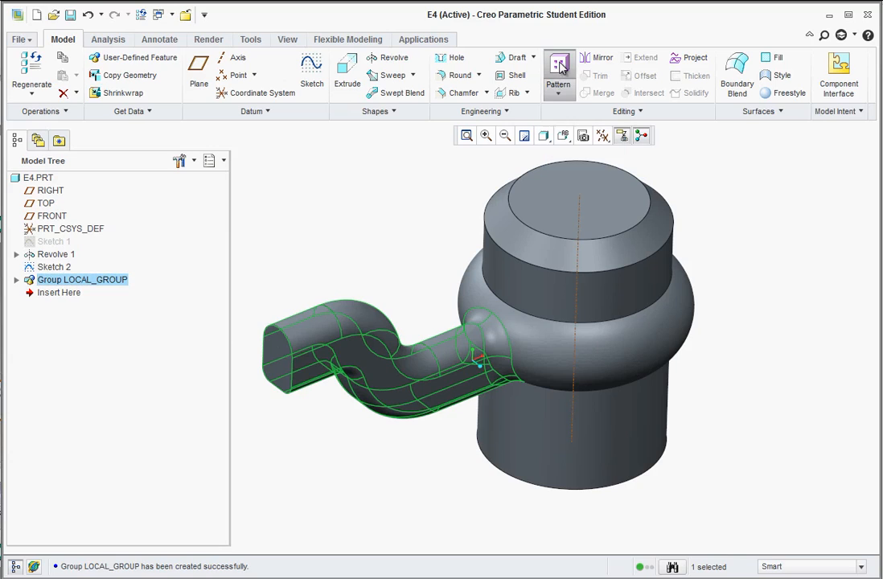
Step: Axis-pattern the spoke group about the hub's central axis with 3 members
click(558, 64)
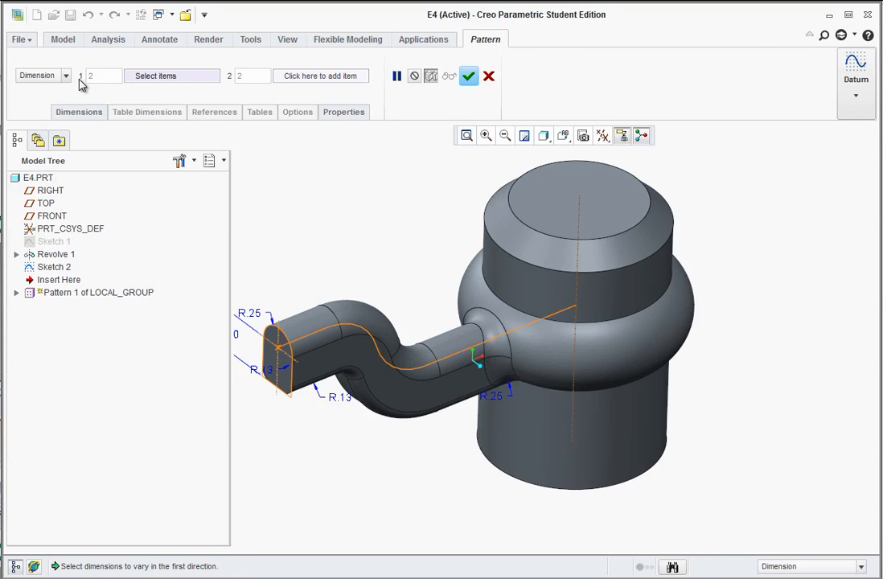
click(64, 76)
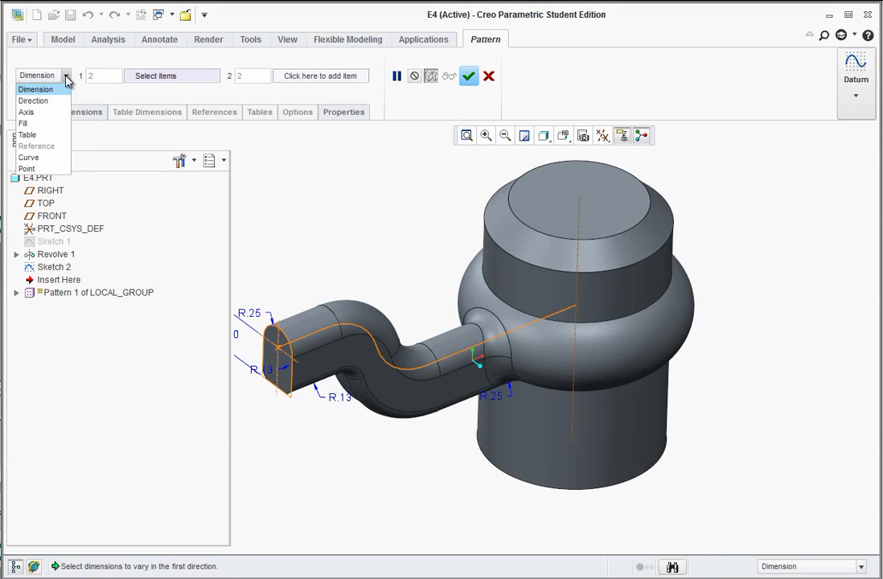
mouse_move(26, 112)
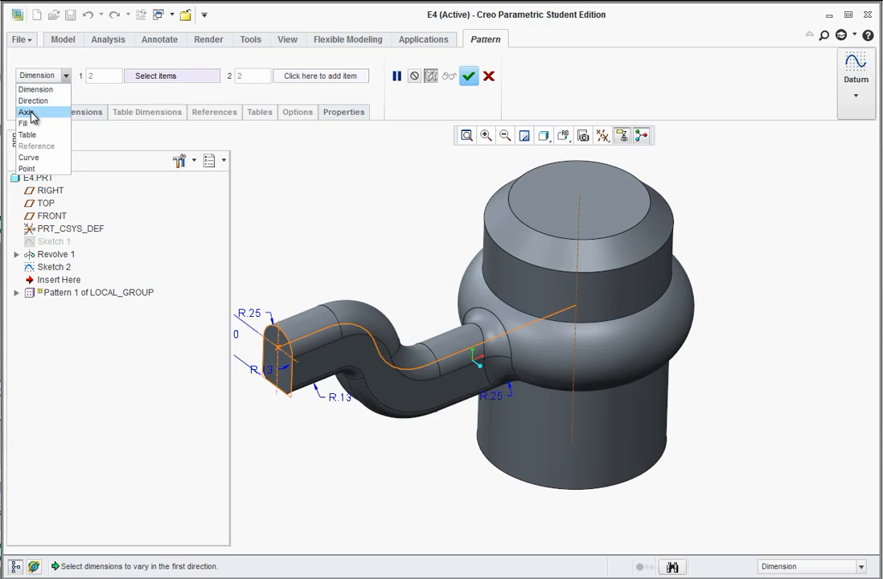
click(26, 106)
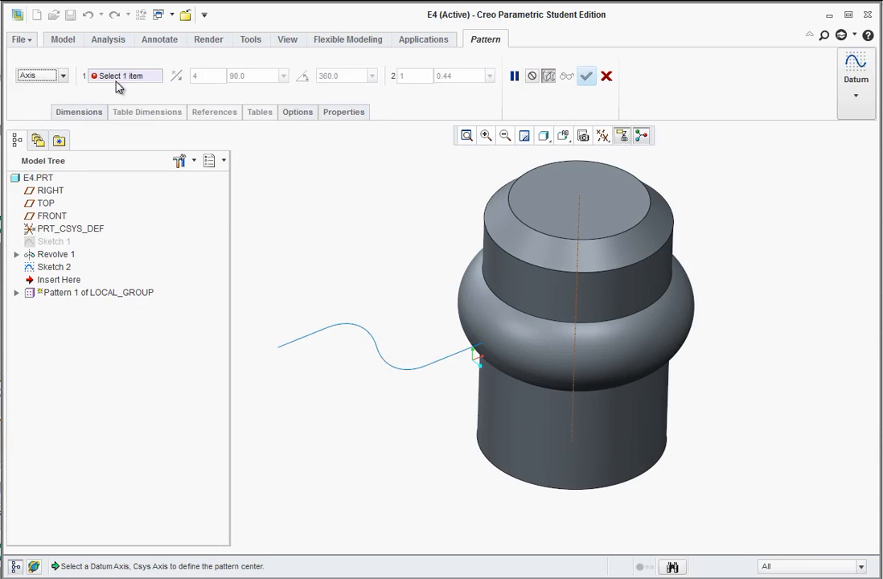
mouse_move(547, 312)
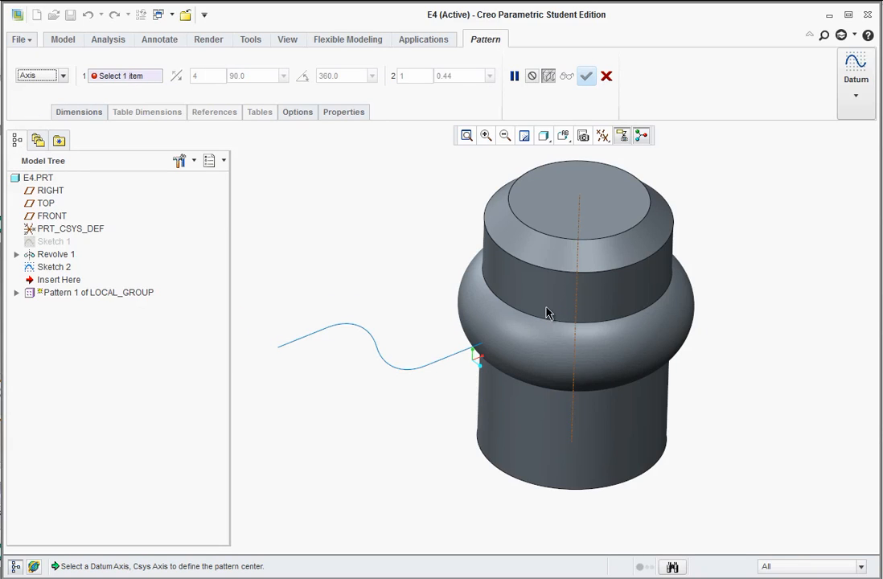
mouse_move(579, 302)
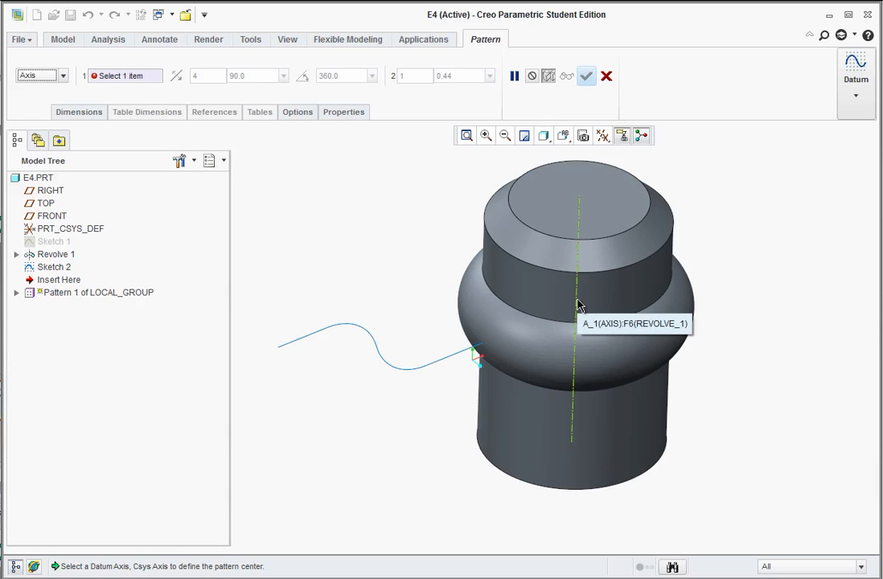
click(573, 321)
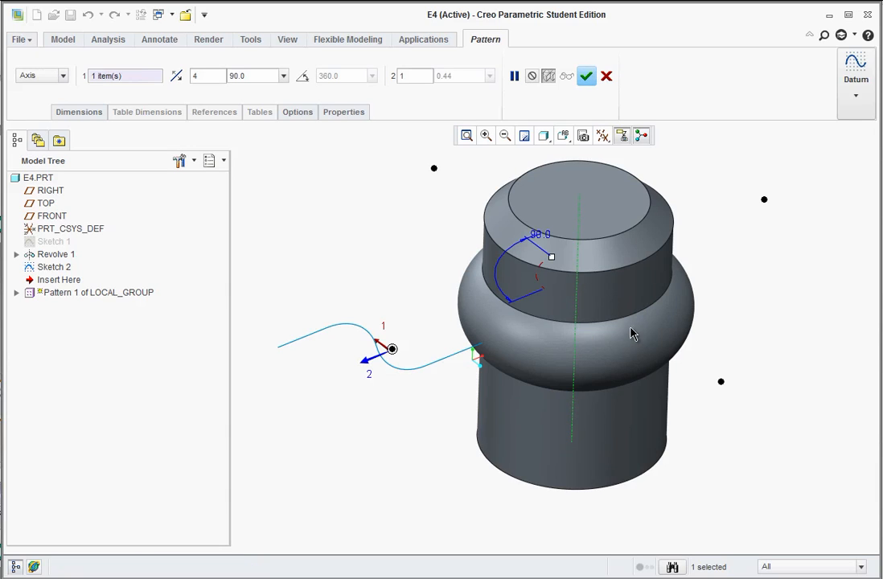
mouse_move(495, 404)
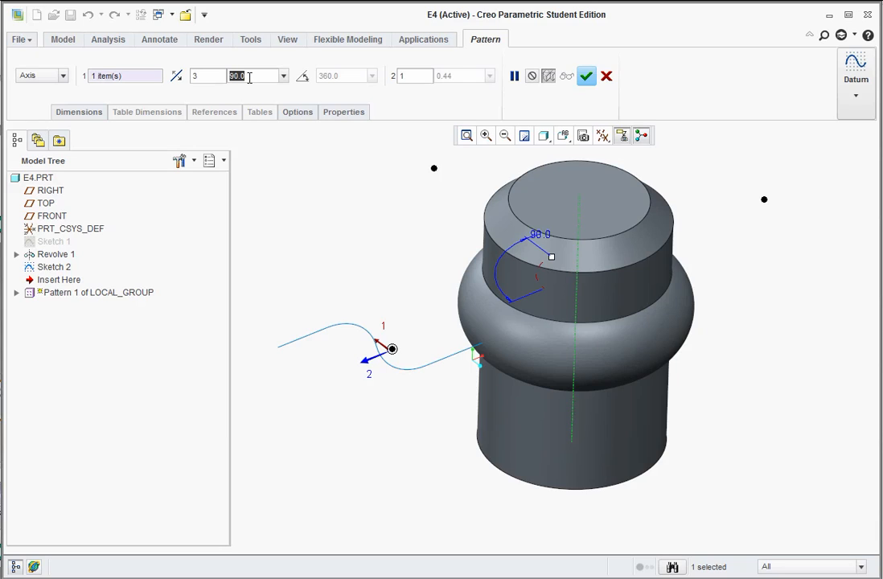
text(3)
text(120)
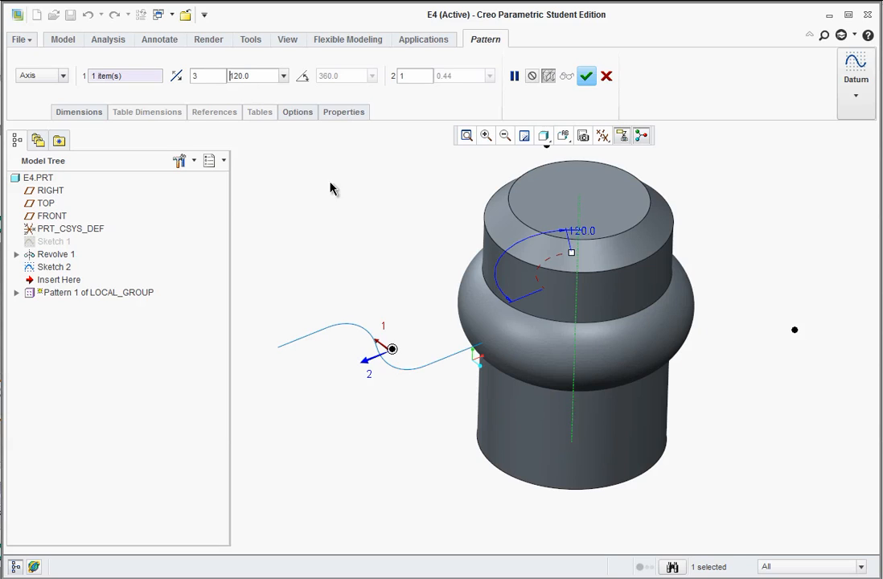
mouse_move(574, 119)
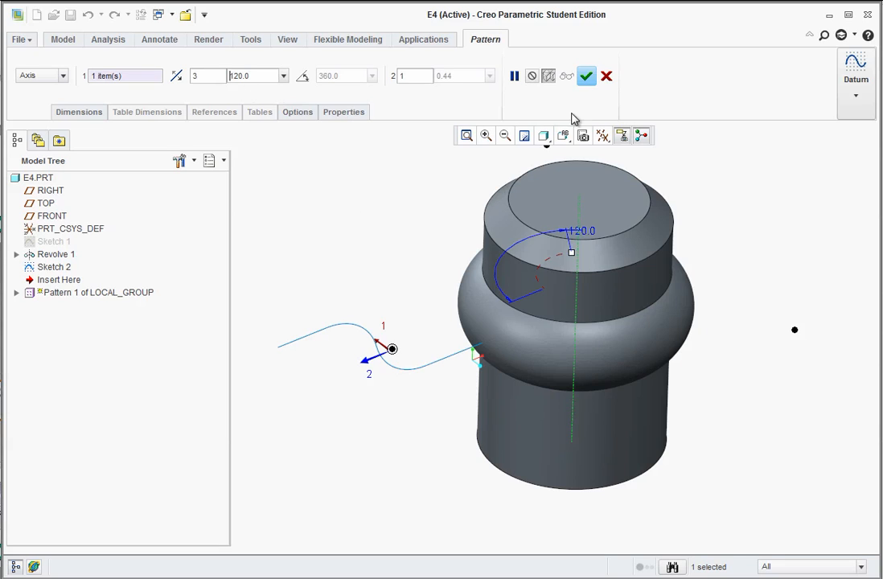
click(585, 76)
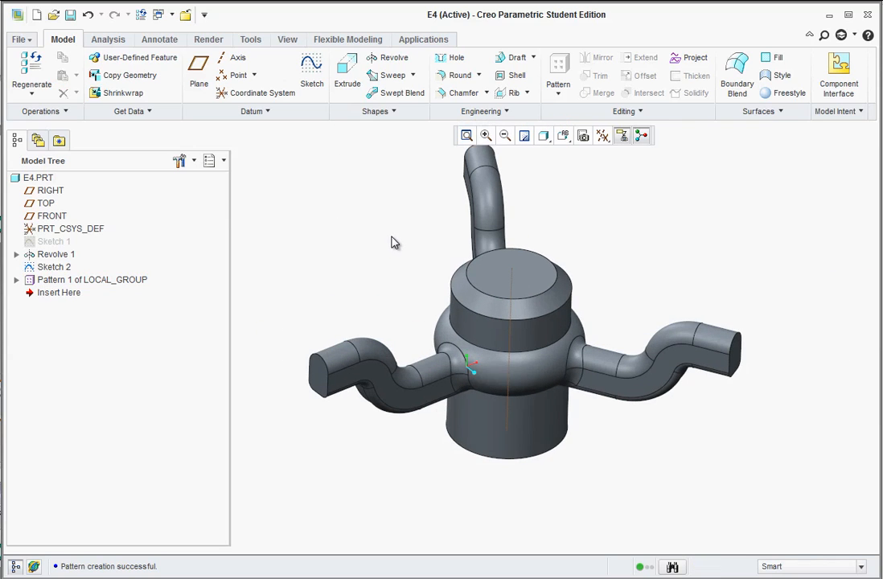
Step: Start Sketch 3 on the FRONT plane and draw the rim circle at the spoke tip, 2.50
click(52, 215)
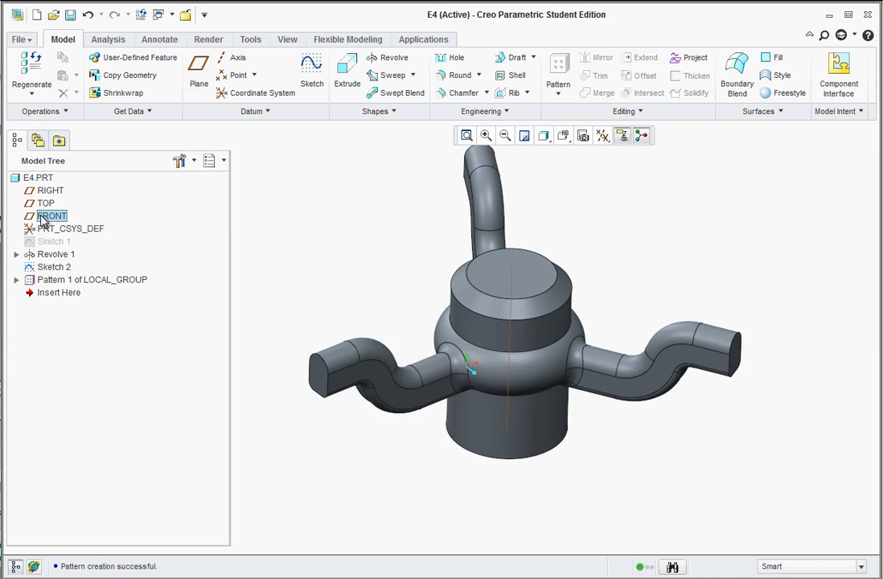
click(52, 215)
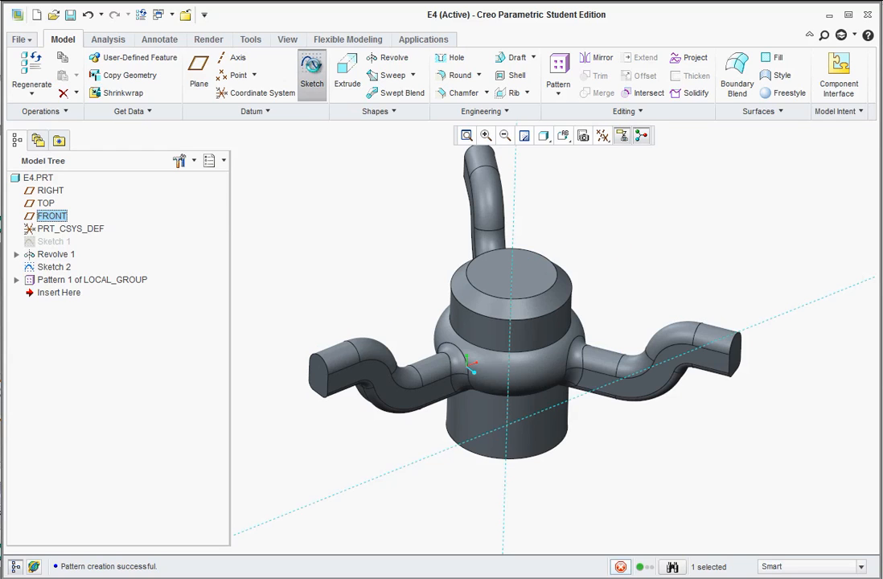
click(311, 73)
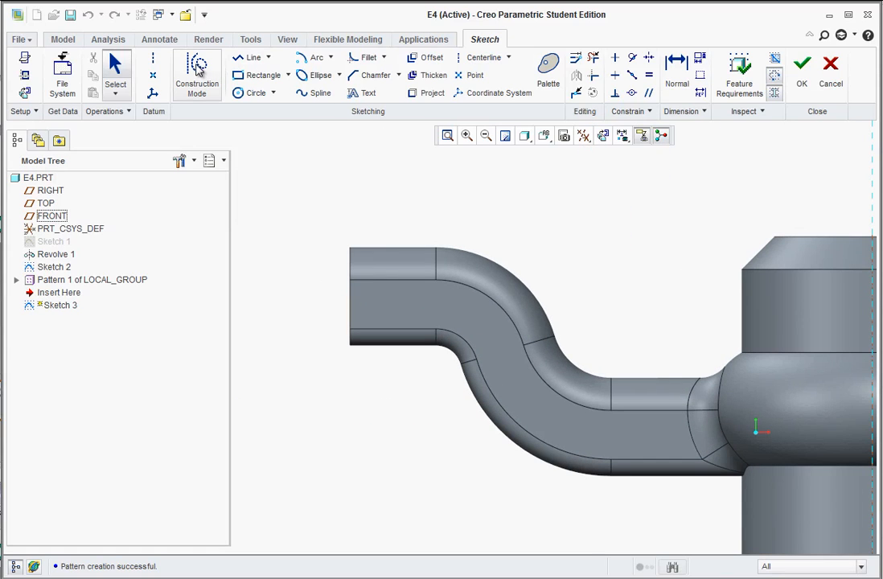
mouse_move(126, 33)
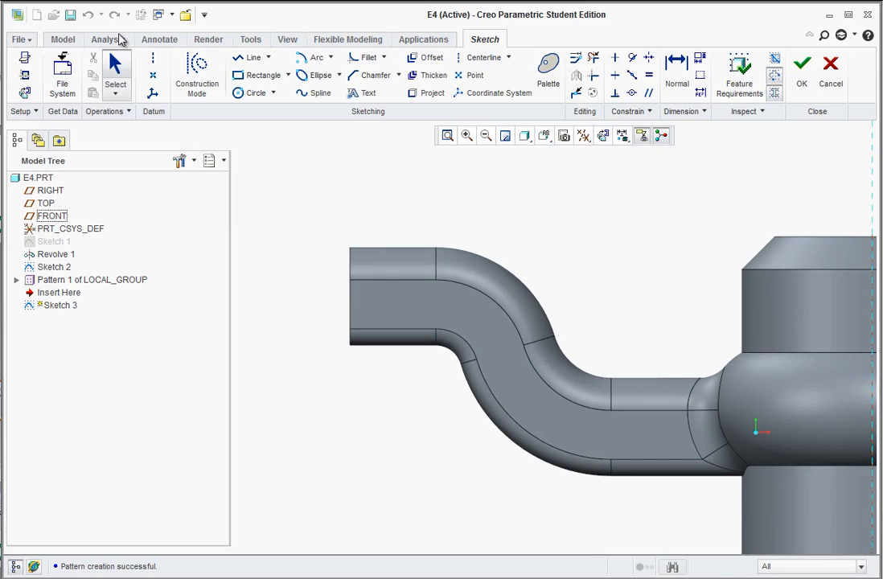
mouse_move(310, 106)
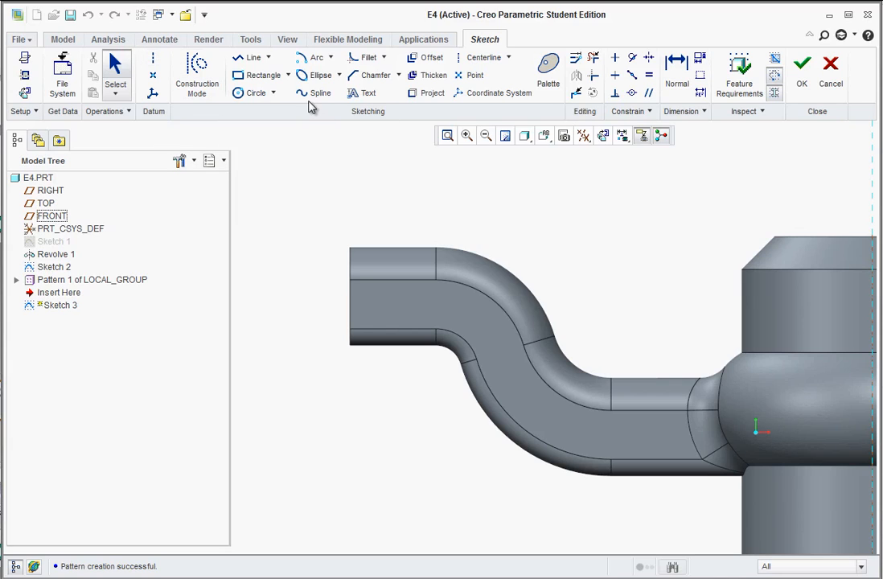
mouse_move(277, 76)
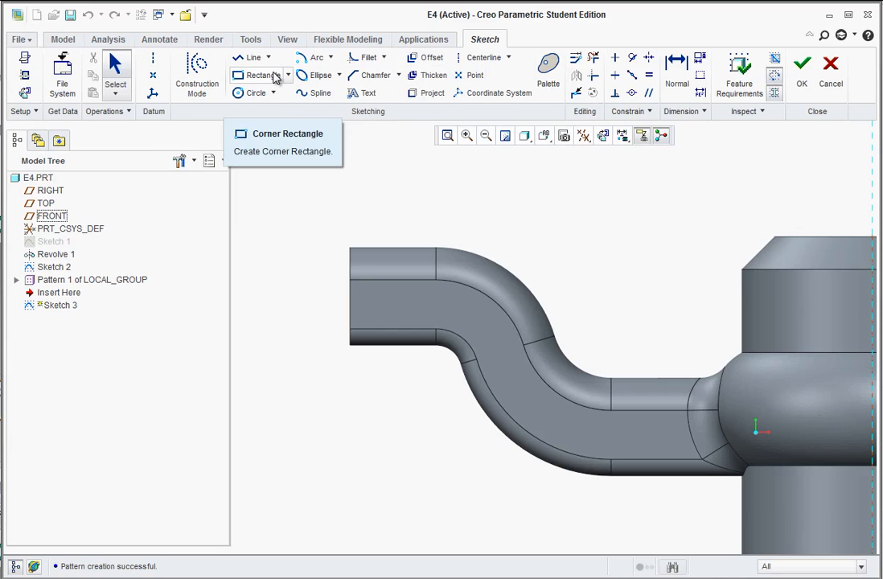
mouse_move(688, 453)
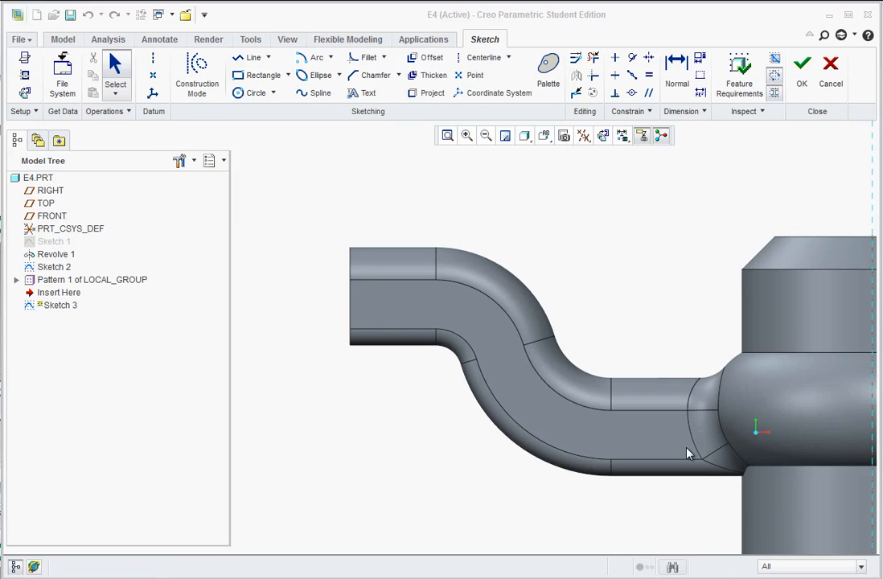
mouse_move(302, 199)
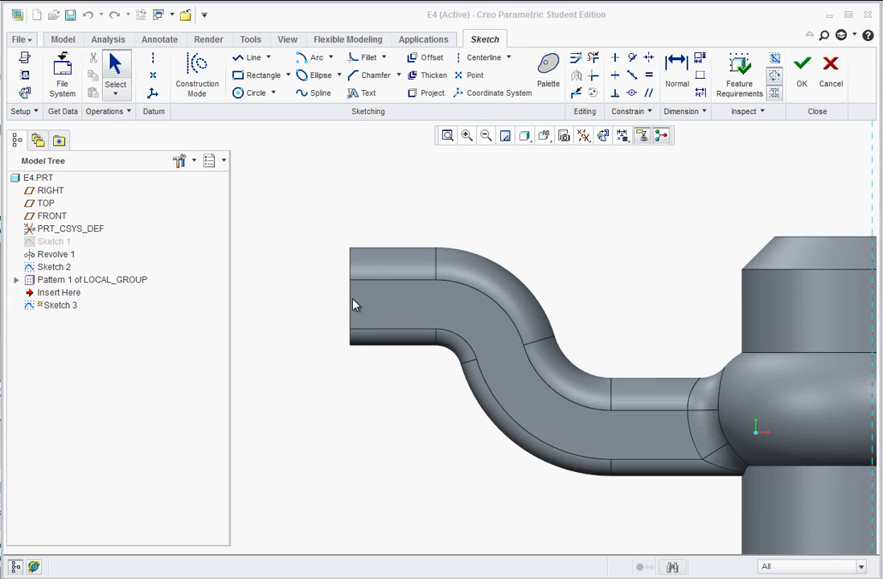
mouse_move(351, 308)
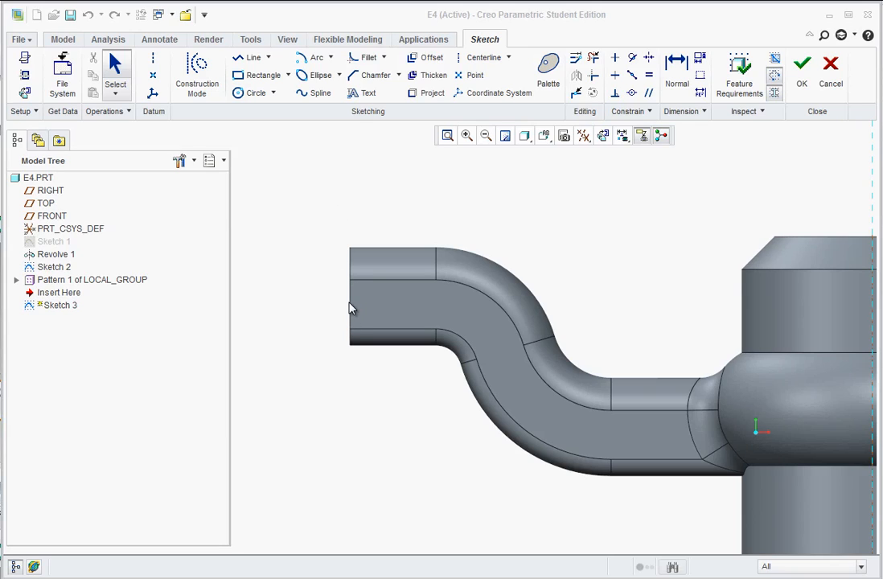
mouse_move(341, 320)
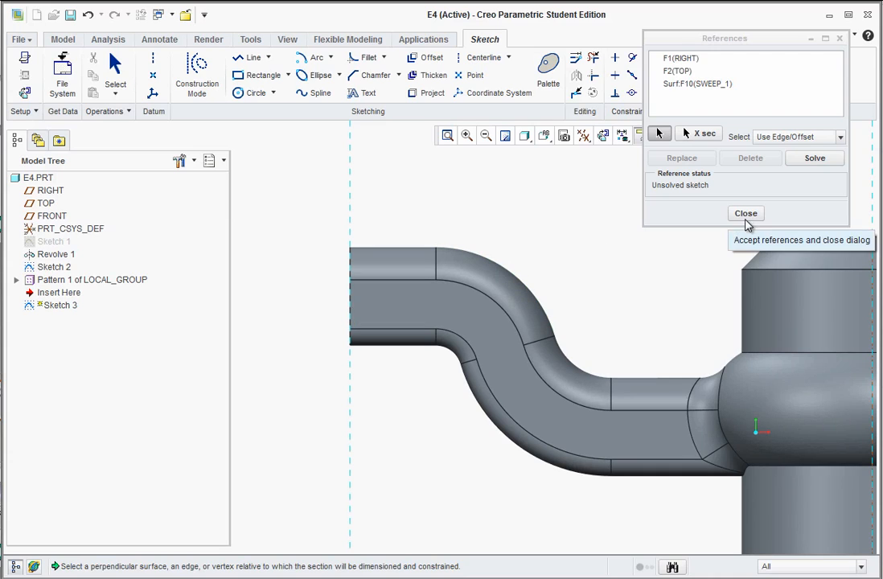
click(746, 212)
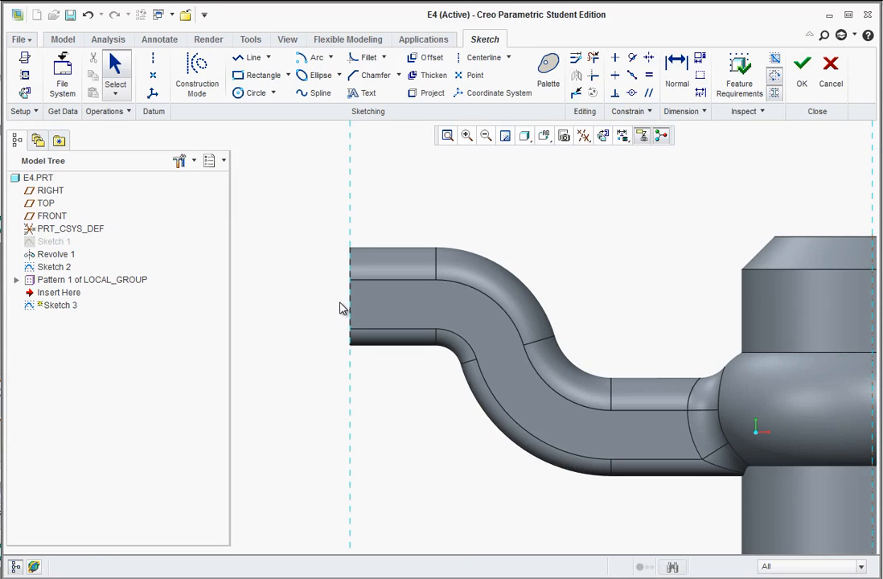
mouse_move(320, 135)
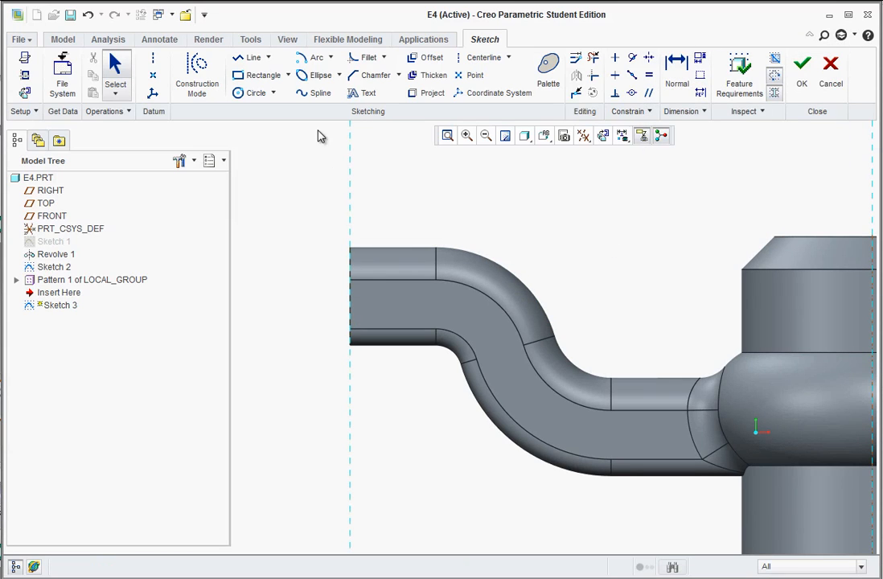
click(251, 91)
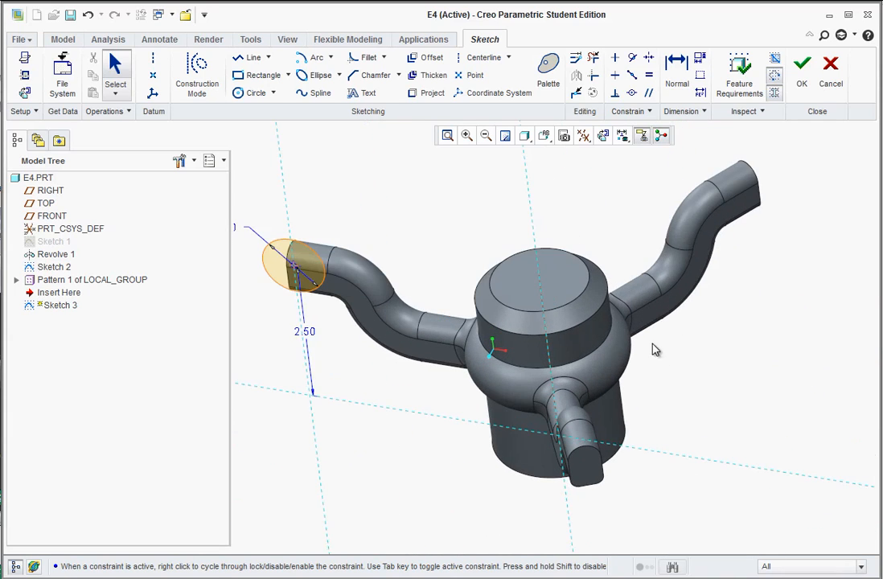
Step: Finish Sketch 3 and revolve its circle 360° into the full rim (Revolve 2)
click(801, 67)
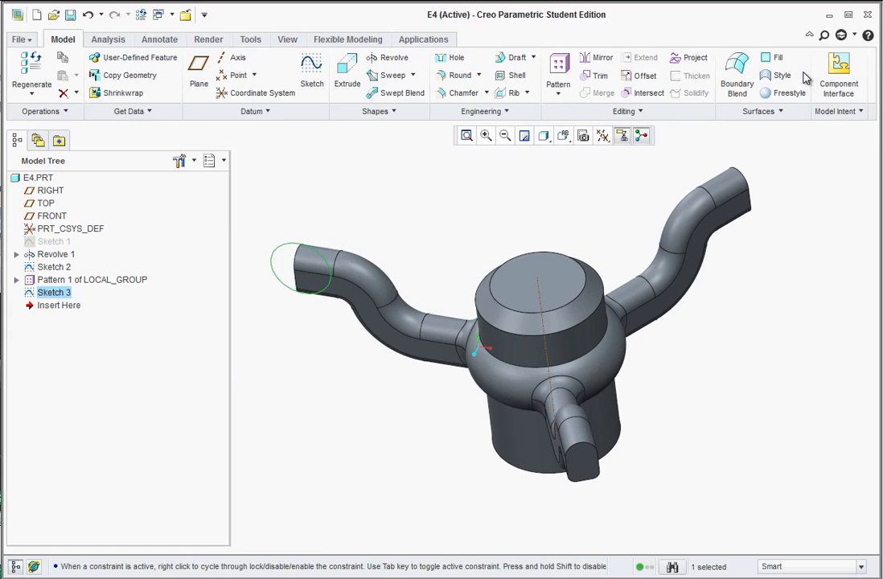
click(379, 58)
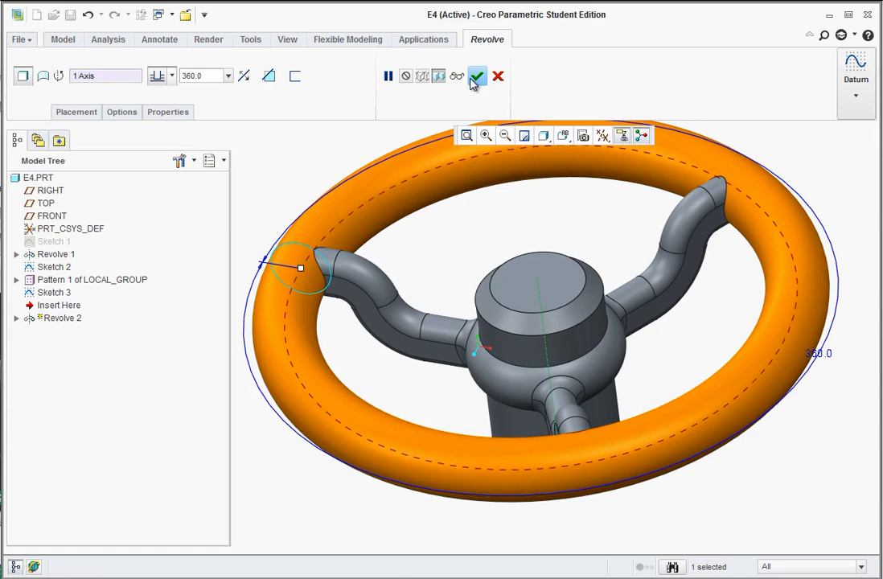
click(476, 76)
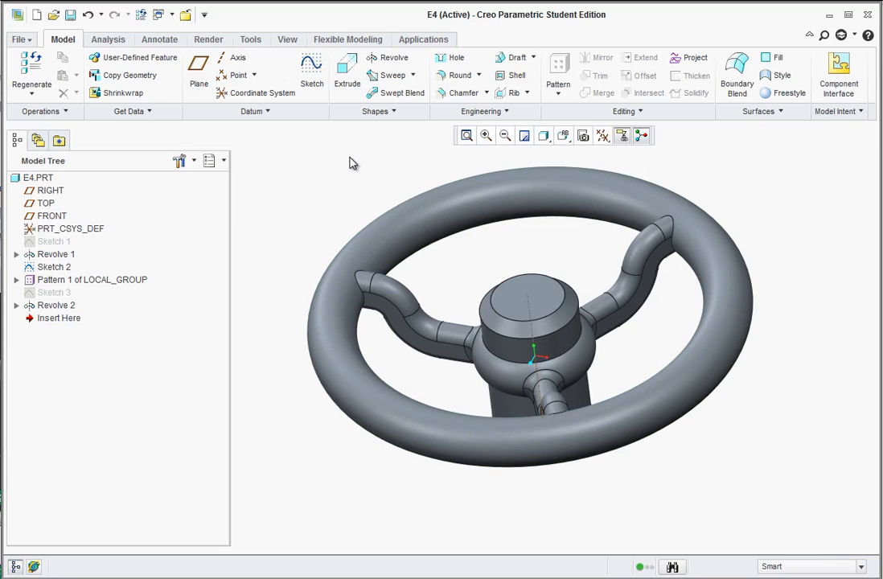
Step: Round the three spoke-to-rim junction edges at 0.25 (Round 7)
click(453, 75)
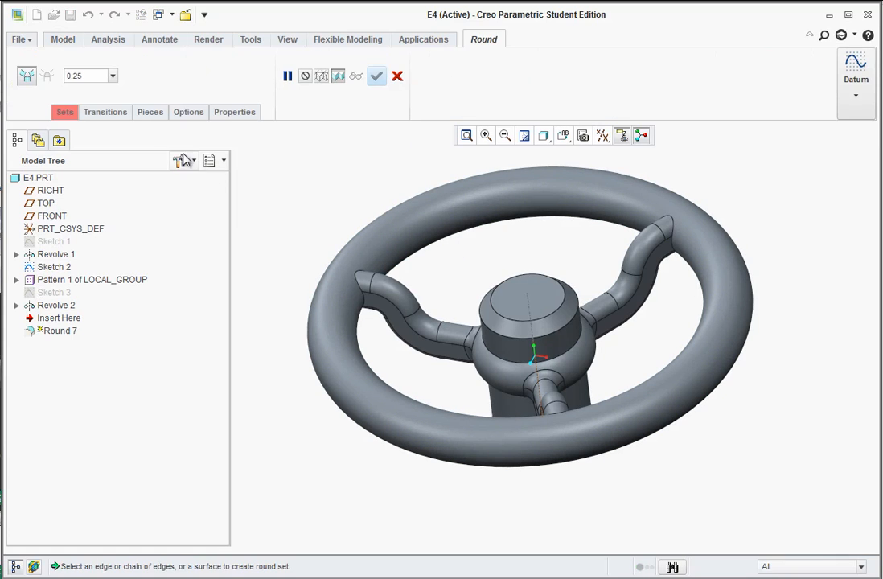
click(337, 307)
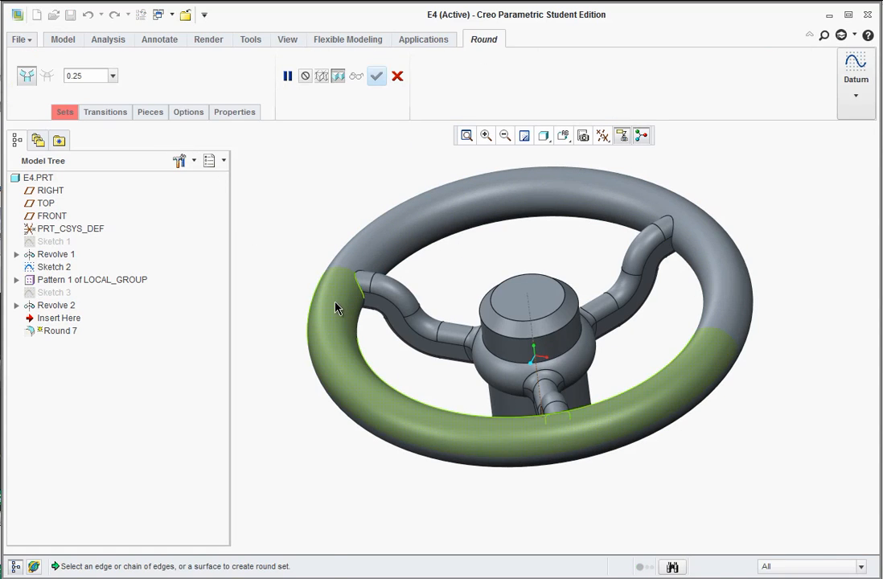
click(360, 286)
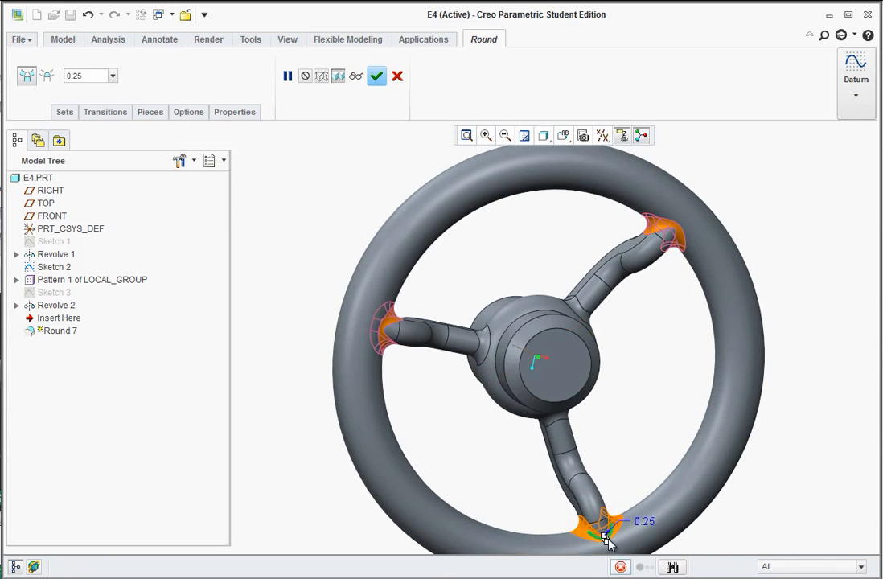
click(376, 75)
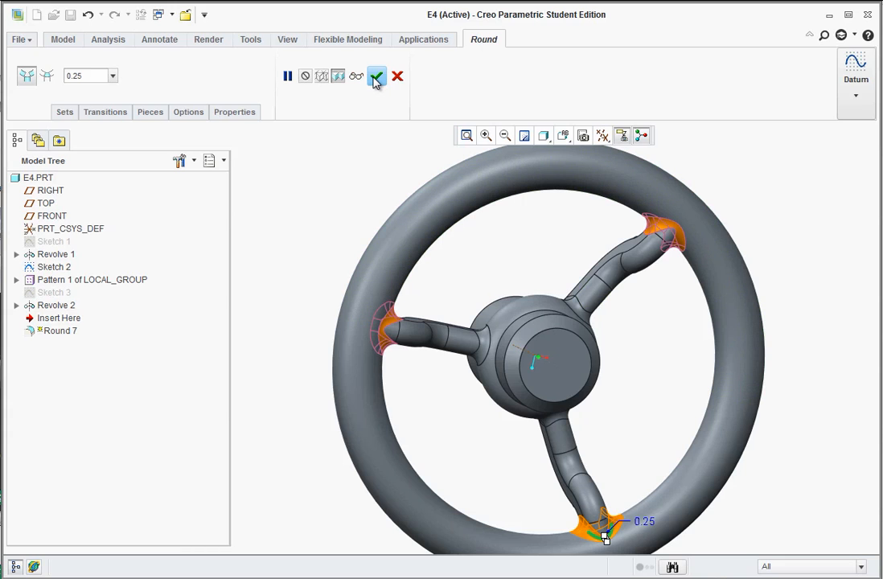
click(376, 76)
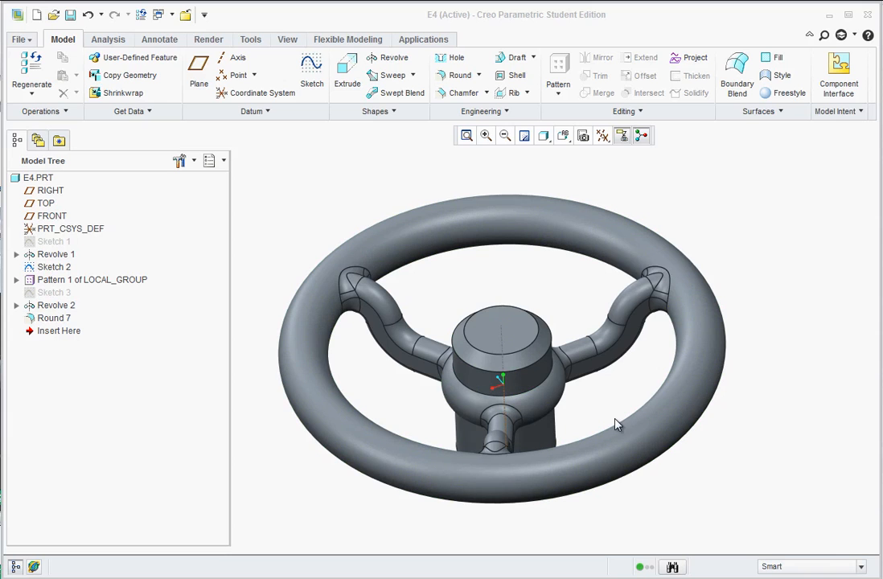
Step: Start Hole 1 on the hub as a standard hole with UNC thread type
drag(614, 425, 679, 336)
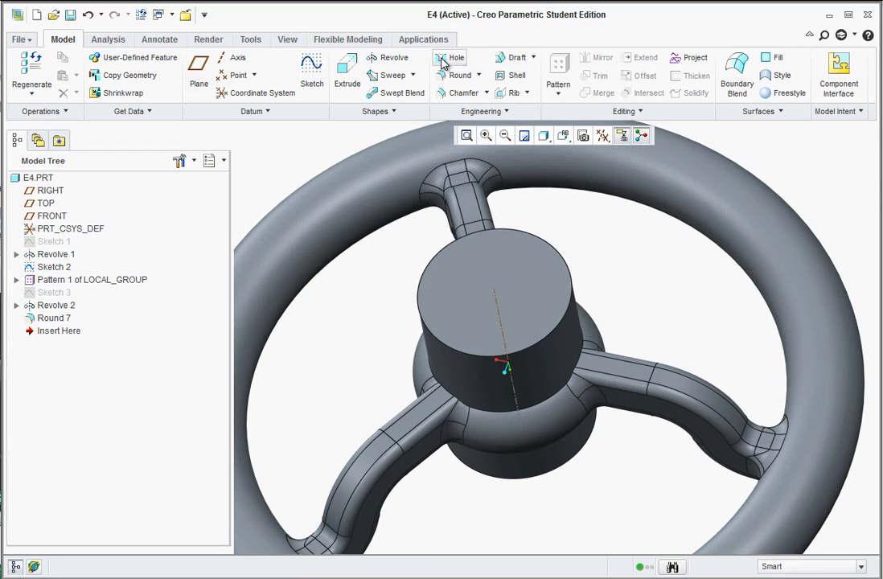
click(443, 57)
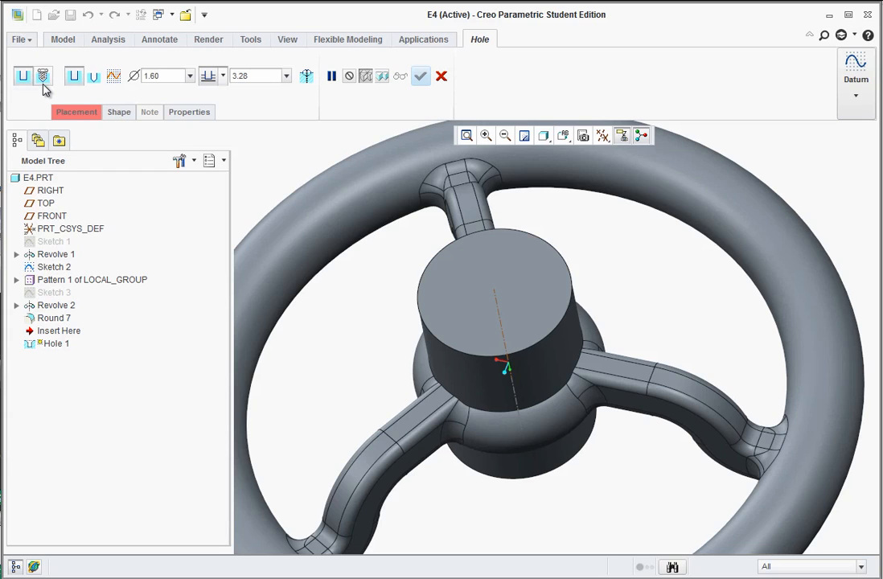
mouse_move(19, 78)
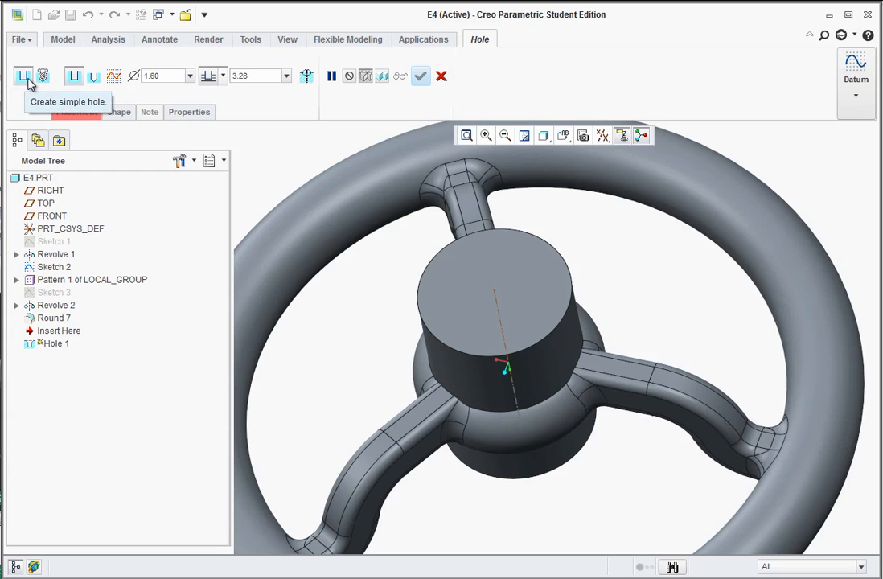
mouse_move(42, 75)
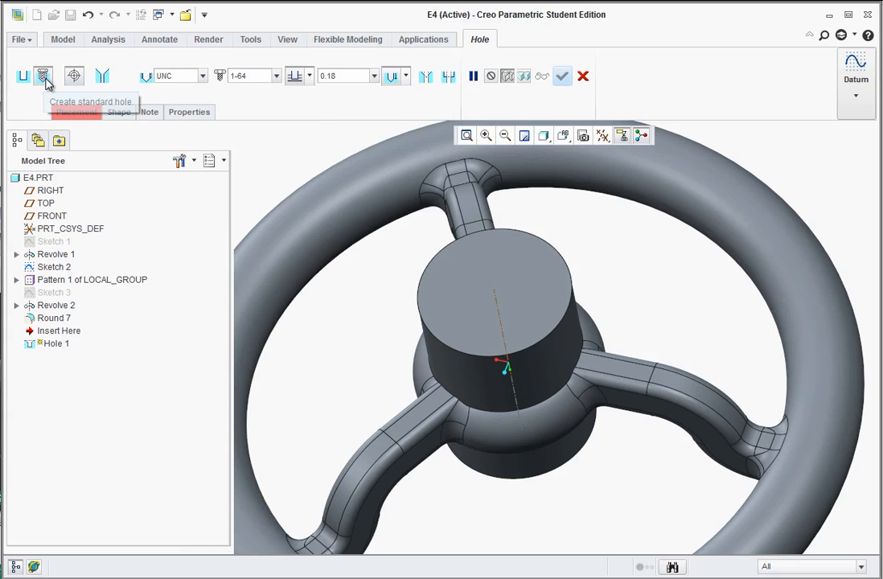
mouse_move(203, 80)
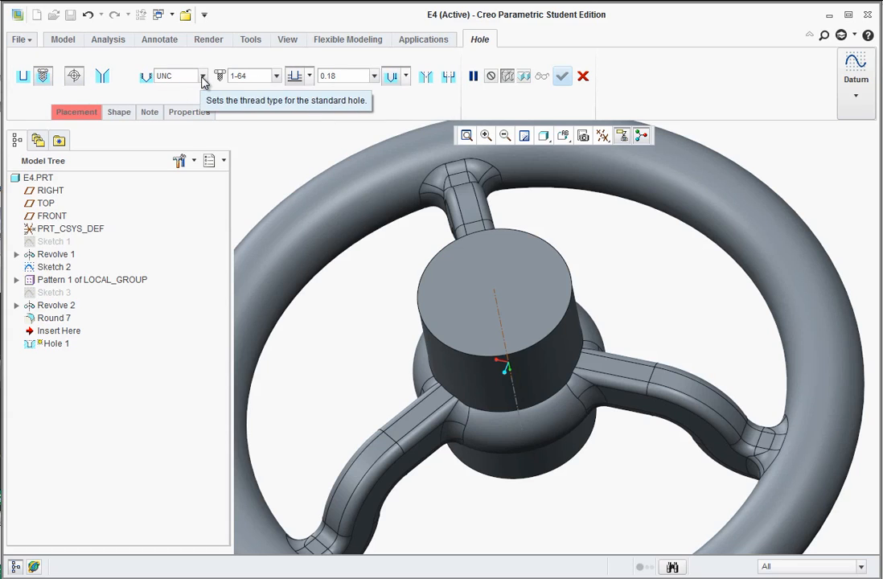
click(202, 76)
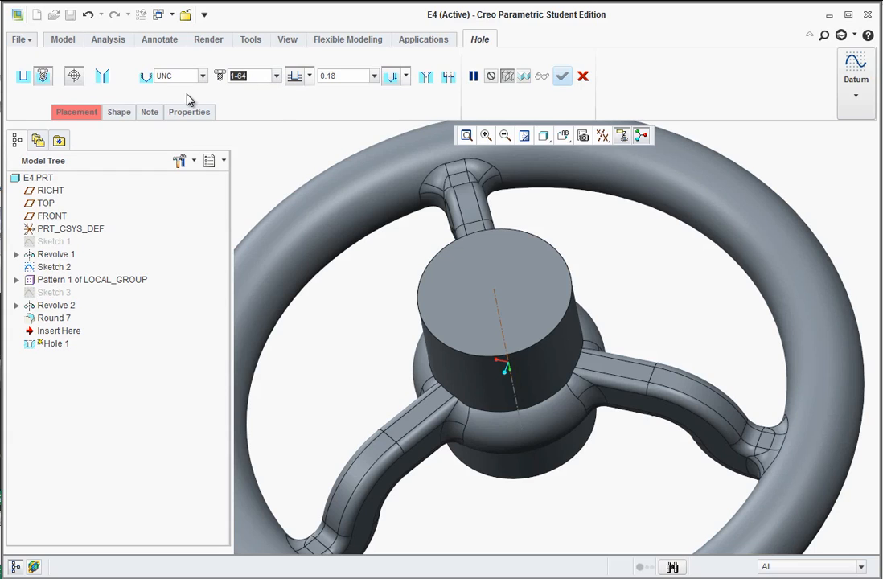
click(75, 112)
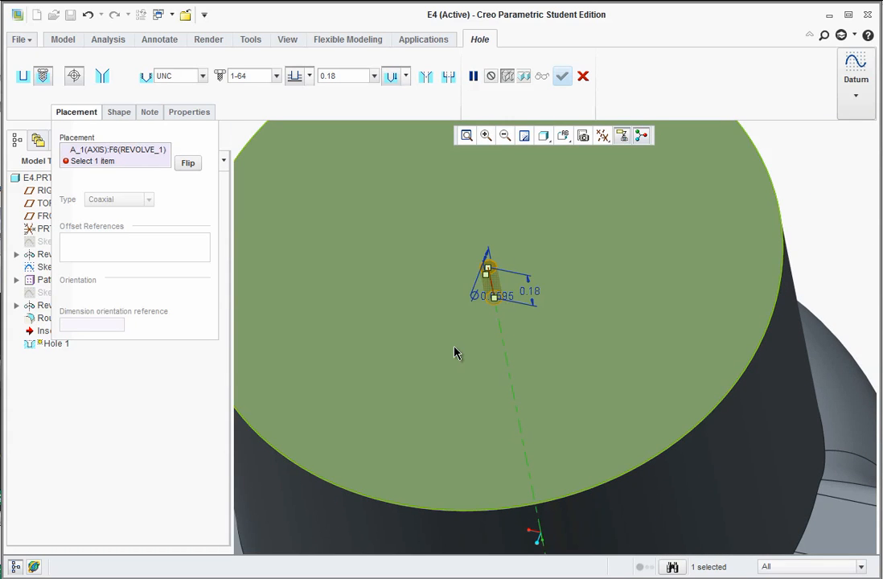
mouse_move(474, 267)
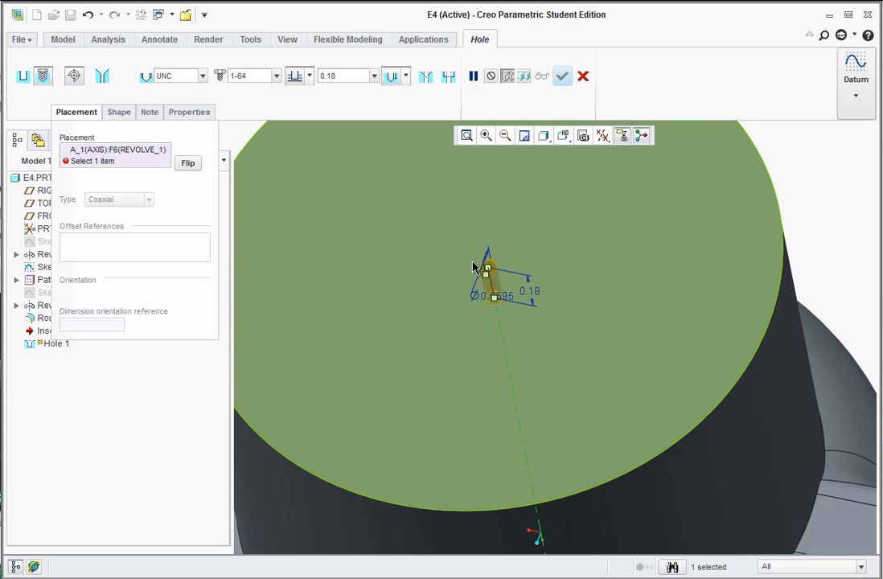
mouse_move(344, 241)
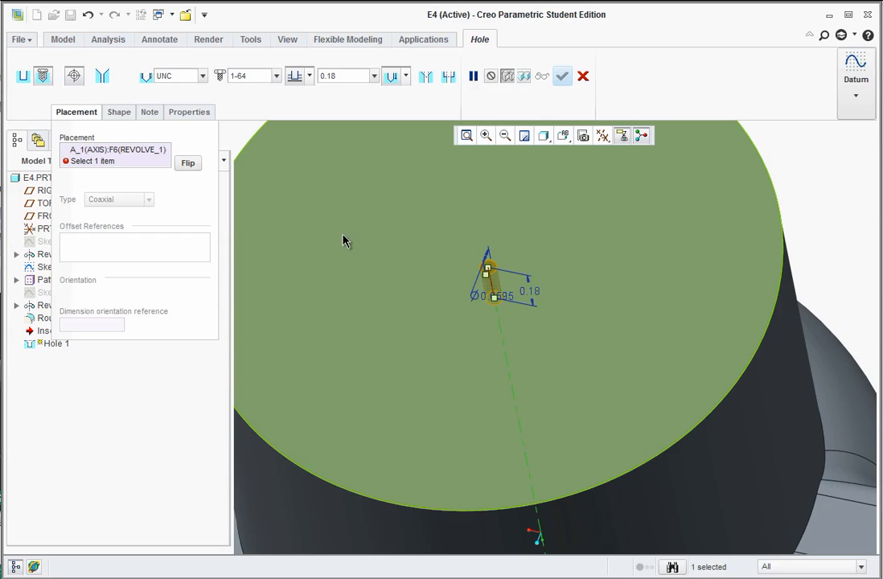
mouse_move(594, 241)
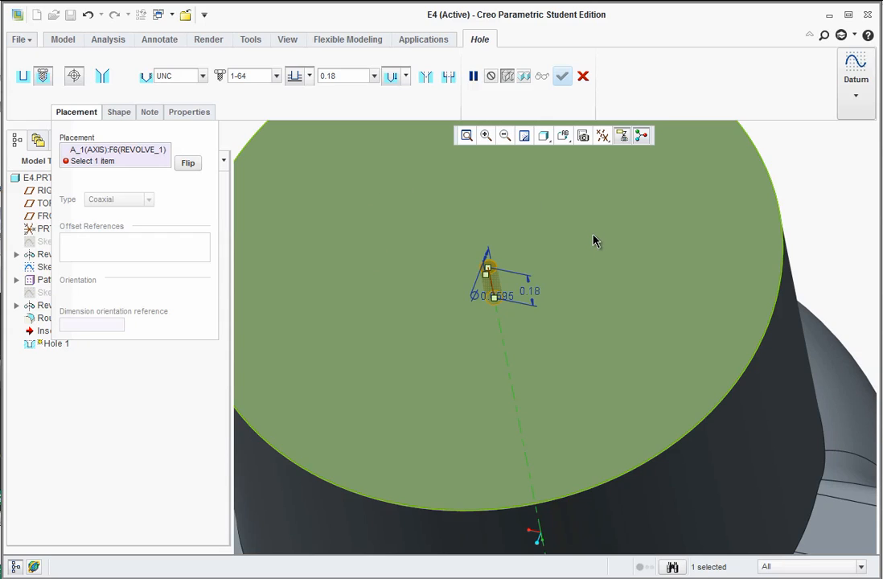
mouse_move(595, 241)
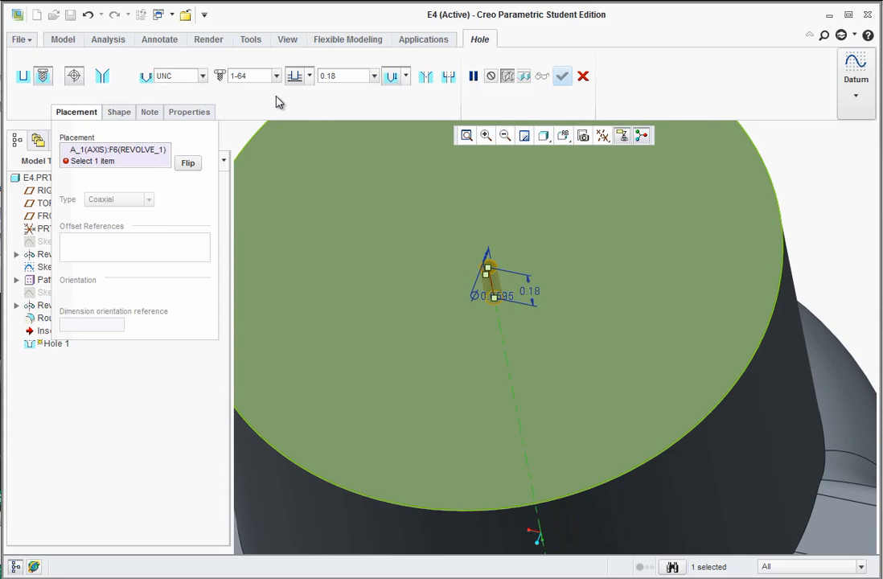
Step: Set the hole's thread size to 5/8-11 UNC
click(277, 75)
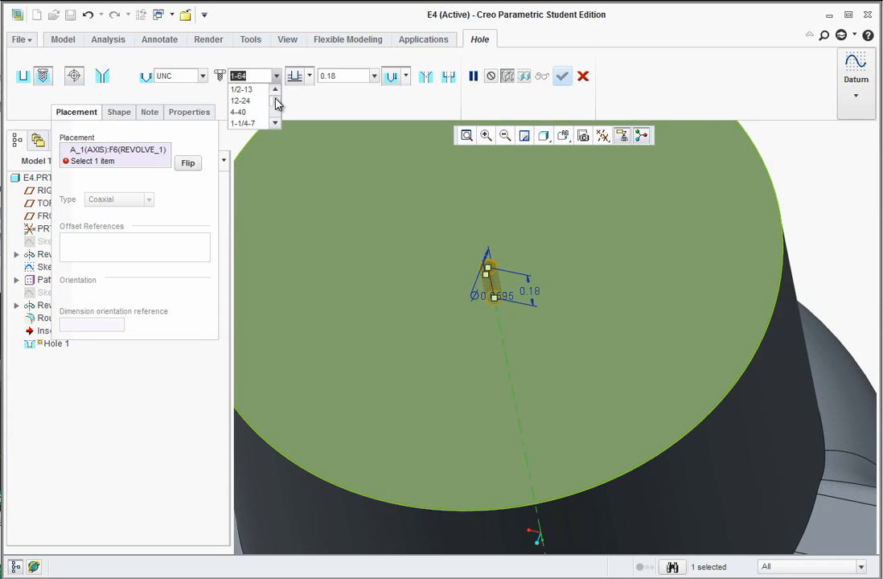
scroll(down, 3)
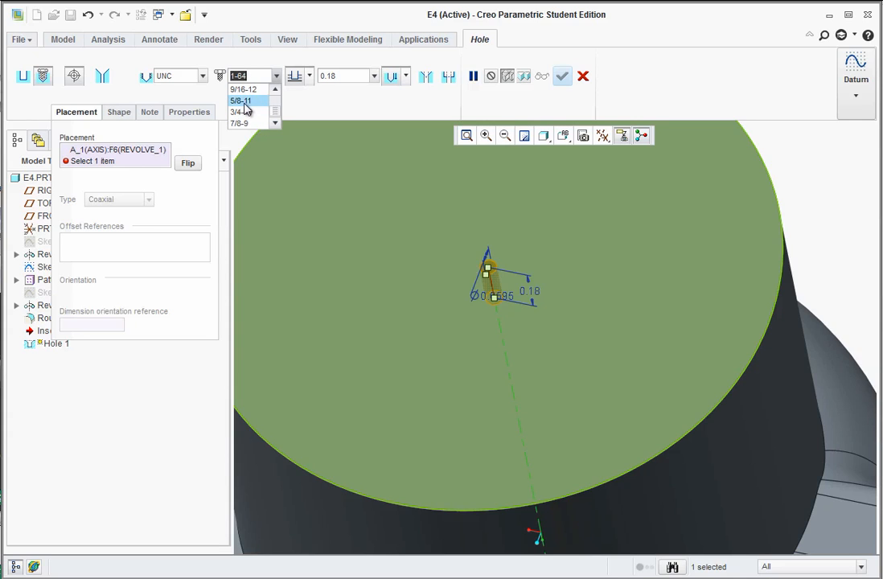
click(241, 100)
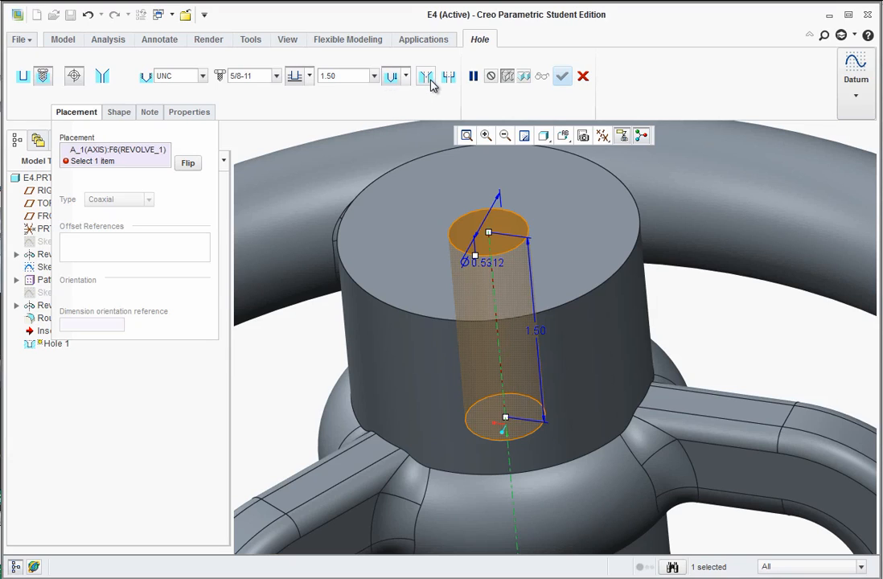
mouse_move(447, 77)
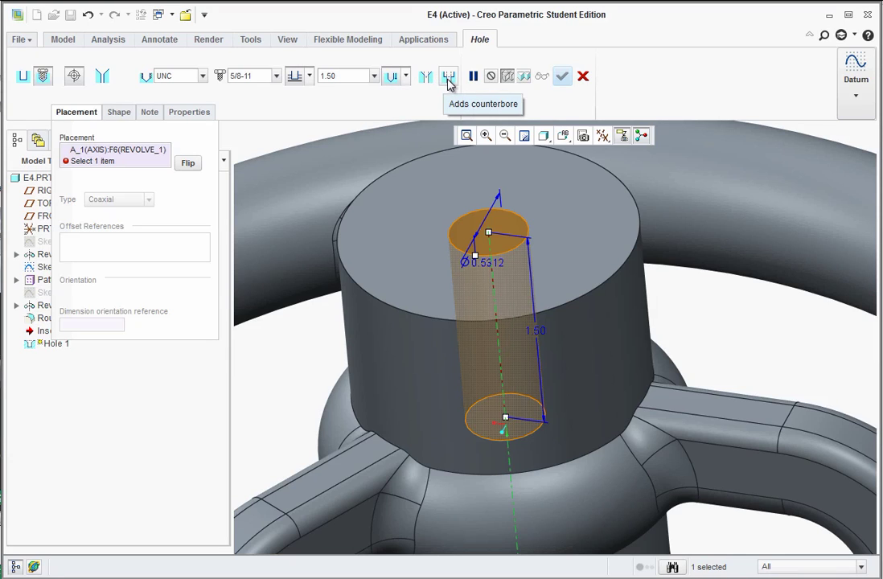
mouse_move(565, 113)
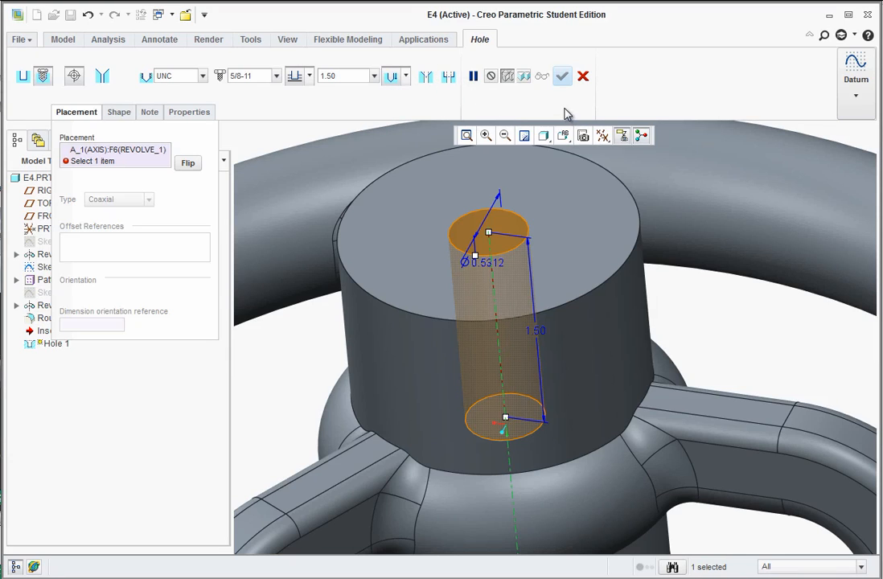
mouse_move(426, 134)
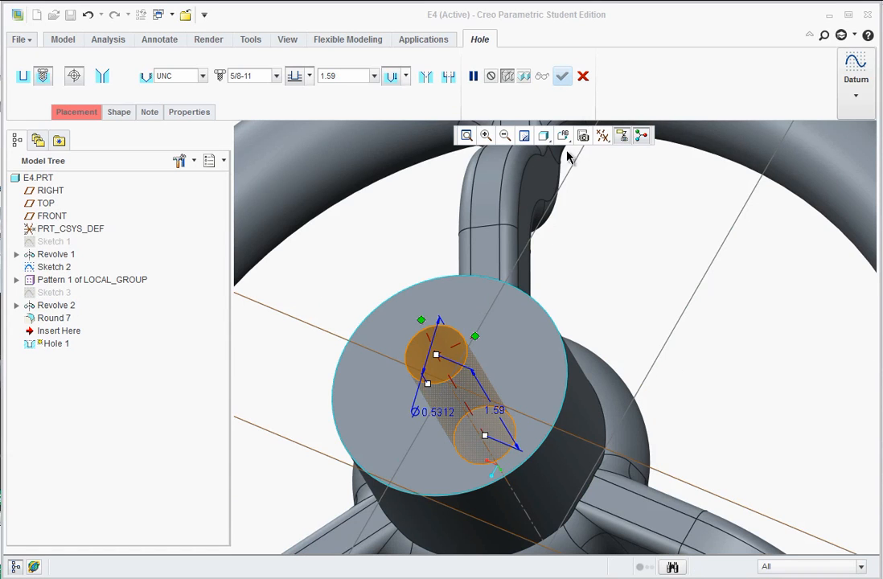
Step: Use Diameter placement referencing FRONT and axis A_1 with angle 0 and diameter 0
click(626, 135)
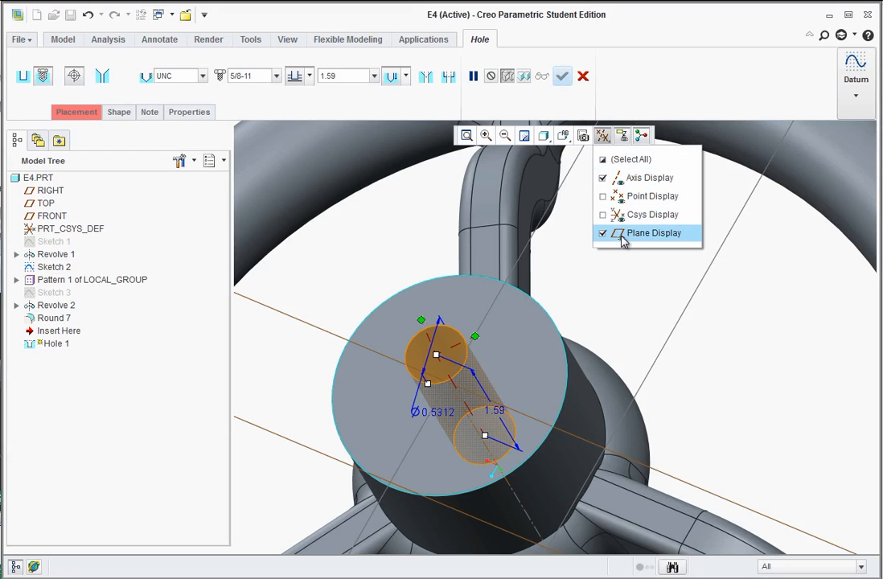
mouse_move(621, 241)
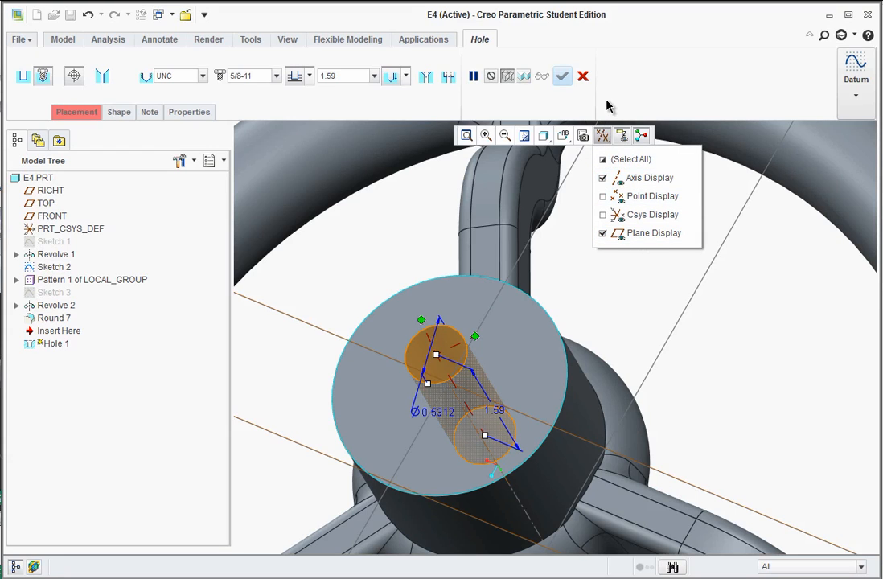
click(76, 112)
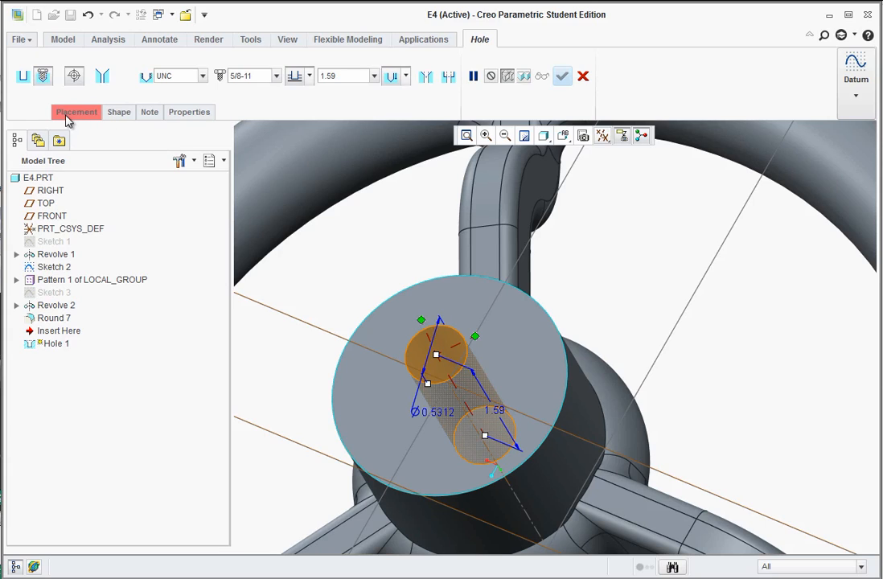
mouse_move(97, 119)
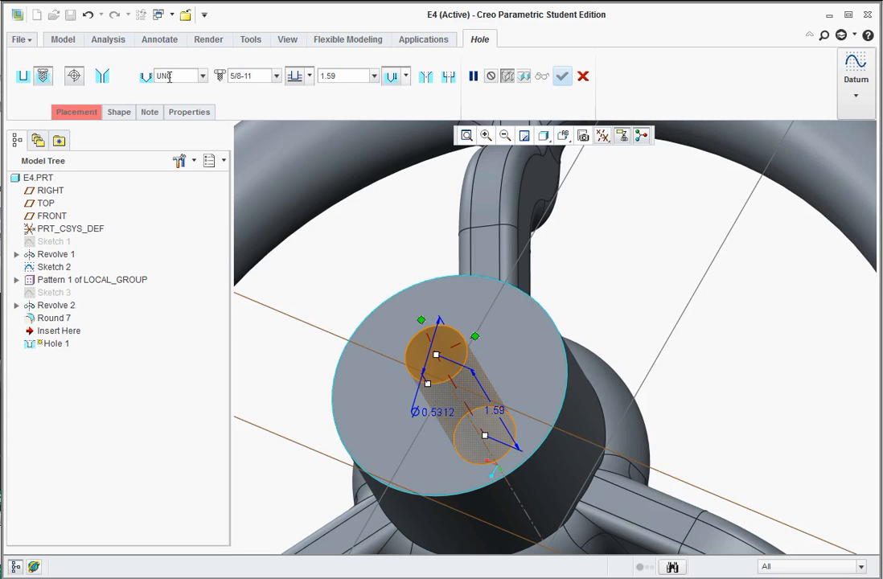
click(75, 113)
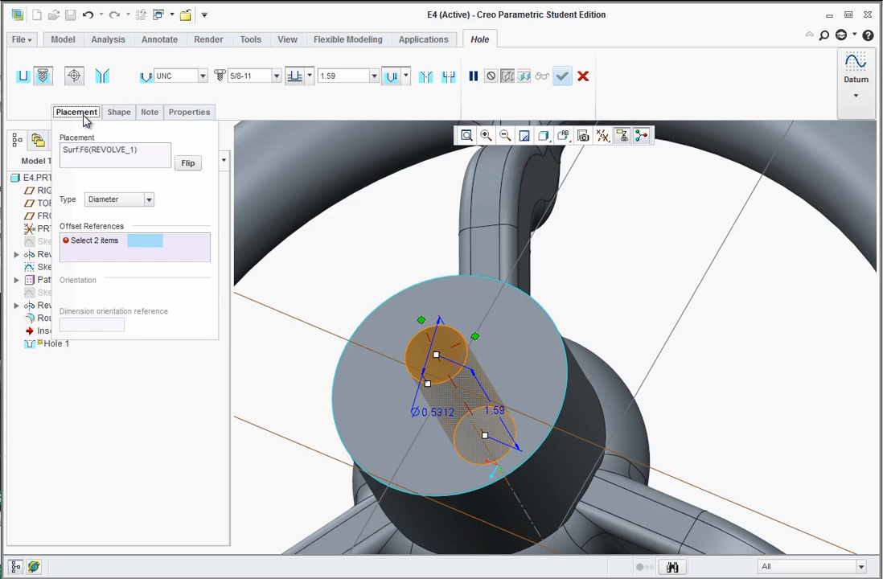
click(148, 200)
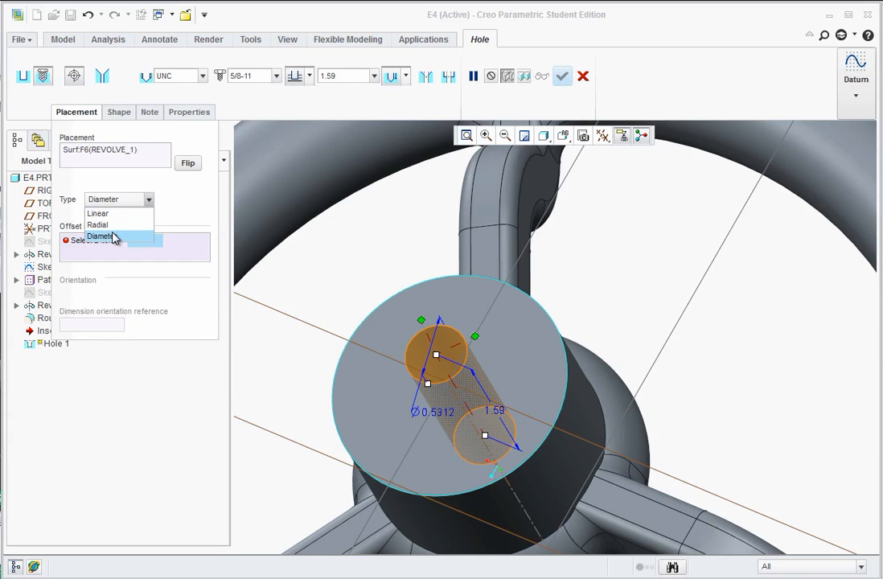
mouse_move(116, 219)
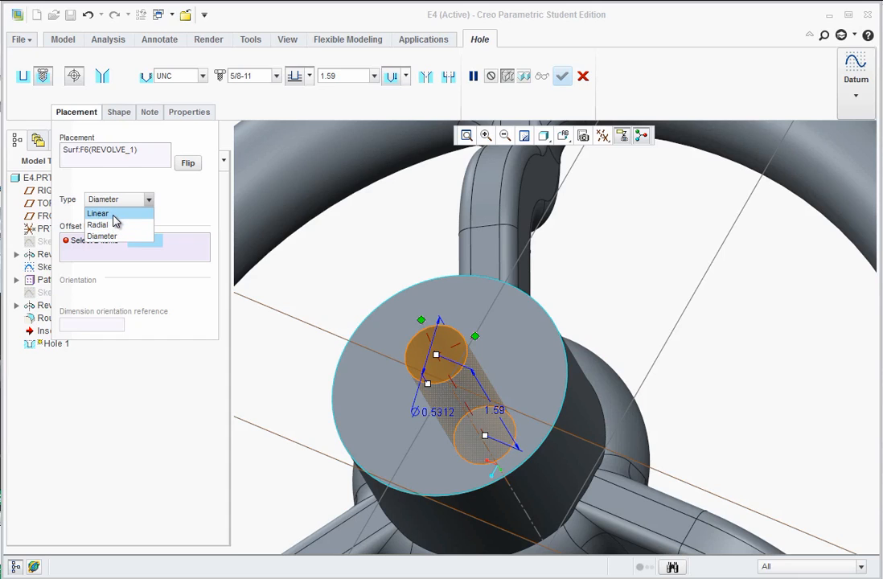
mouse_move(114, 219)
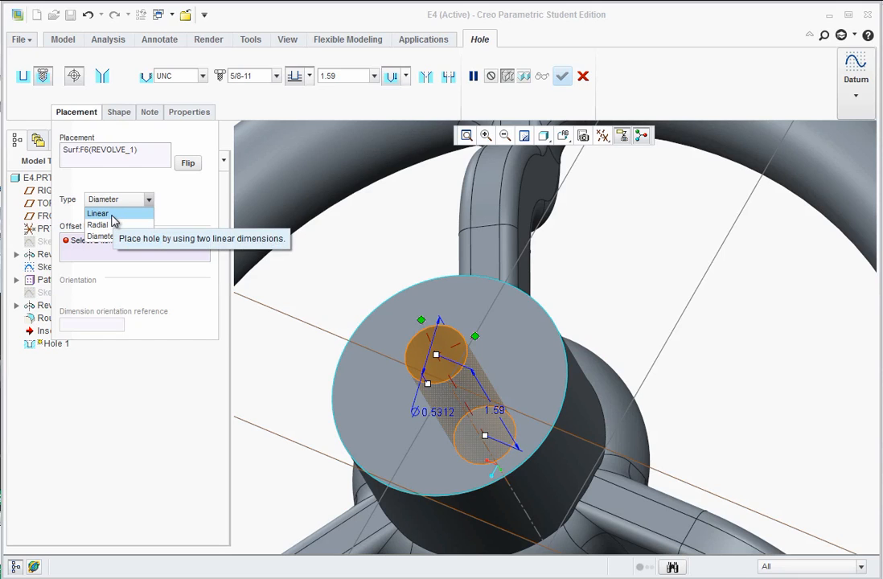
mouse_move(100, 225)
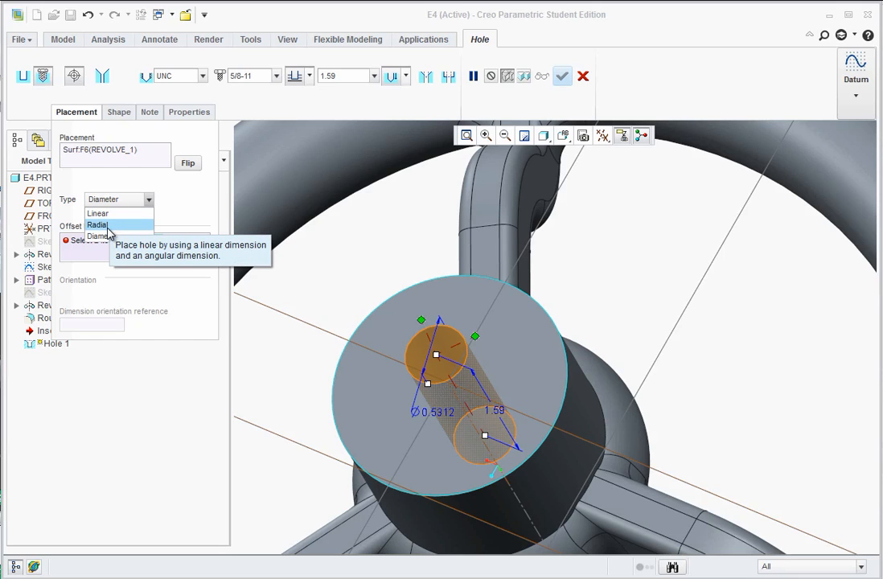
mouse_move(100, 234)
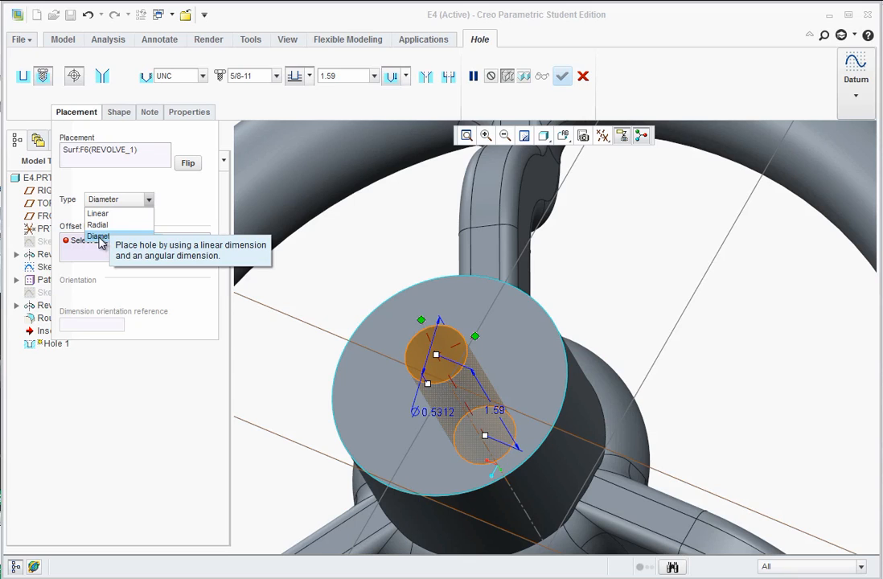
click(96, 234)
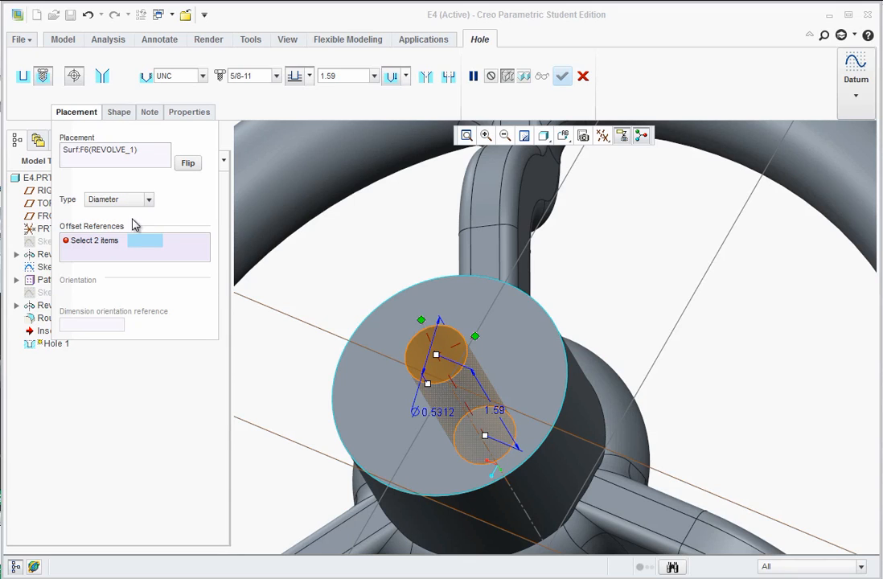
mouse_move(401, 373)
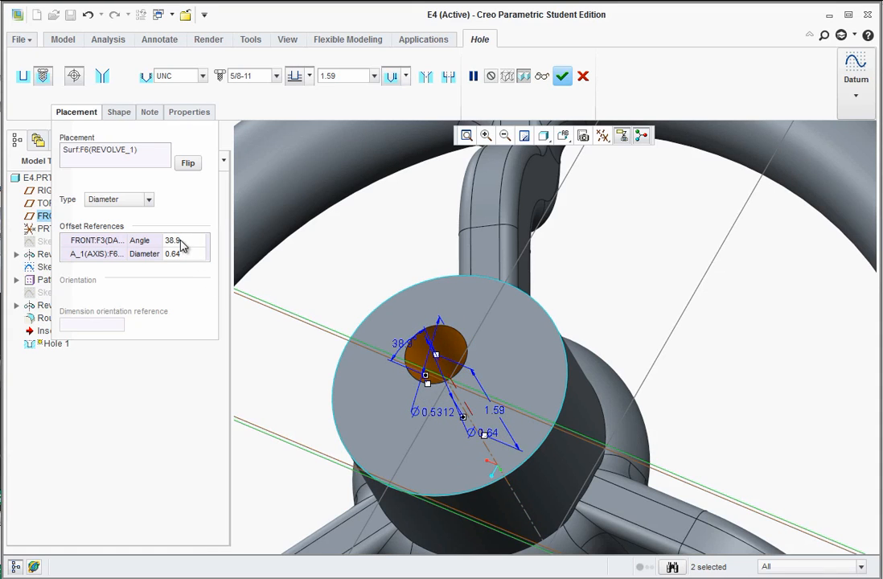
click(175, 242)
text(0)
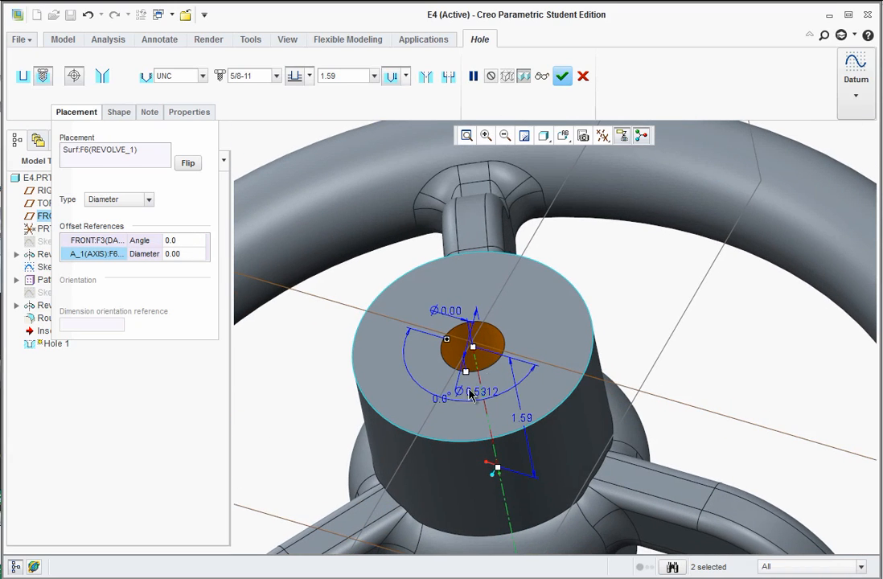
mouse_move(560, 76)
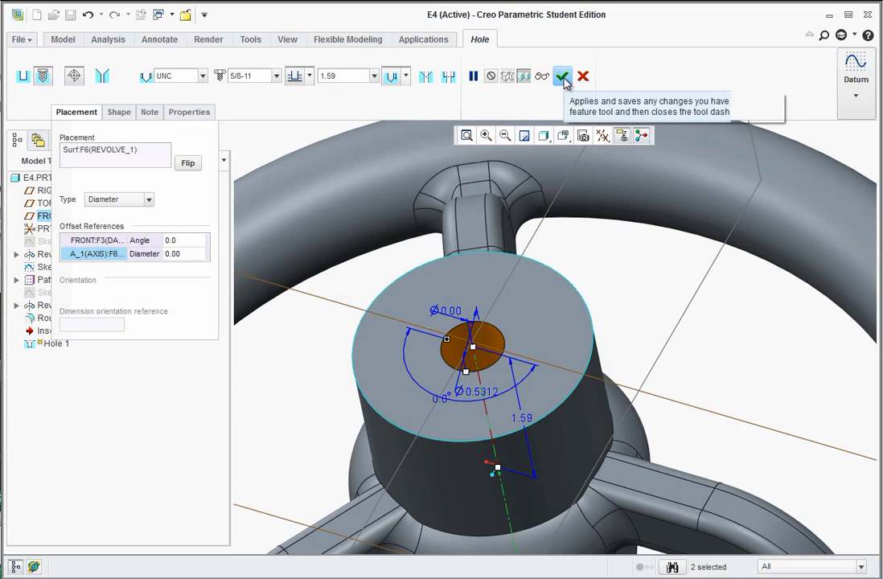
Step: Accept Hole 1, then hide datum plane and axis display
click(559, 76)
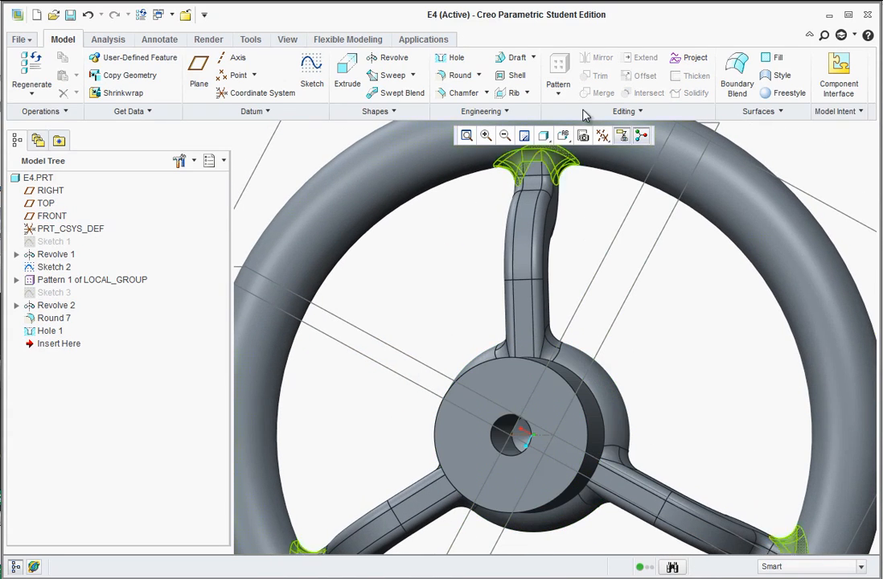
click(640, 135)
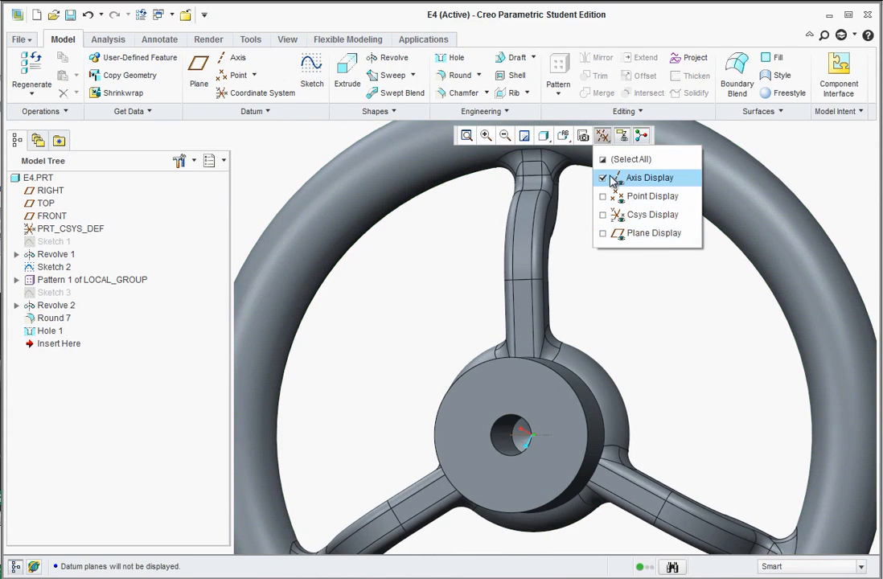
click(601, 176)
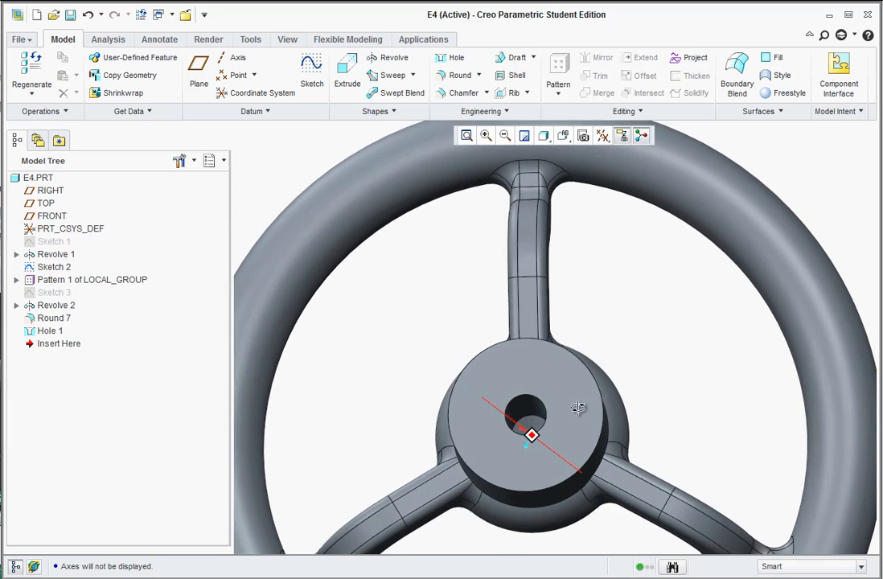